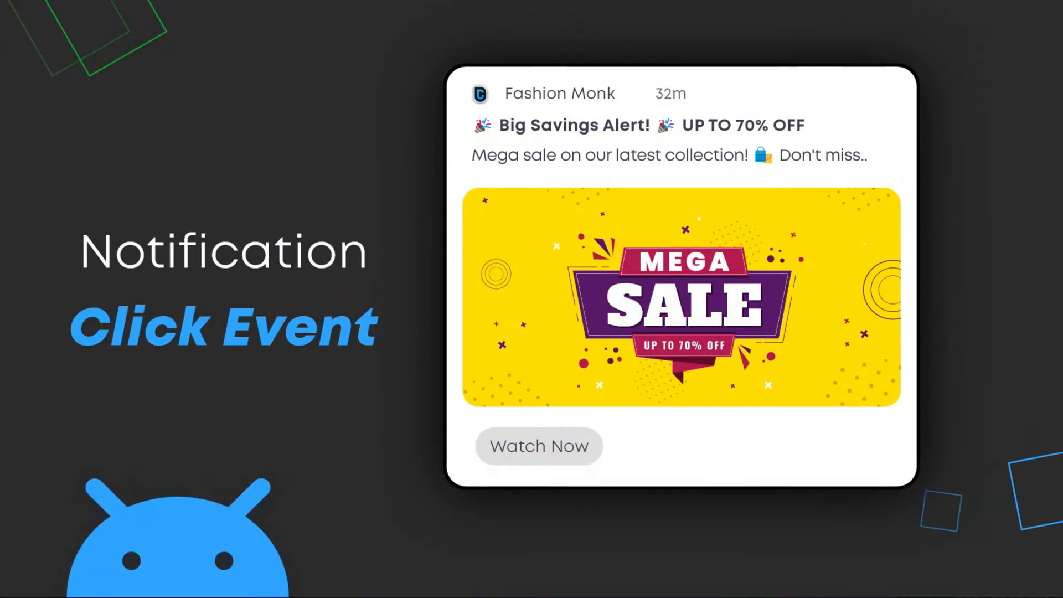
Step: Edit the sendNotification call arguments to pass context and request code 78
left_click(617, 319)
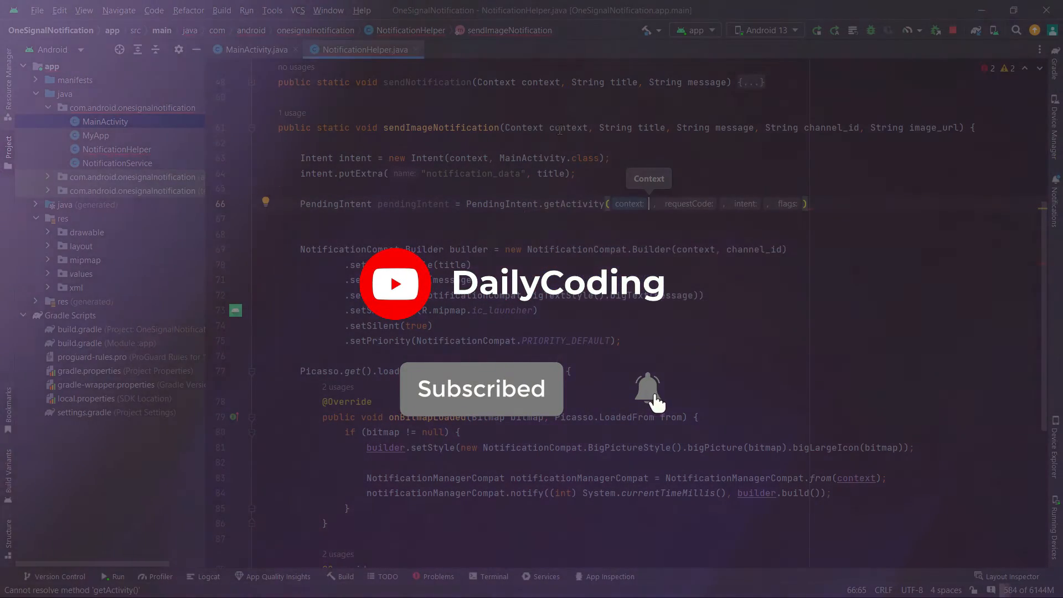
type("context, 78")
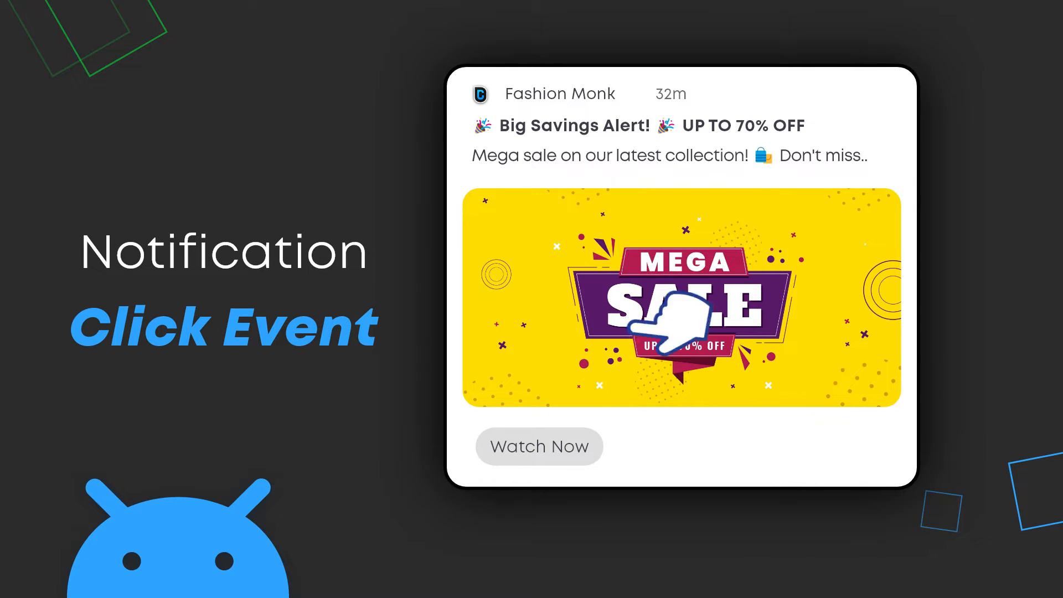
left_click(678, 312)
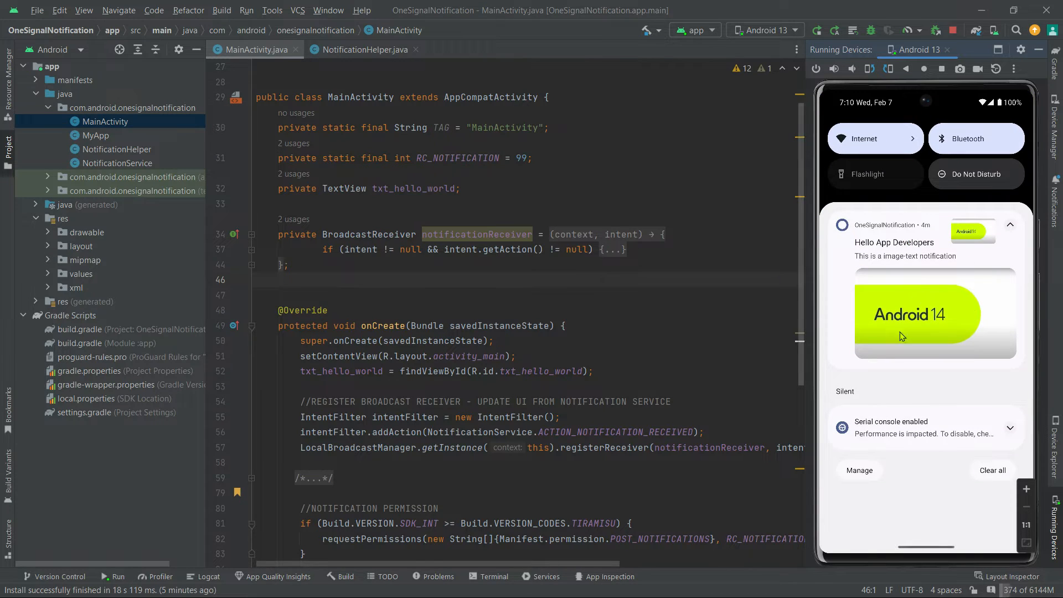
mouse_move(916, 339)
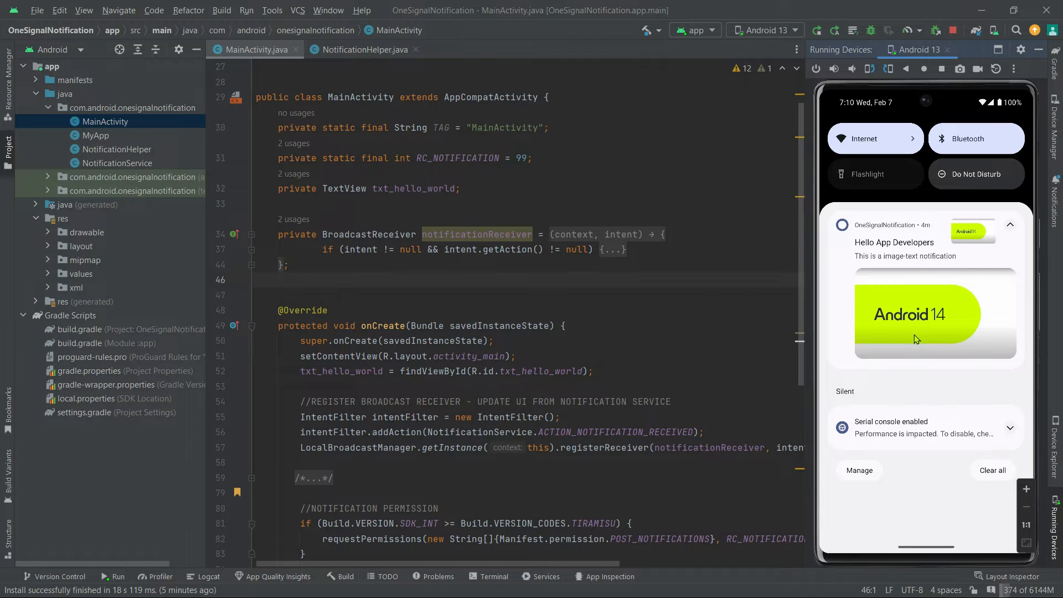
mouse_move(982, 325)
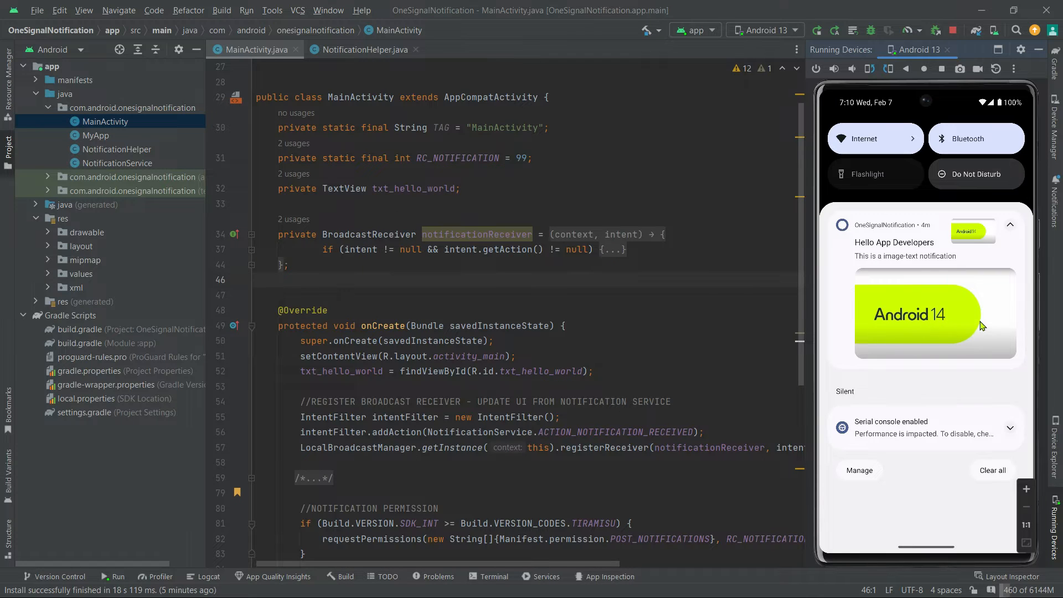
mouse_move(905, 341)
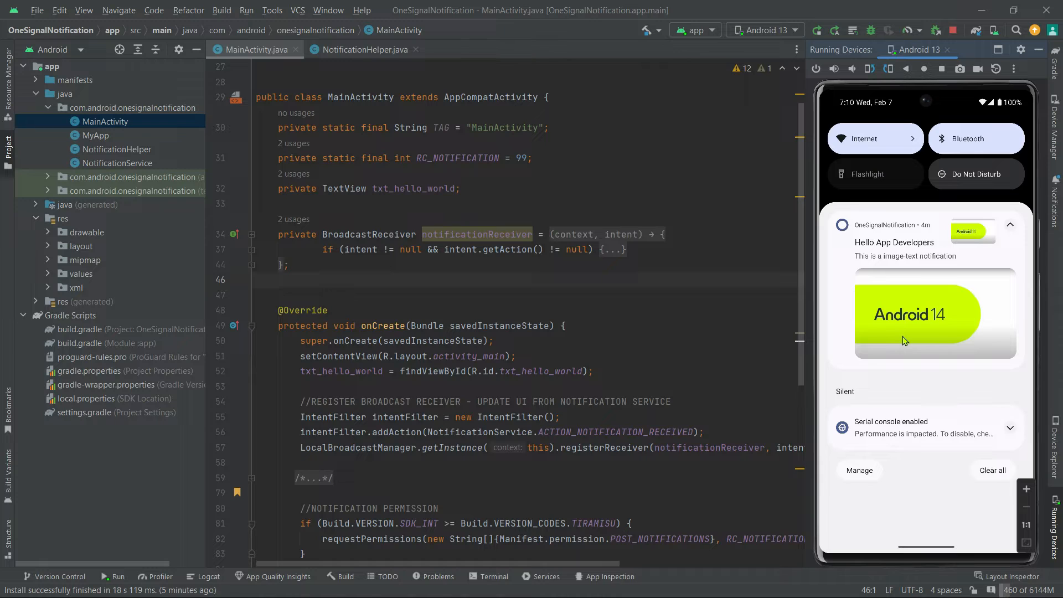
mouse_move(934, 346)
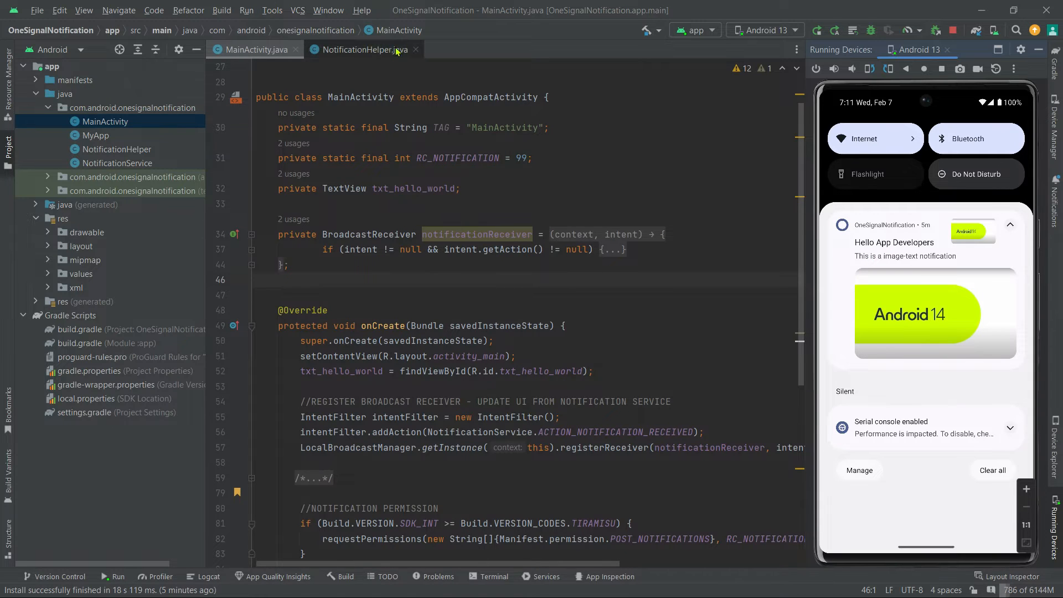
Step: Show NotificationHelper.java full-width and unfold the sendImageNotification method body
left_click(361, 49)
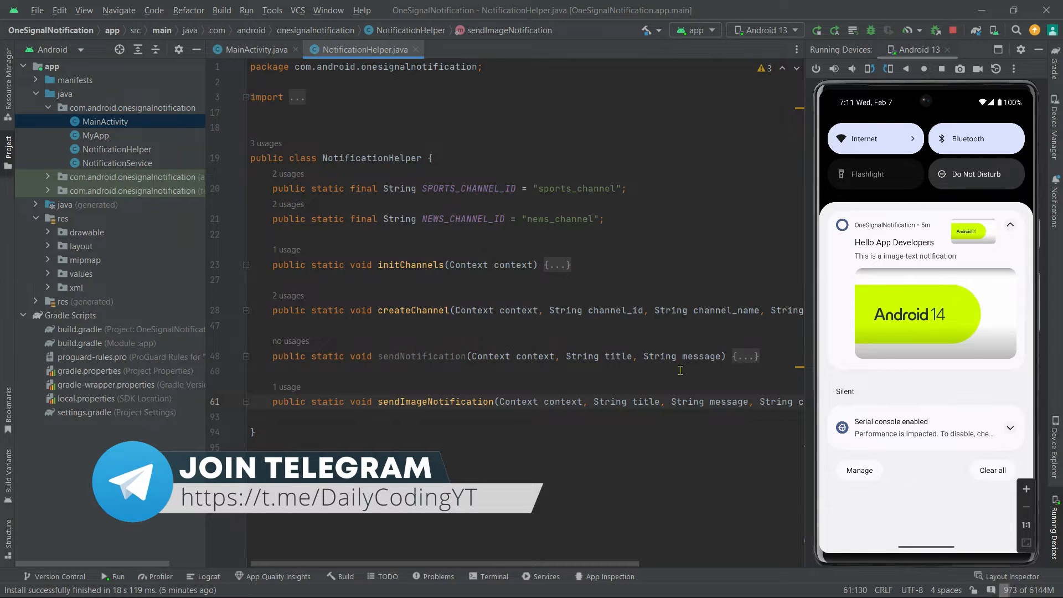
left_click(470, 401)
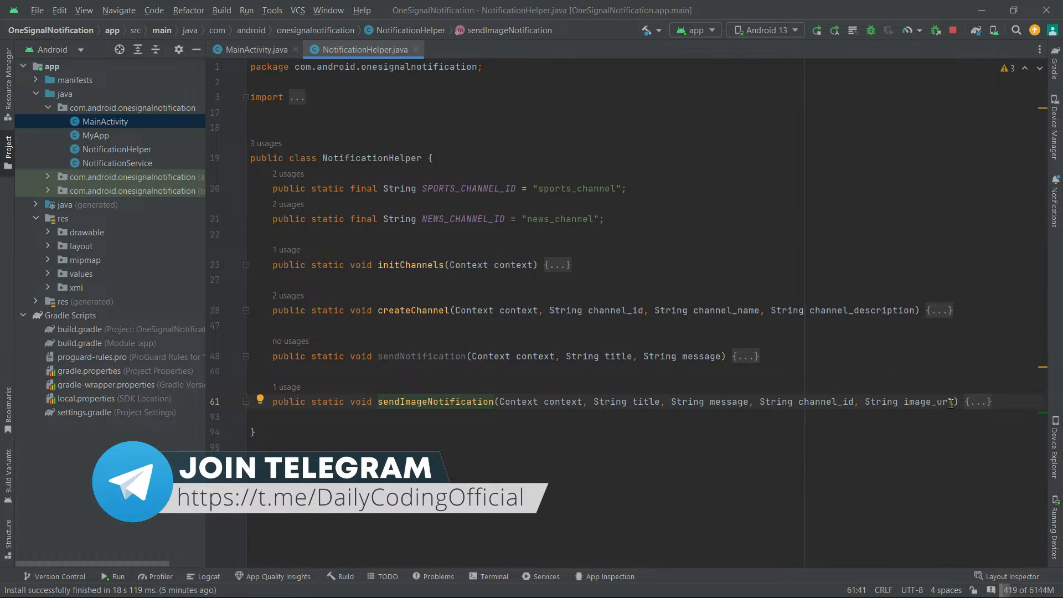
left_click(977, 401)
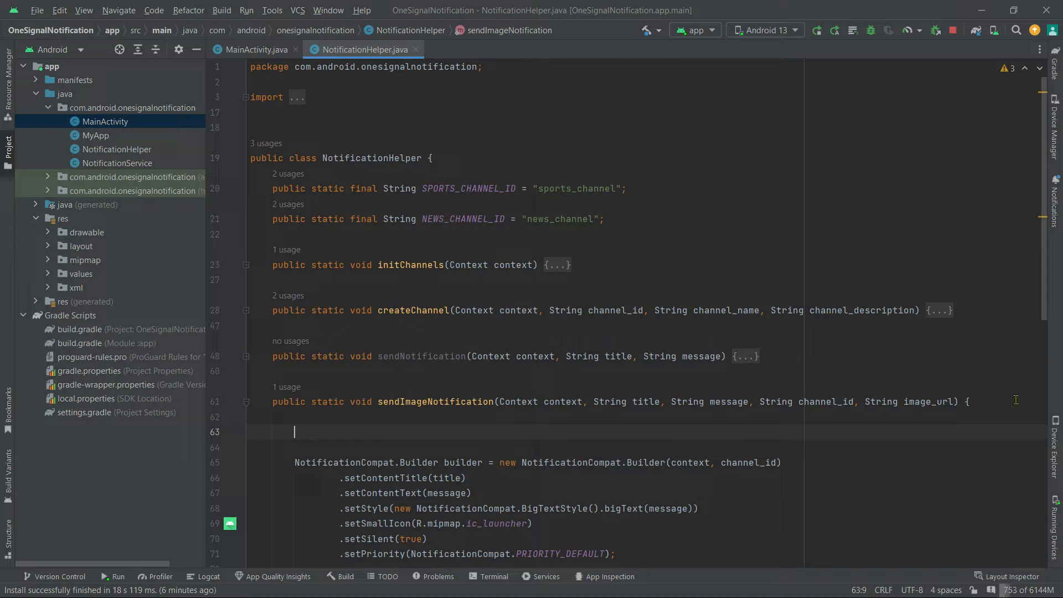
Step: Declare Intent intent = new Intent(context, MainActivity.class); at the start of sendImageNotification
type("Intent")
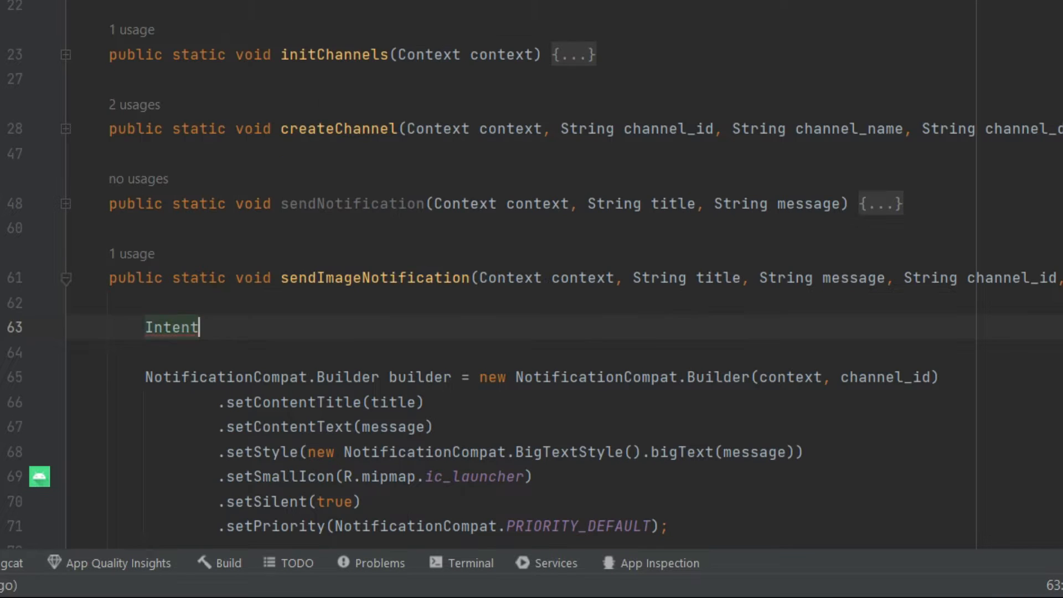
type("intent =")
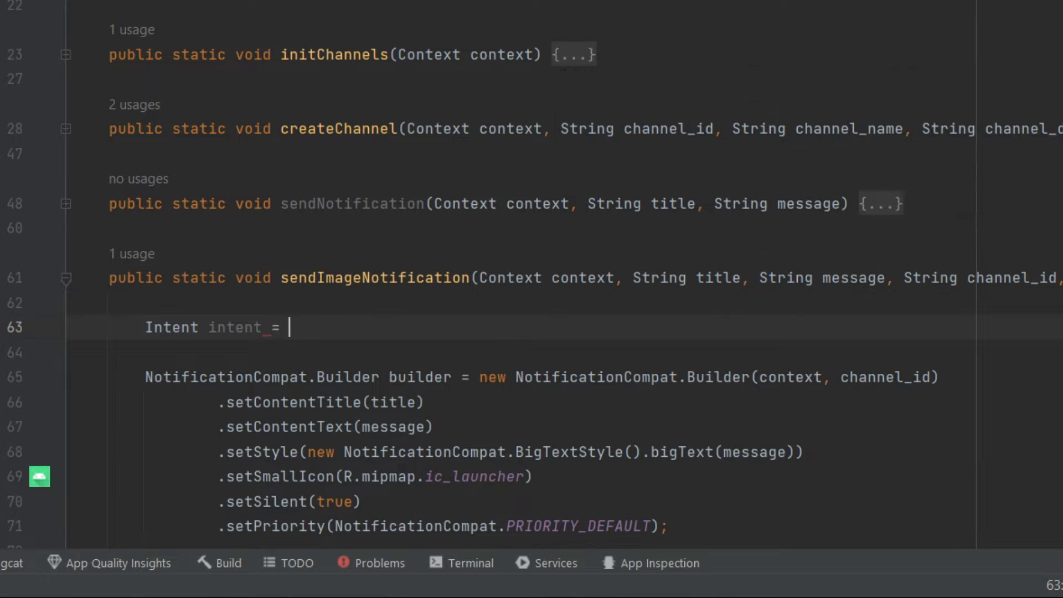
type("new Intent(")
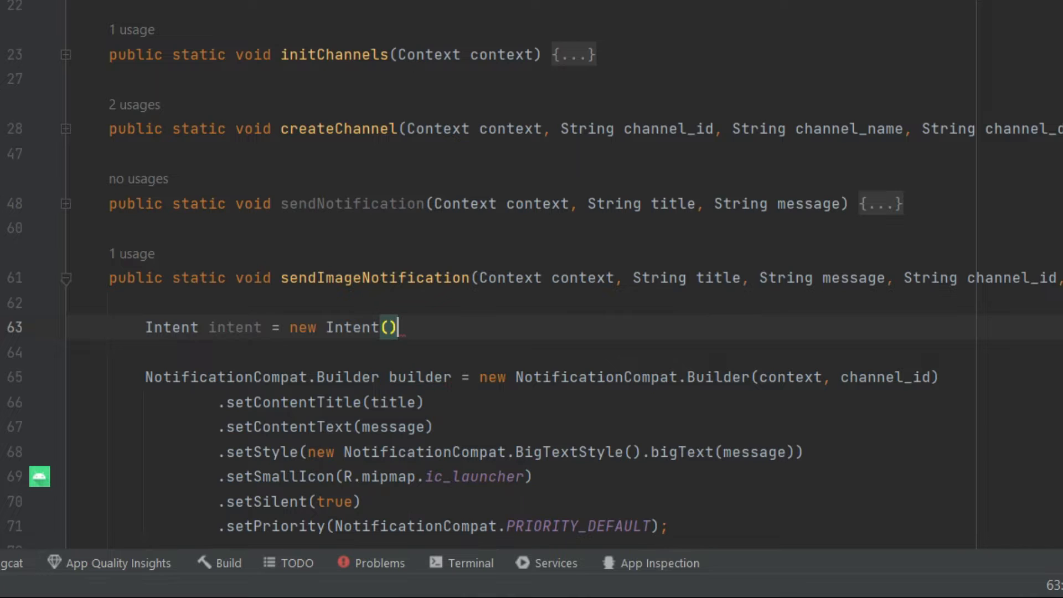
type(";")
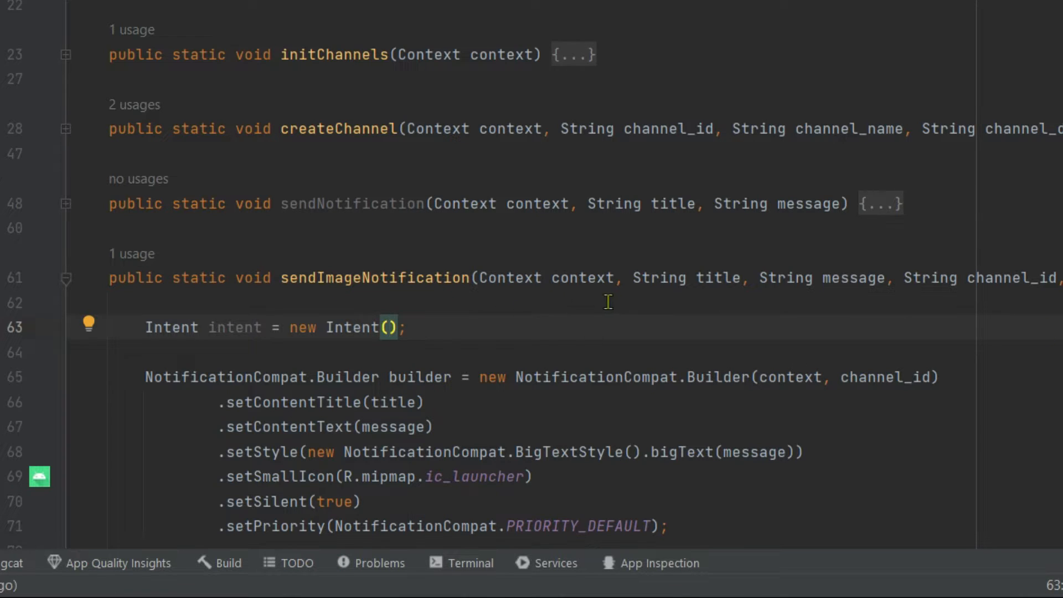
type("context,")
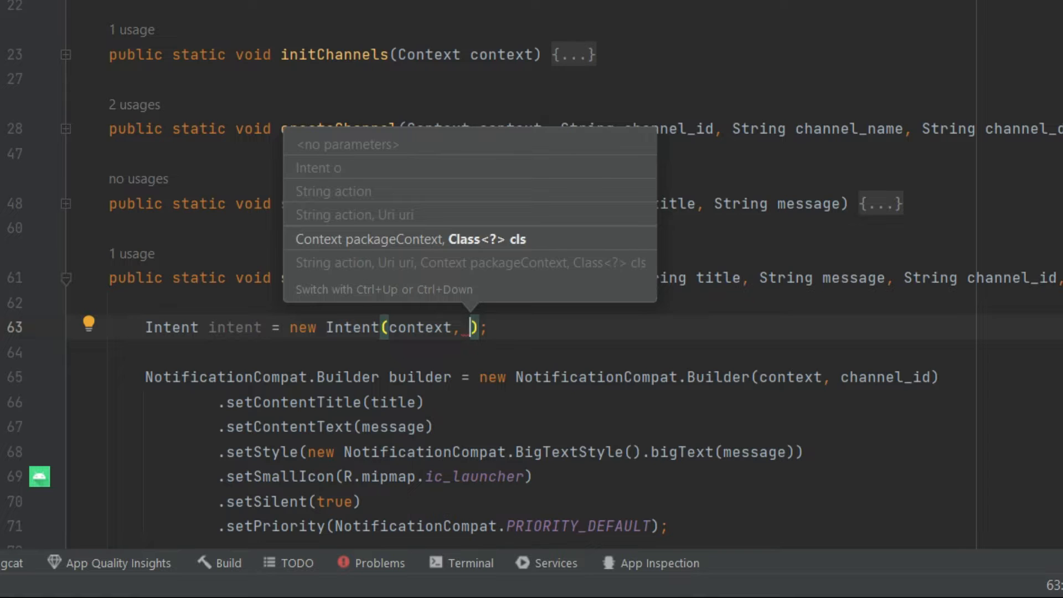
type("MainActivity.class")
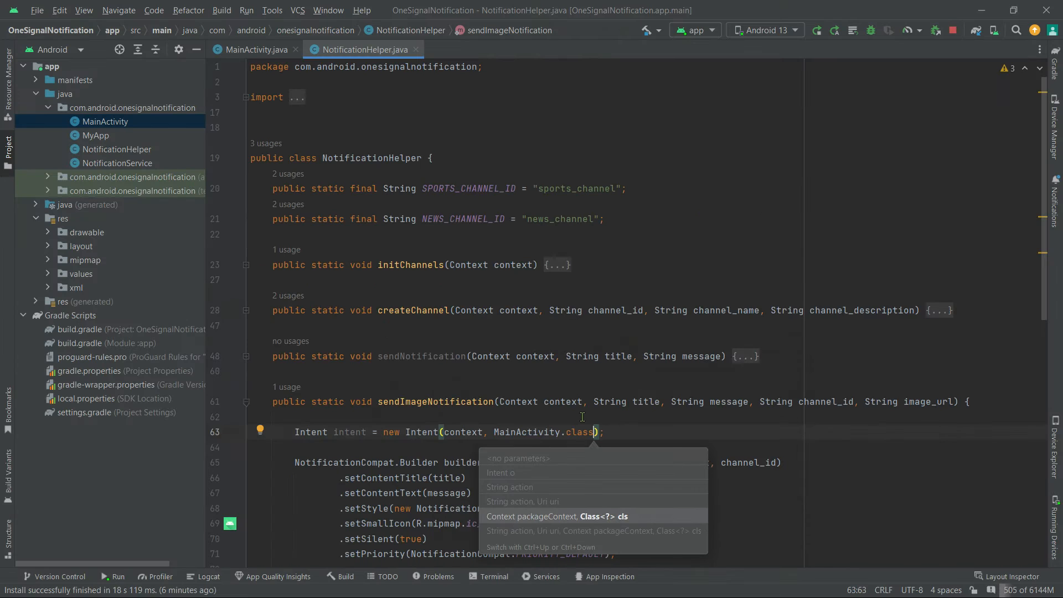
mouse_move(482, 456)
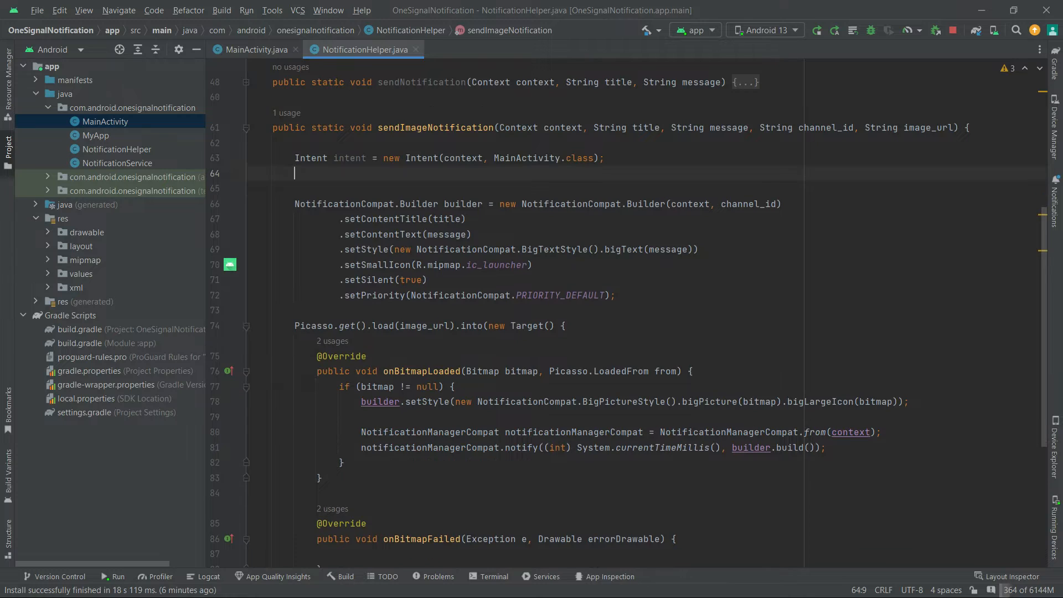
Step: Add intent.putExtra("notification_data", title); below the Intent declaration
type("intent")
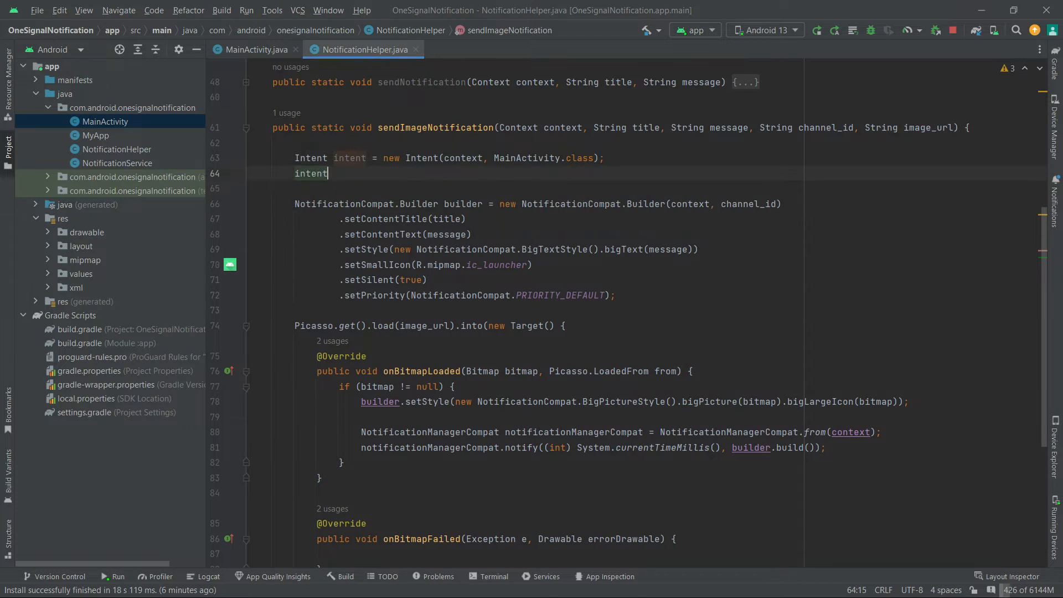
type(".putExtra(")
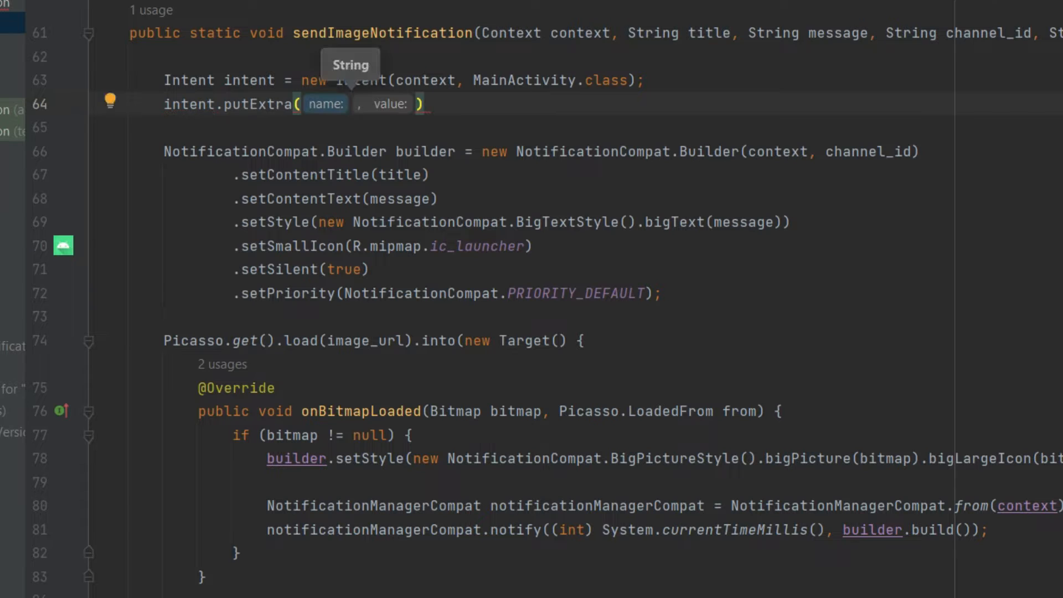
type("\"n")
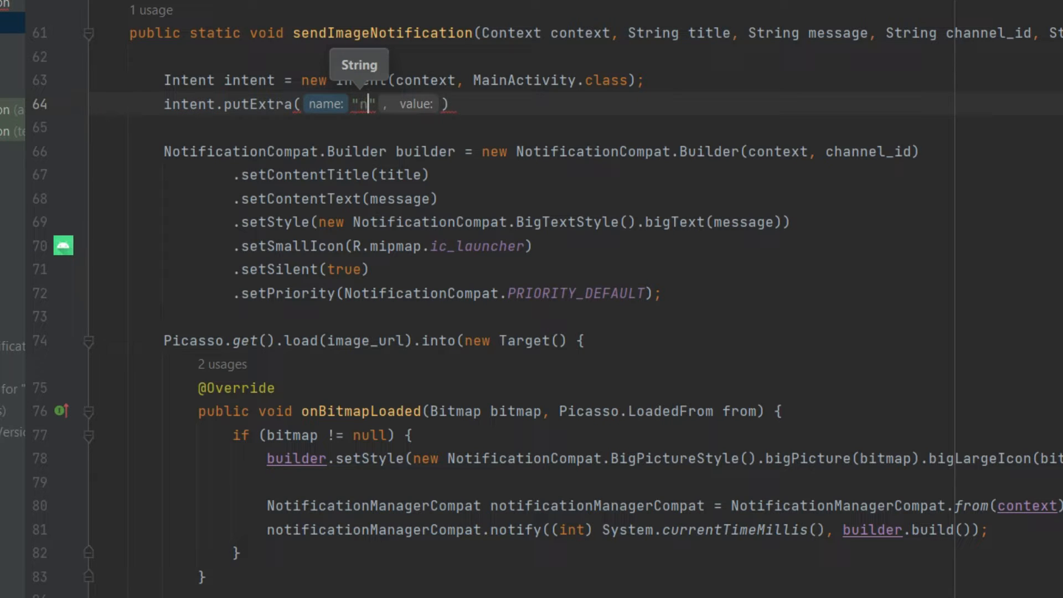
type("oti")
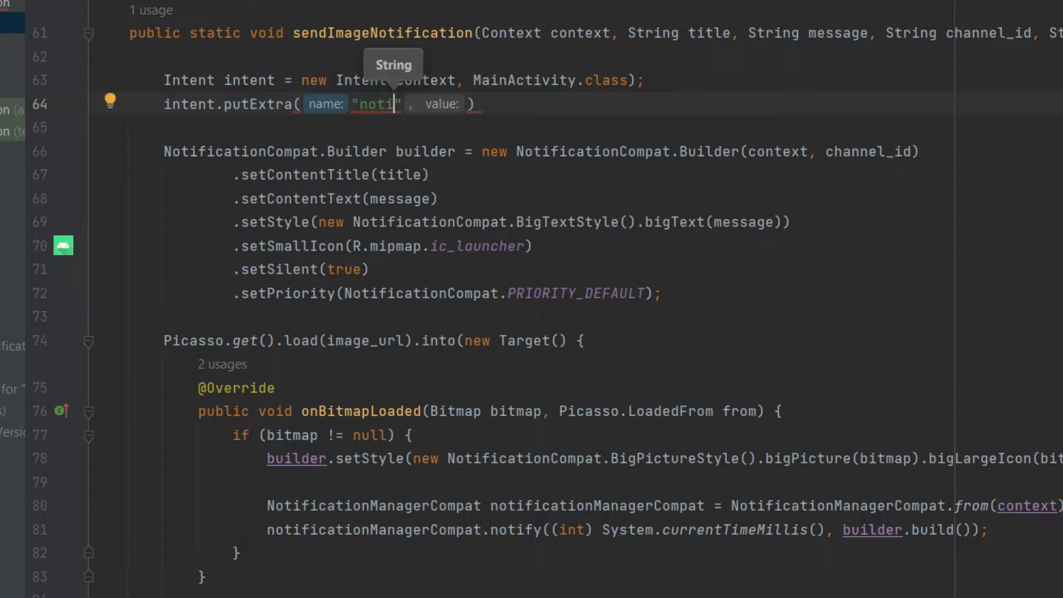
type("fication")
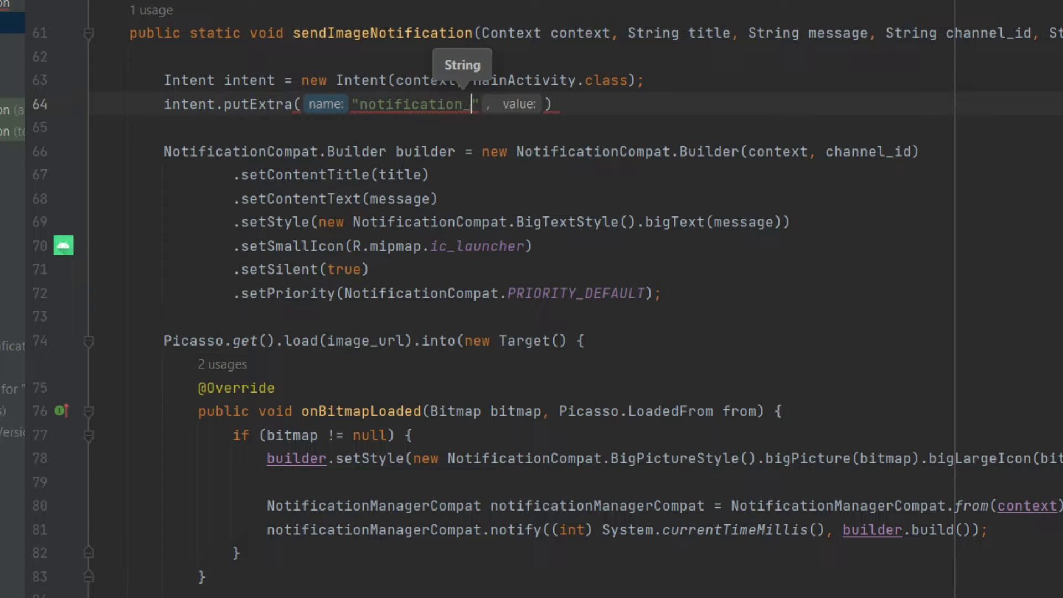
type("_data")
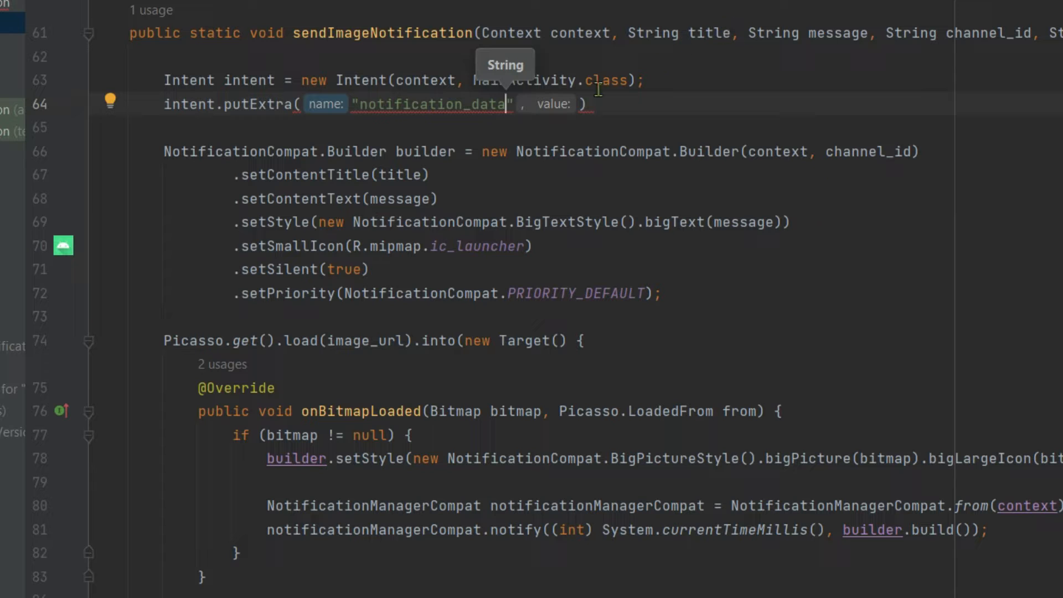
type("title")
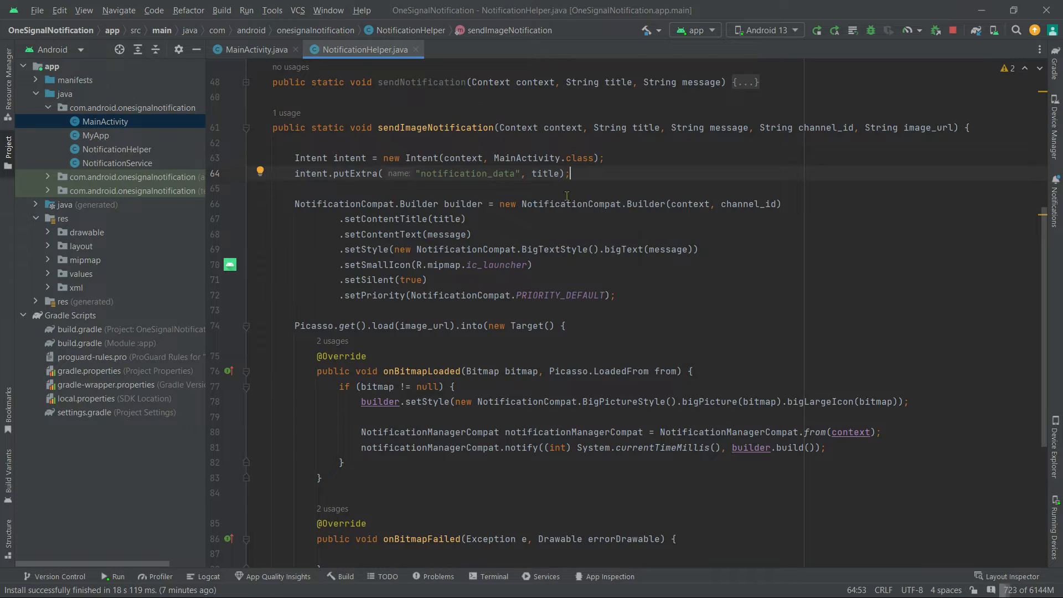
mouse_move(605, 186)
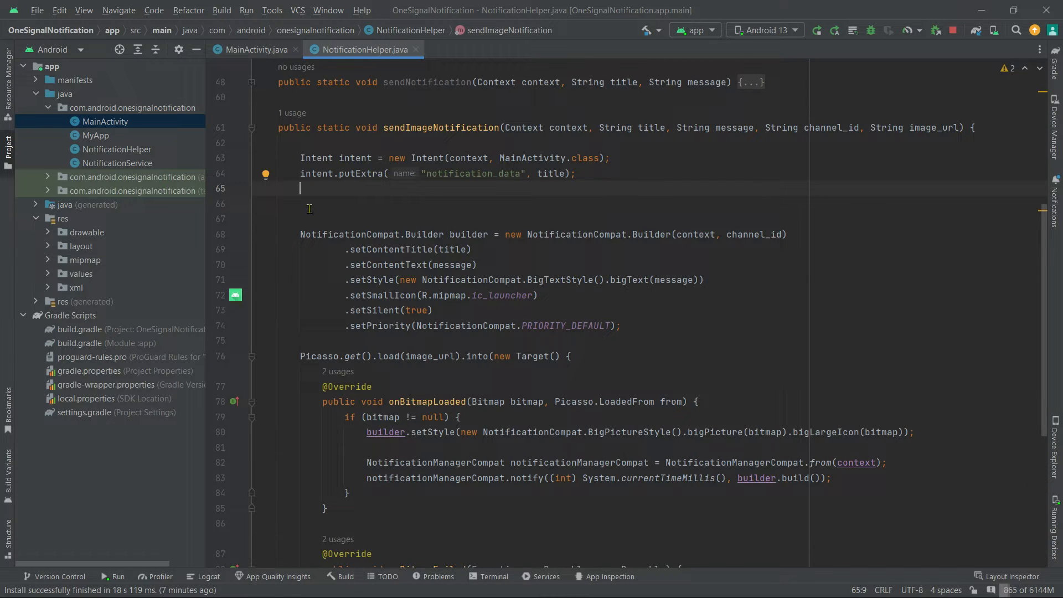
Step: Start PendingIntent pendingIntent = PendingIntent.getActivity(...) choosing getActivity from completion
key("enter")
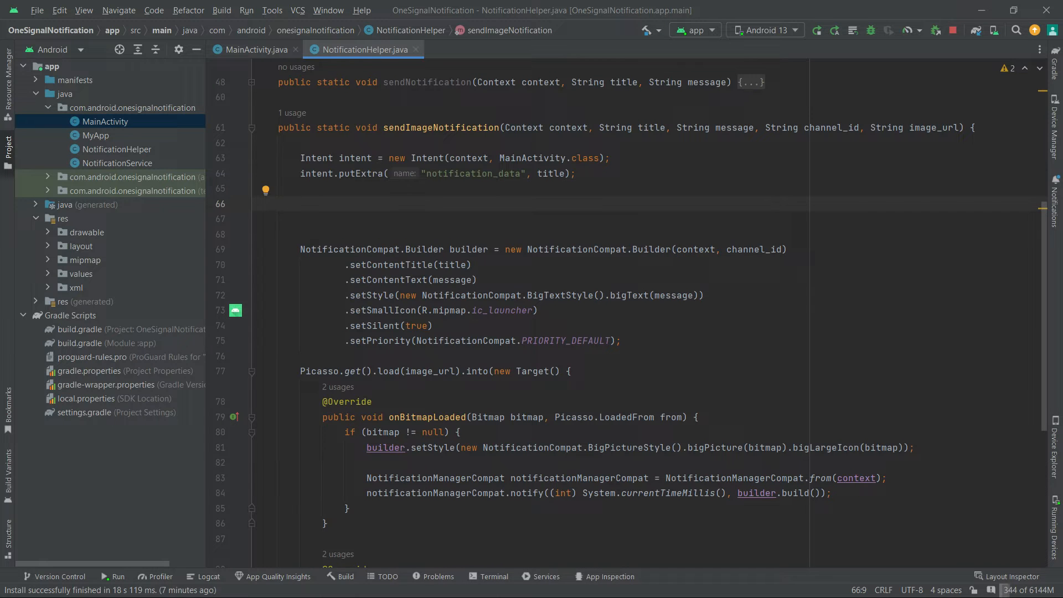
type("PendingIntent")
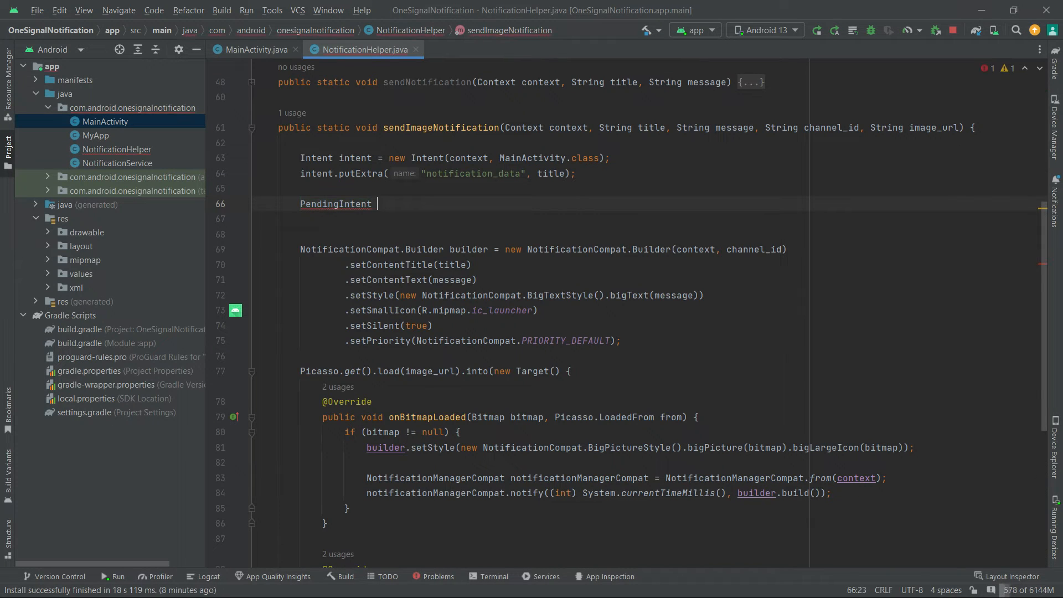
type("pendingIntent =")
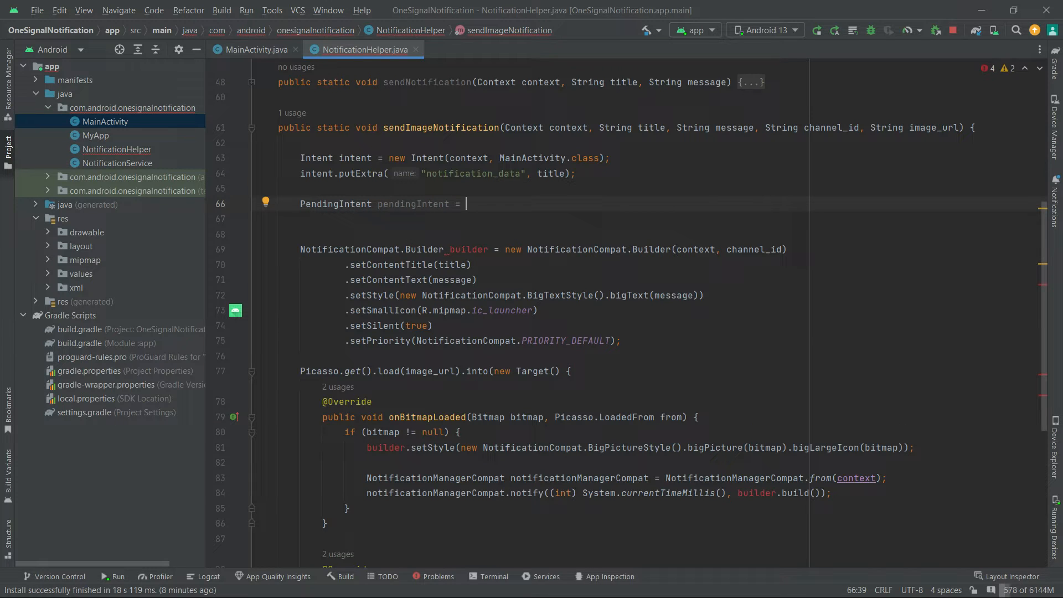
type("PendingIntent")
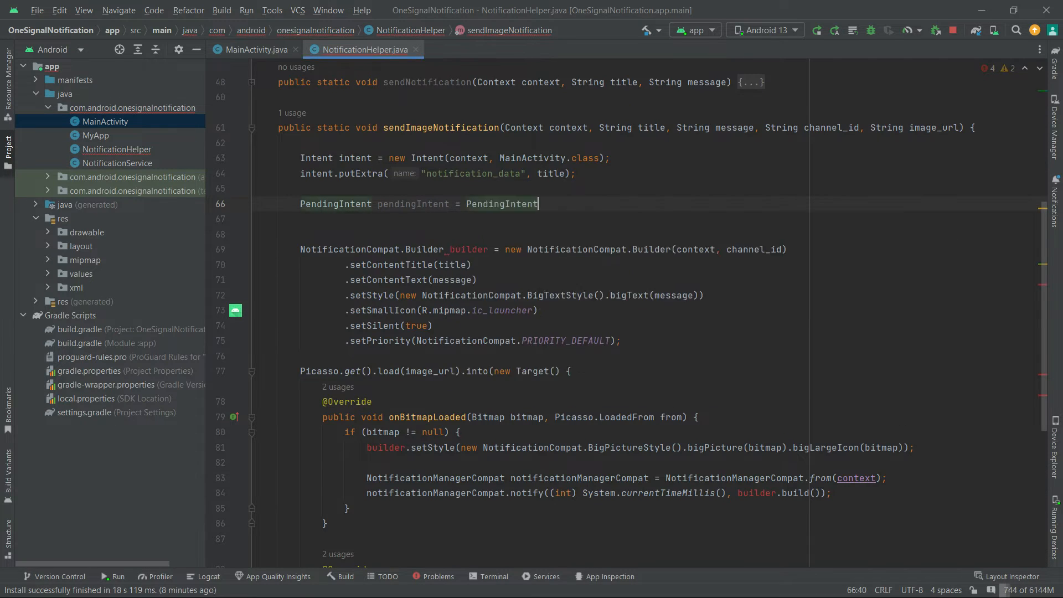
type(".get")
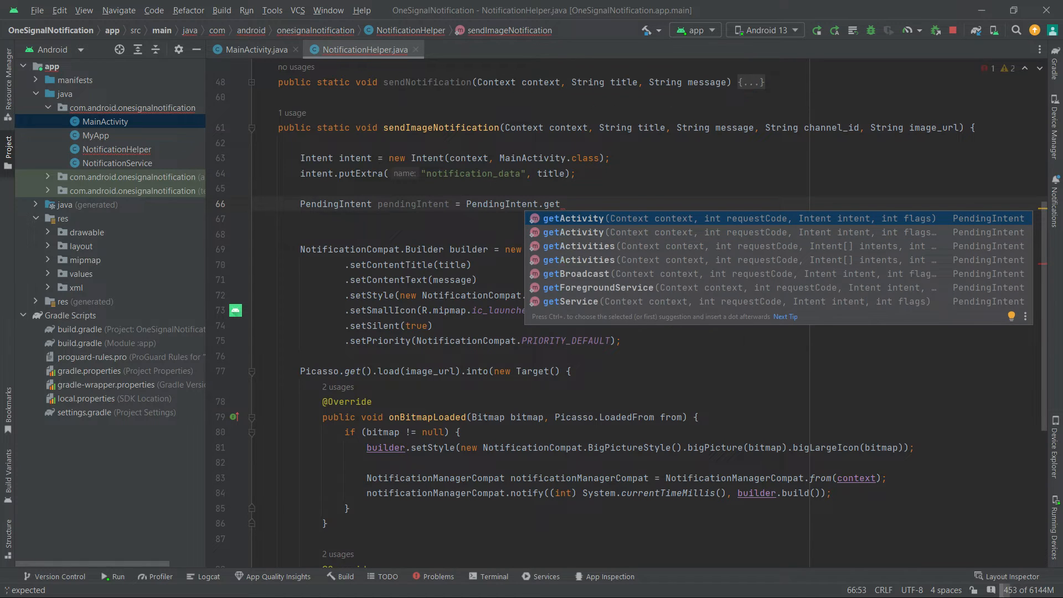
key("Down")
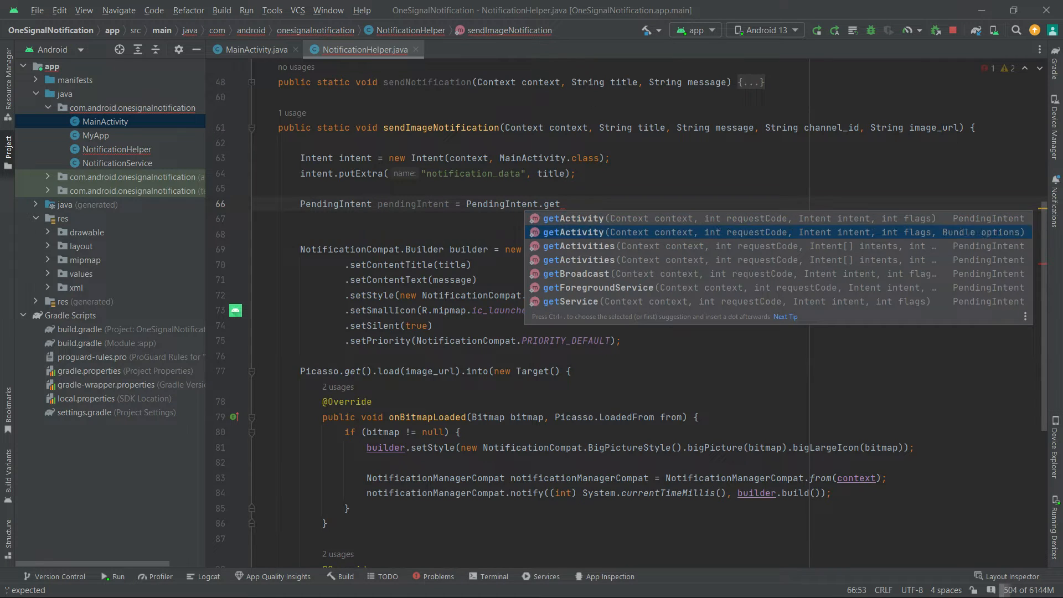
key("Down")
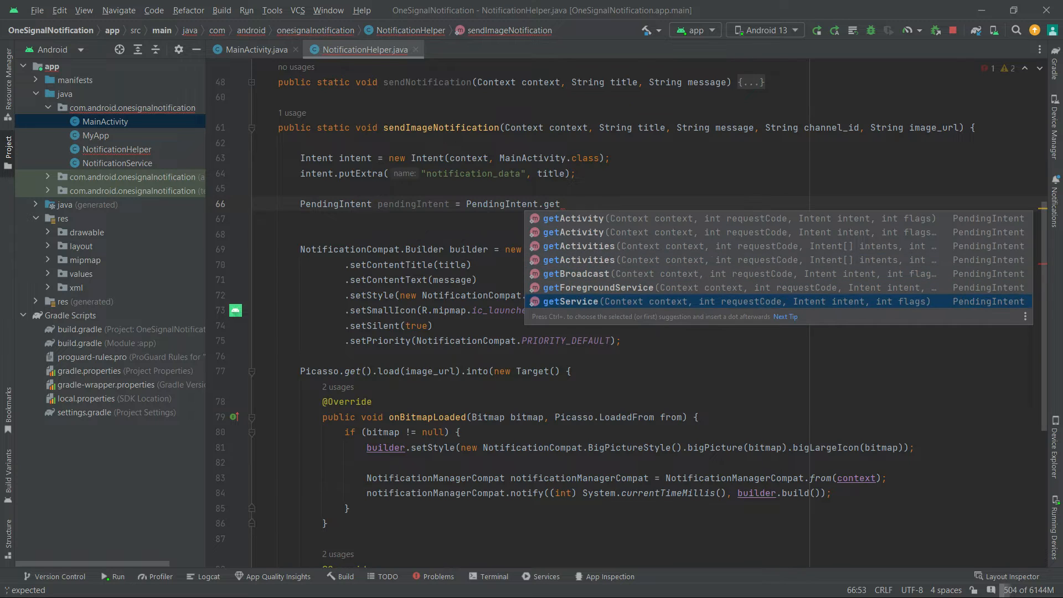
key("Up")
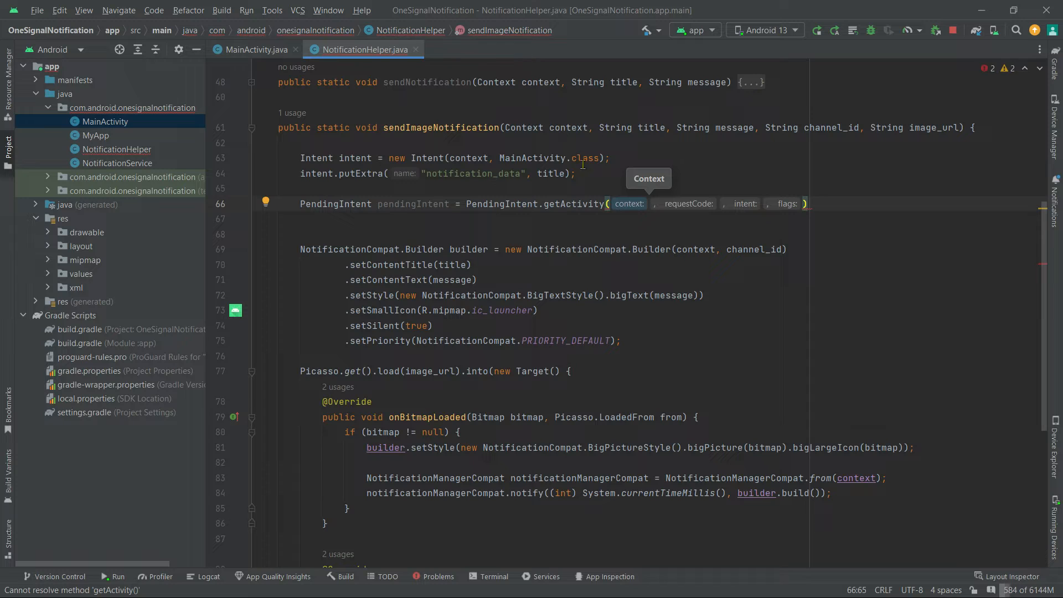
Step: Fill getActivity's first arguments with context, request code 78 and intent
type("context")
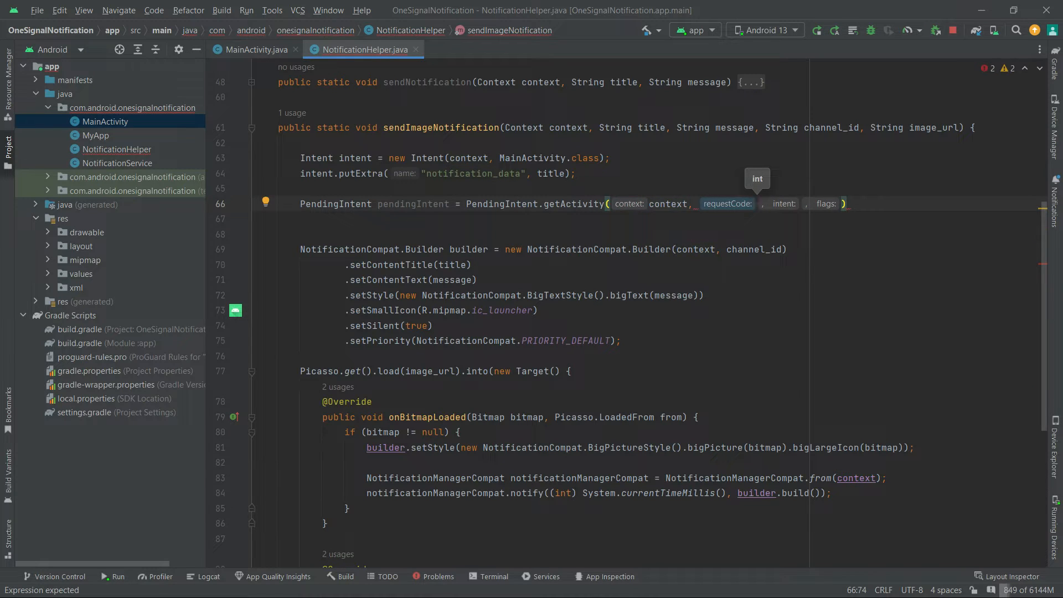
type("78")
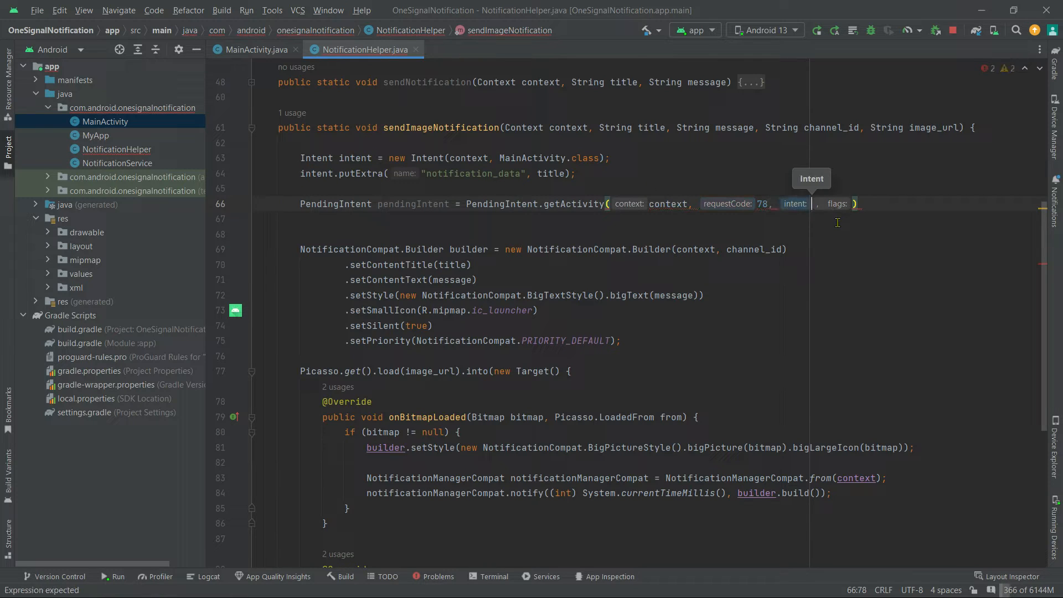
type("intent")
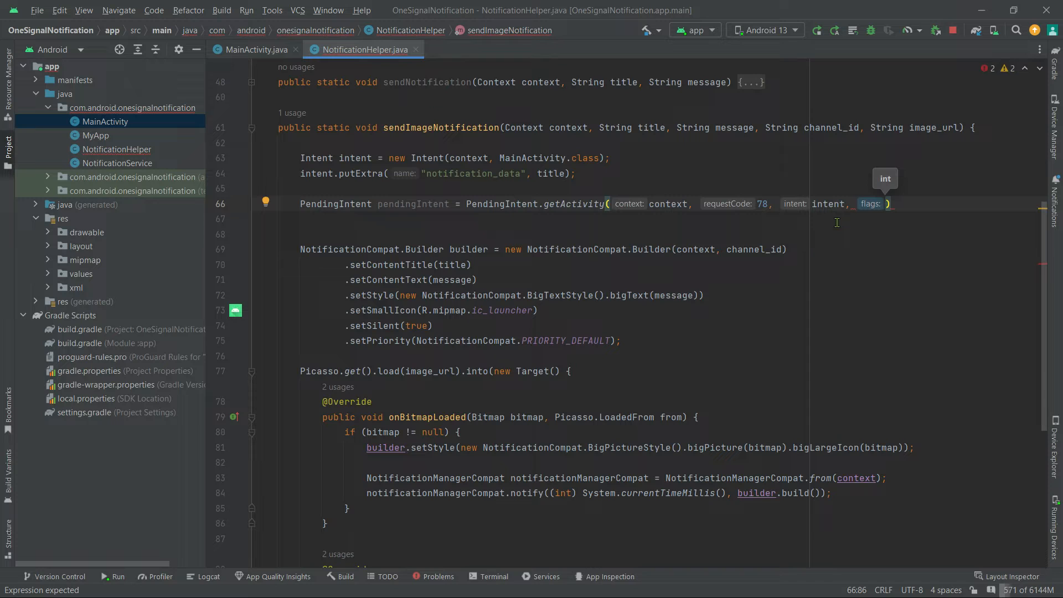
Step: Set the getActivity flags argument to PendingIntent.FLAG_IMMUTABLE
type("PendingIntent")
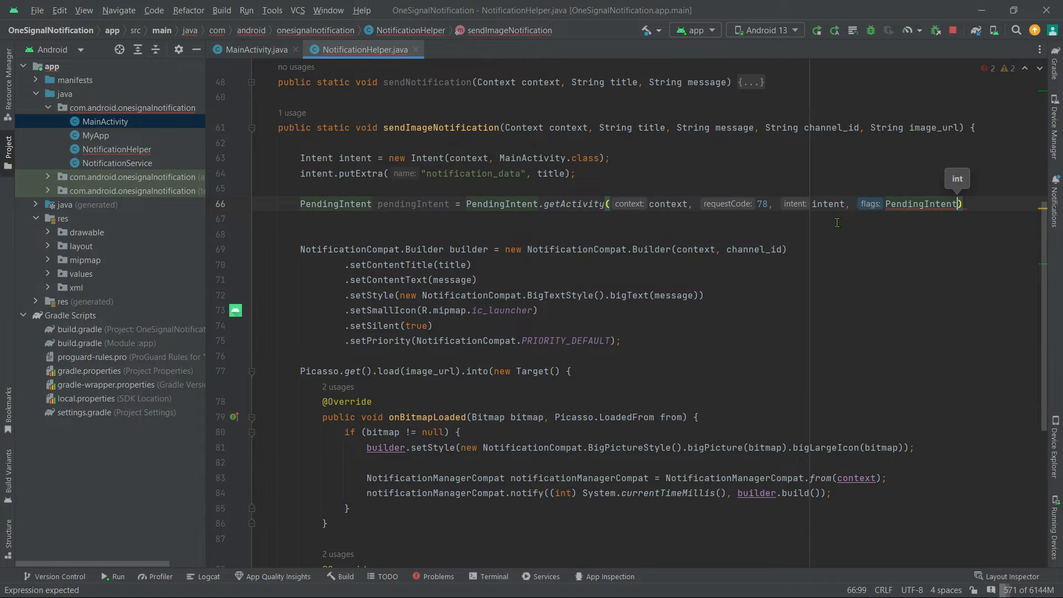
type("FL")
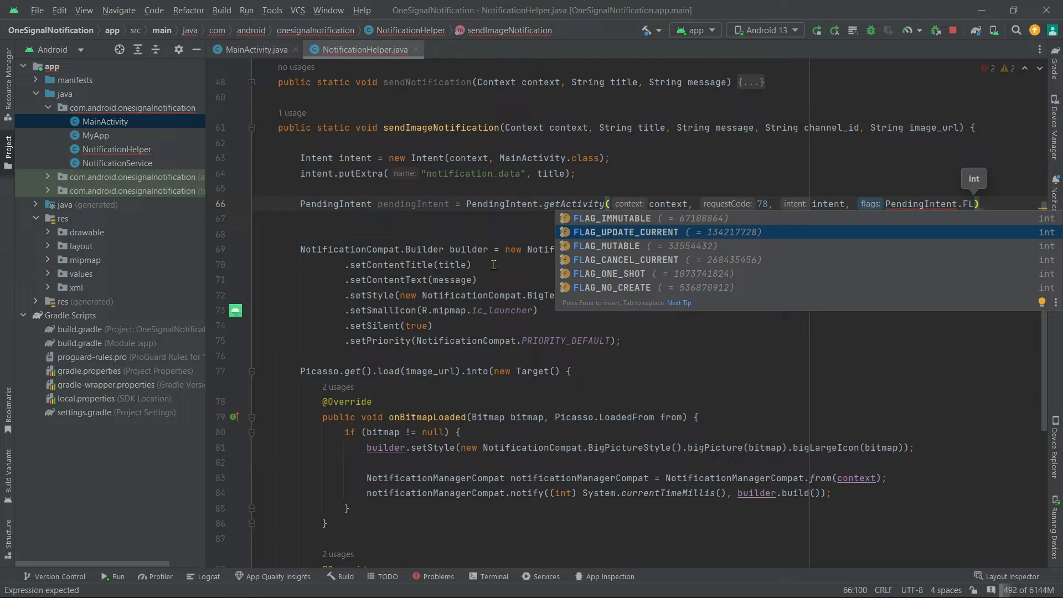
mouse_move(447, 240)
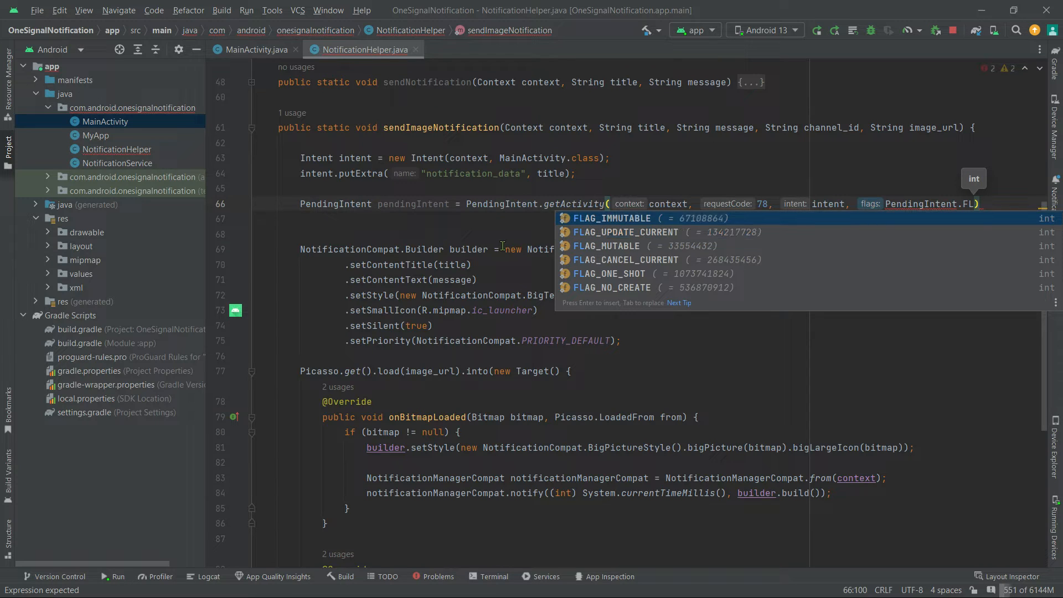
key("Down")
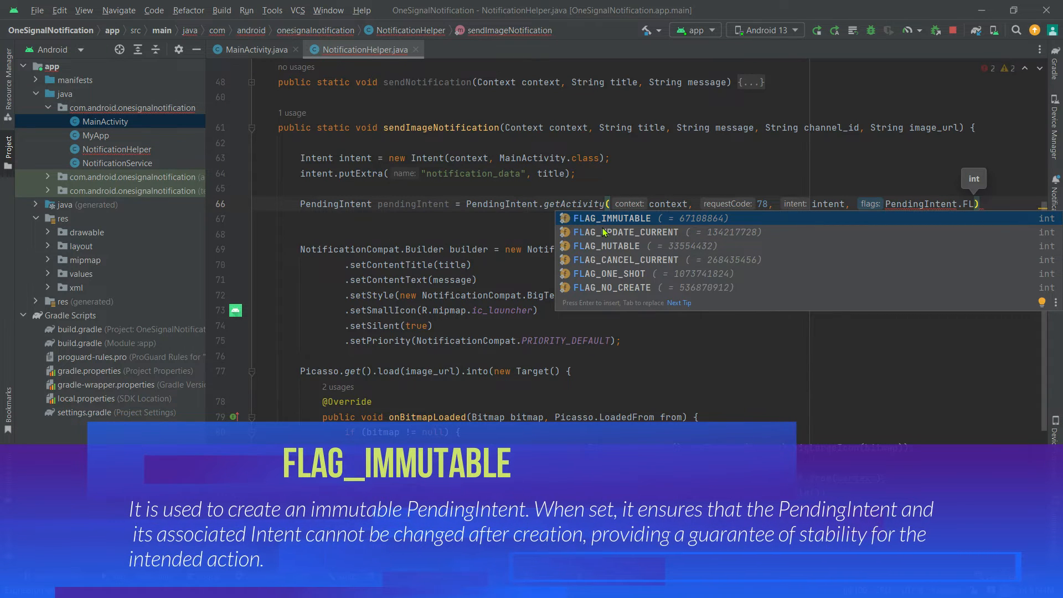
mouse_move(557, 270)
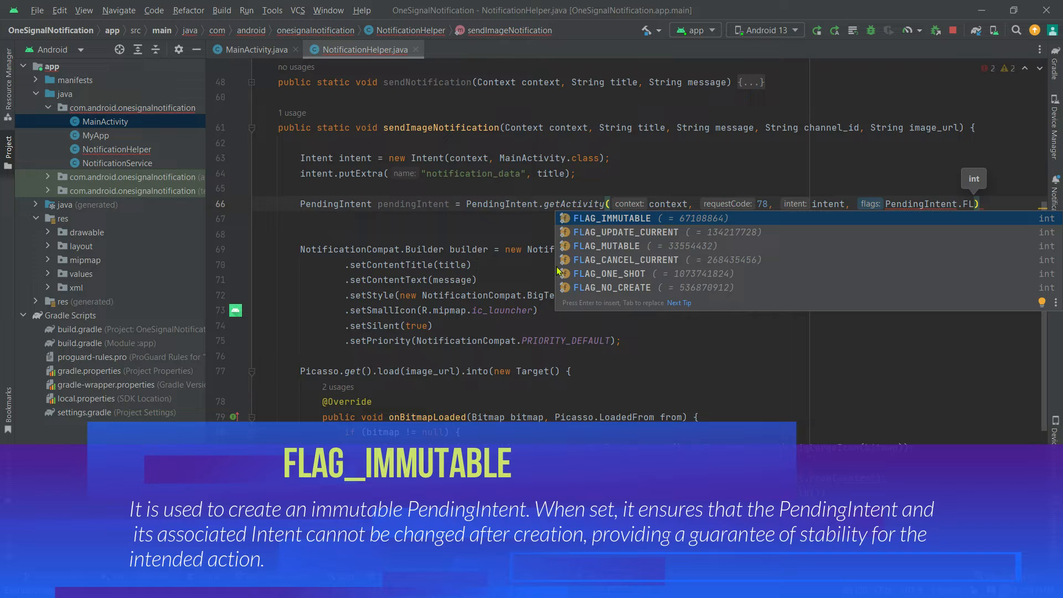
mouse_move(501, 309)
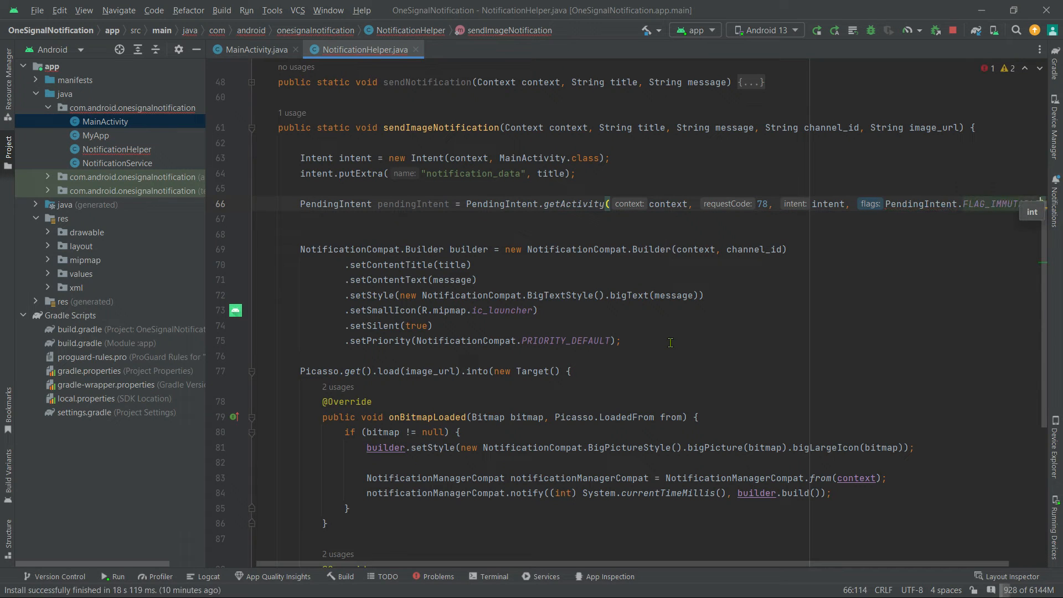
Step: Close the getActivity call and add .setContentIntent(pendingIntent) to the notification builder
type(")")
left_click(658, 355)
type(".")
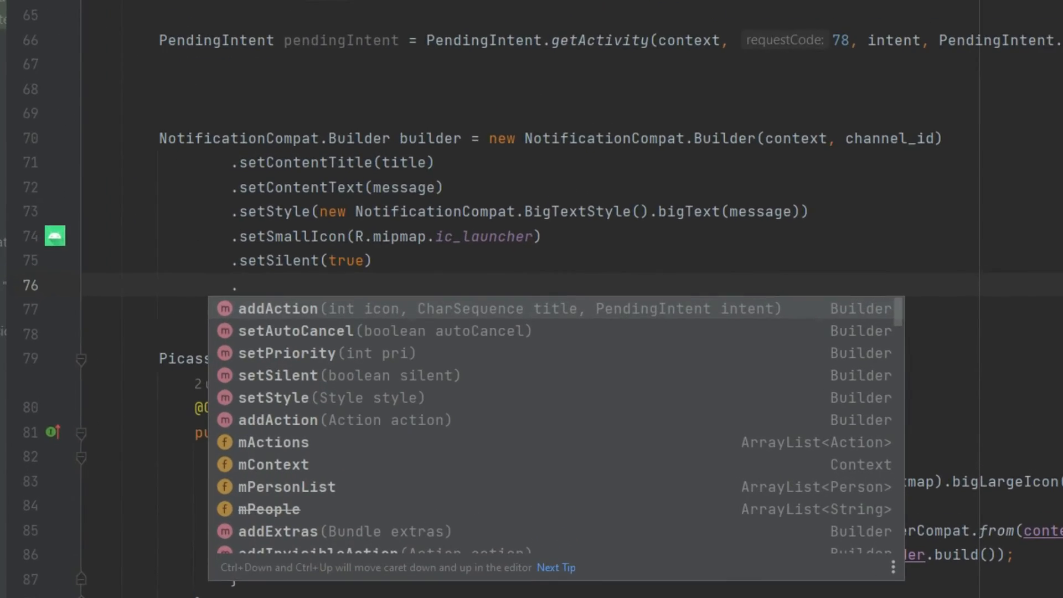
type("set")
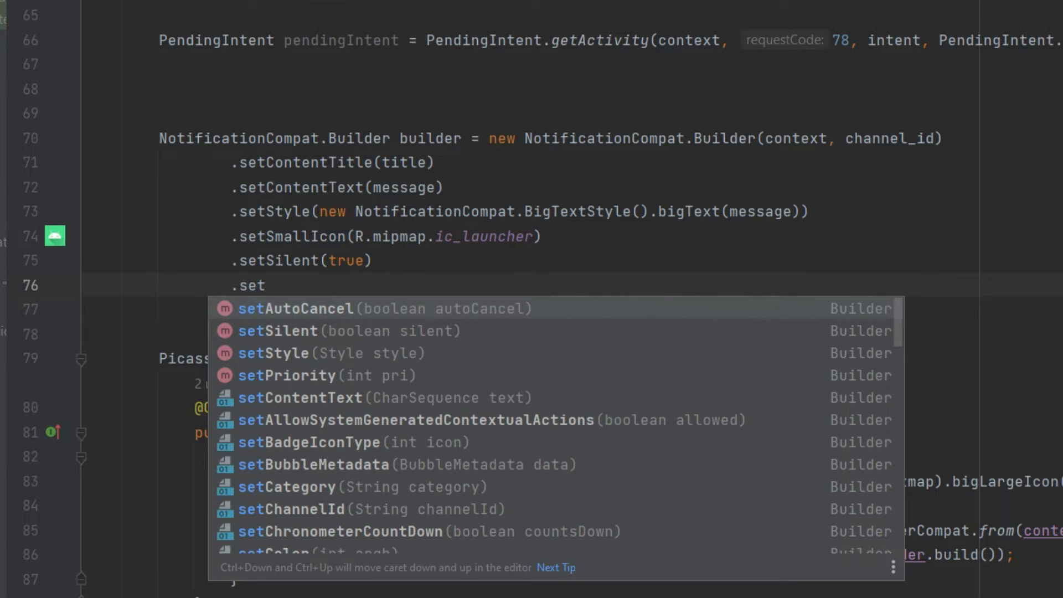
type("contentIntent()")
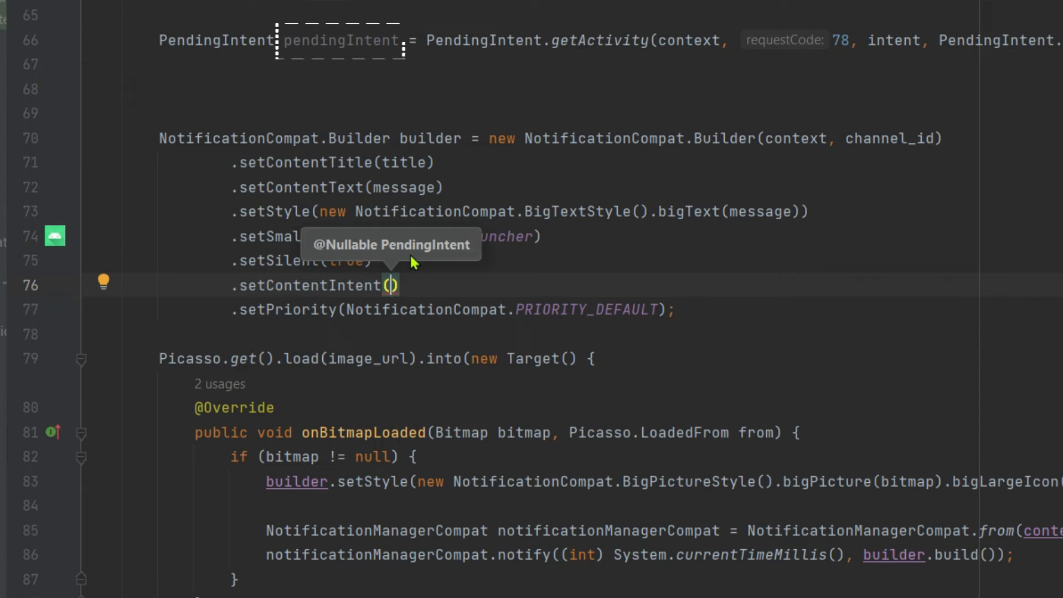
type("pendingIntent")
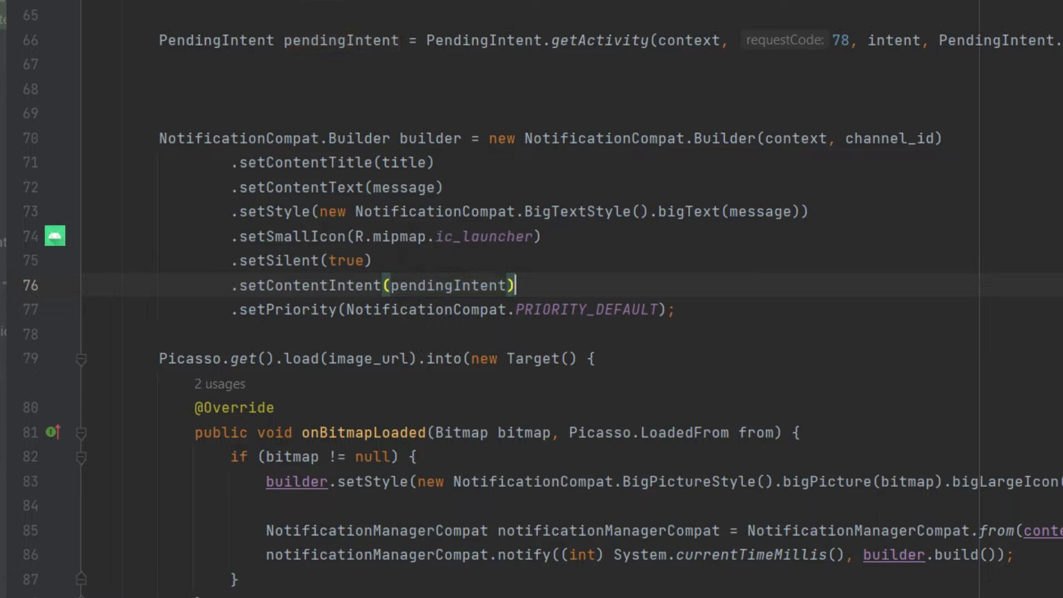
Step: In MainActivity.onCreate, begin a getIntent().getStringExtra(...) call below findViewById
left_click(256, 48)
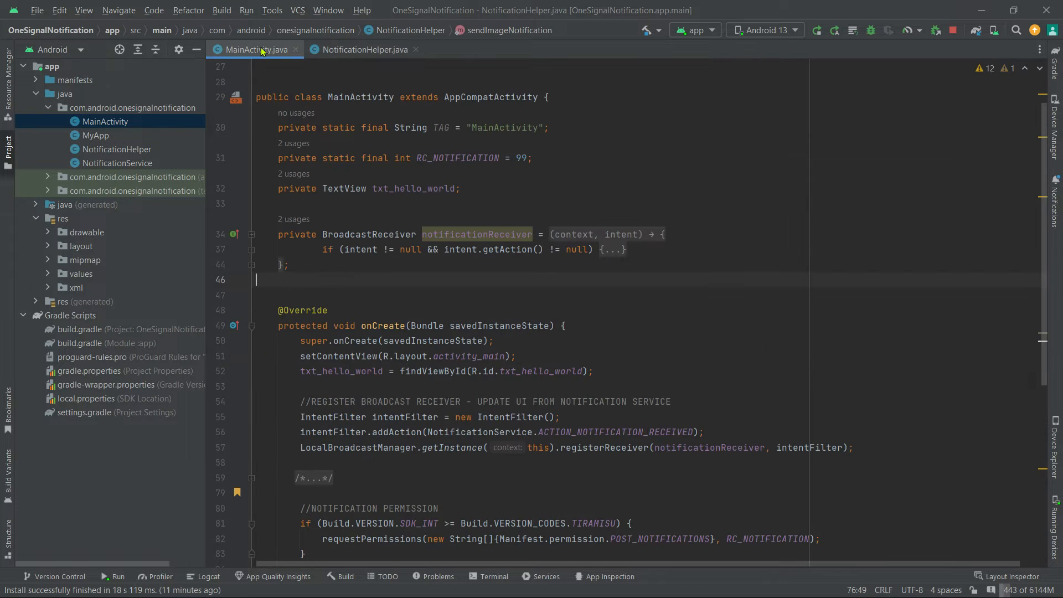
left_click(341, 326)
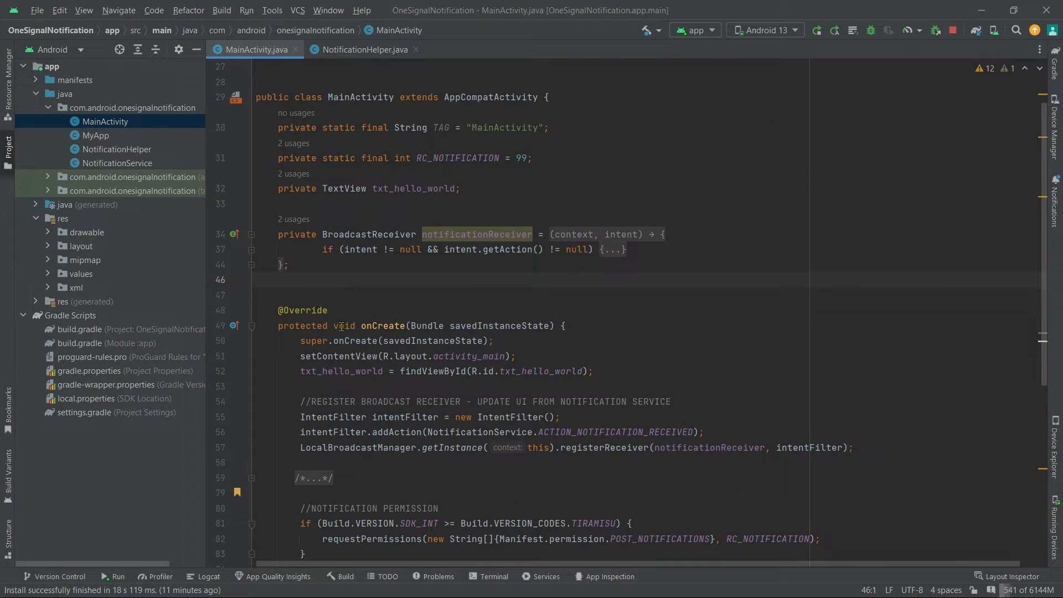
left_click(363, 48)
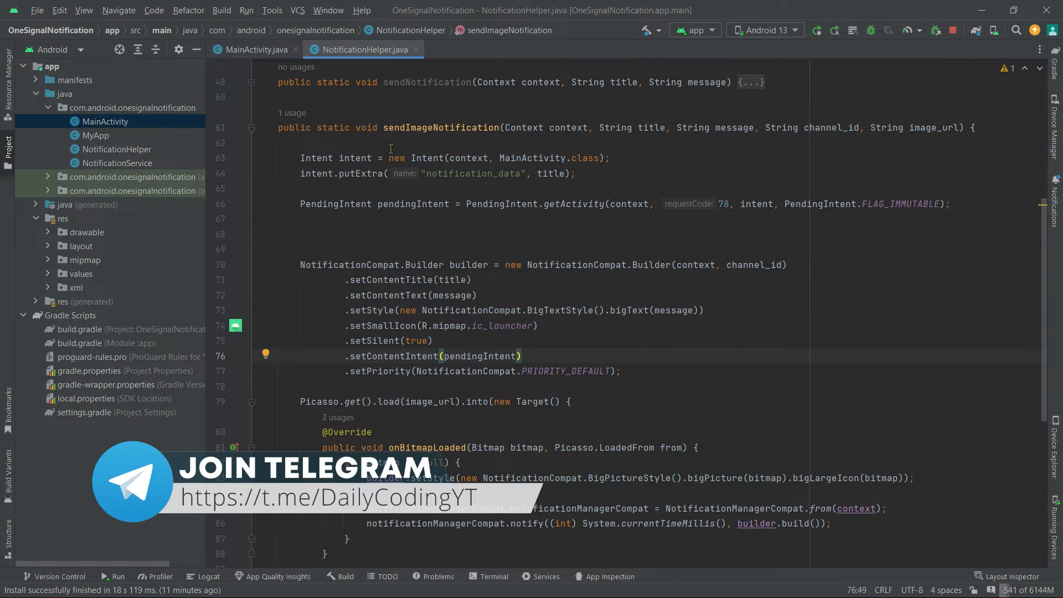
left_click(255, 49)
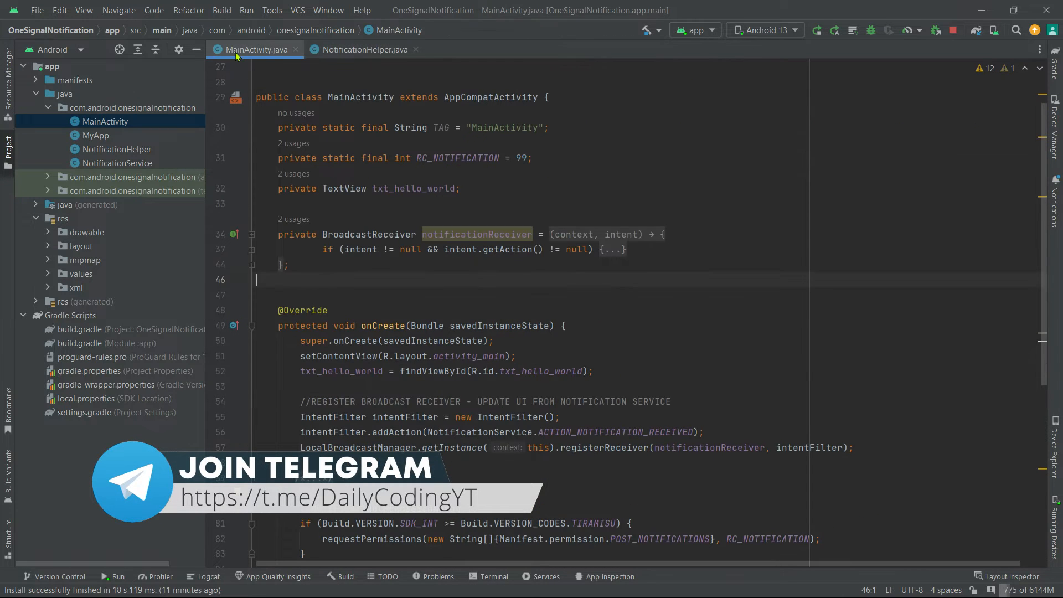
scroll("down", 3)
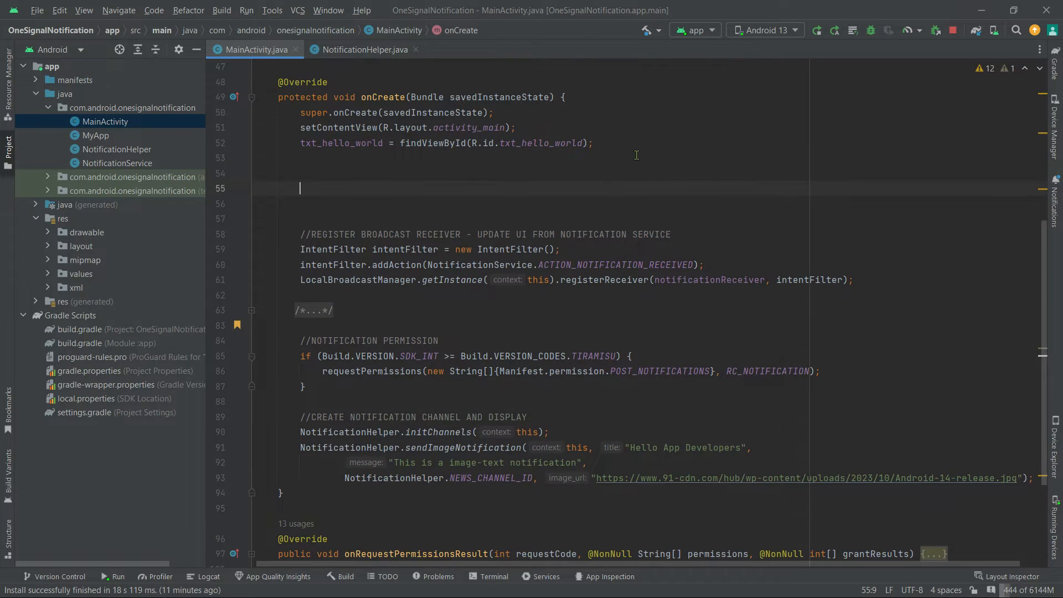
type("getIntent().")
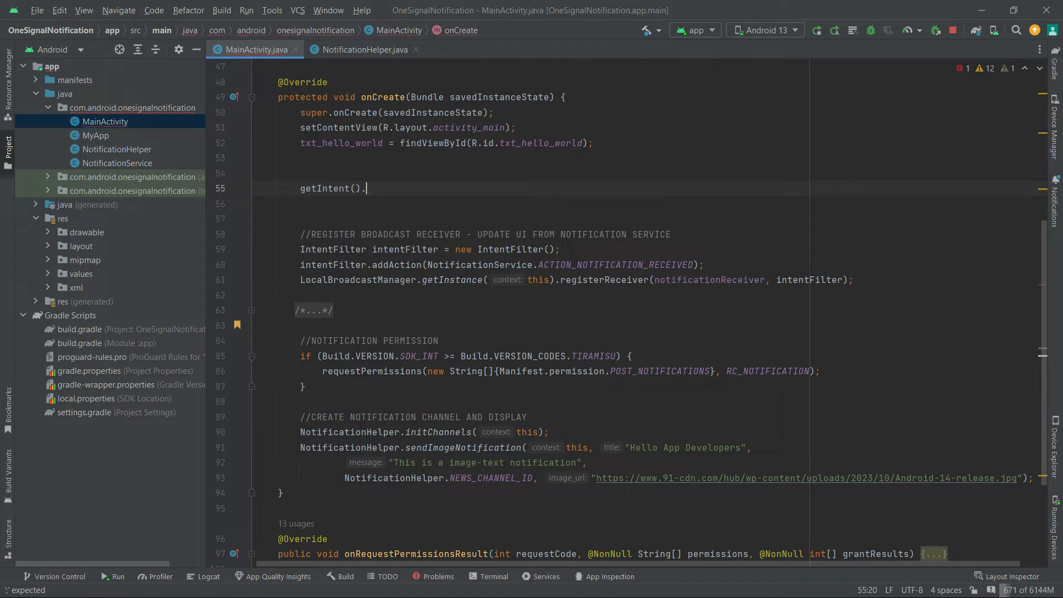
type("getSt")
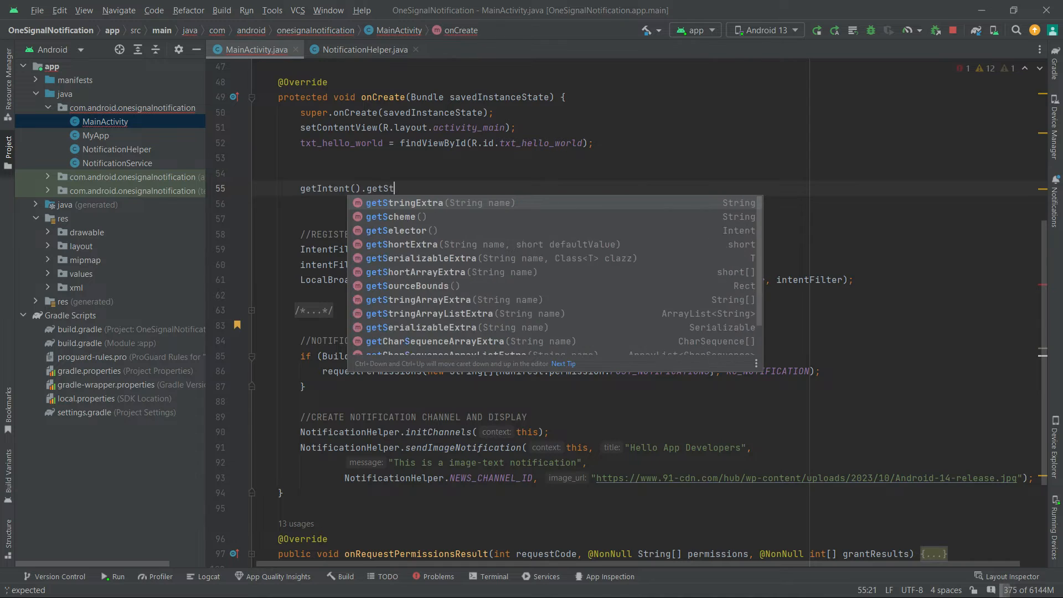
left_click(403, 202)
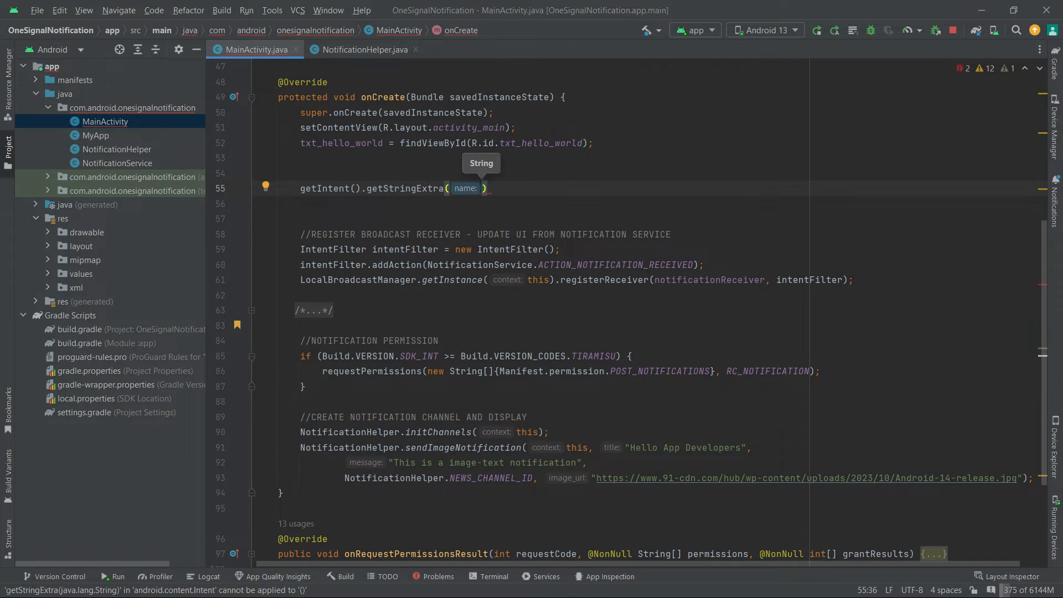
Step: Copy the "notification_data" key from NotificationHelper and store the extra in String data
left_click(364, 50)
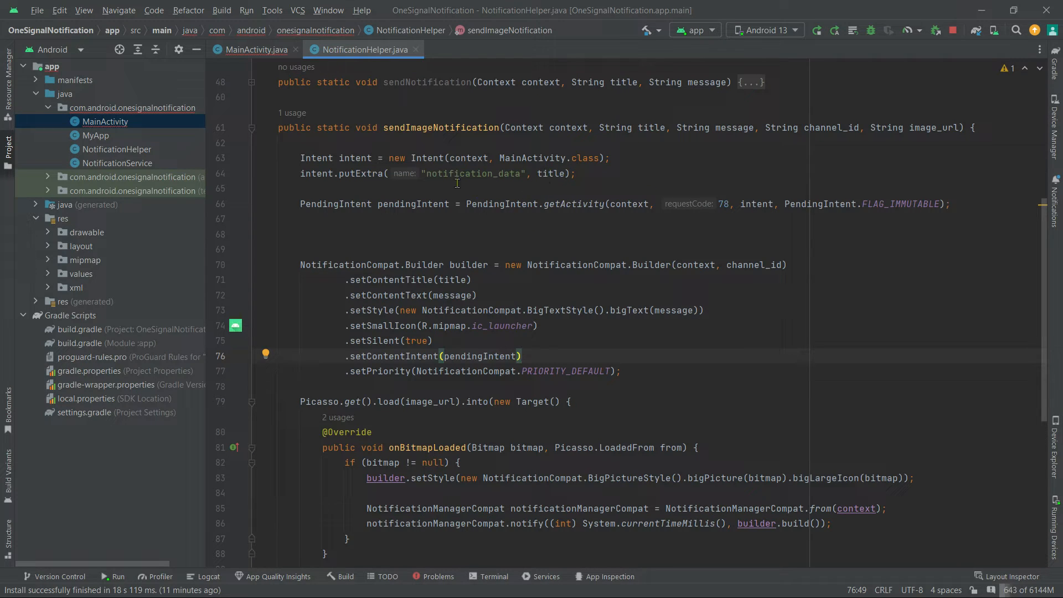
double_click(473, 174)
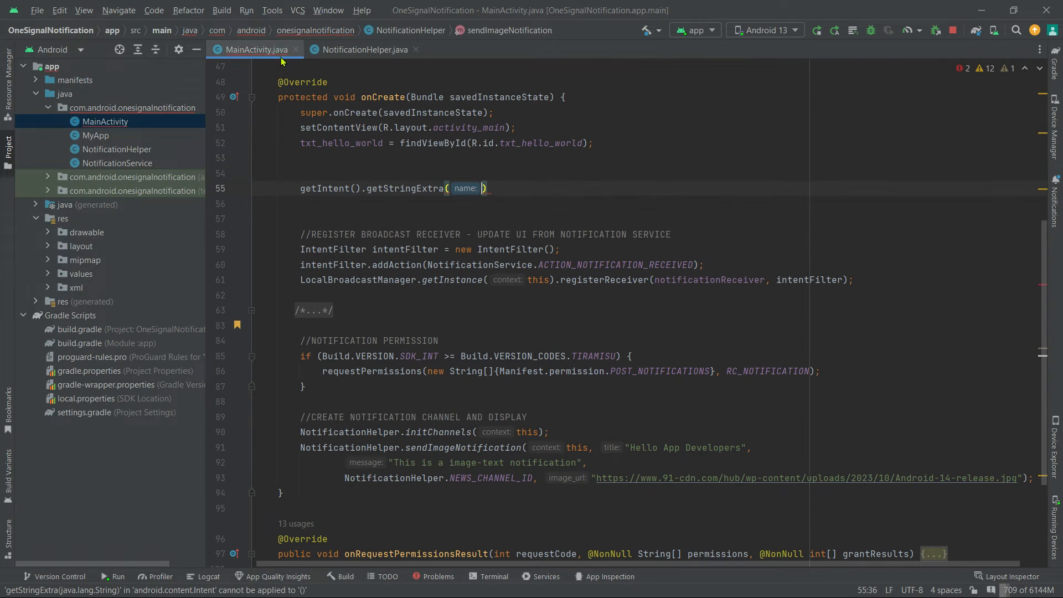
type("\"notification_data")
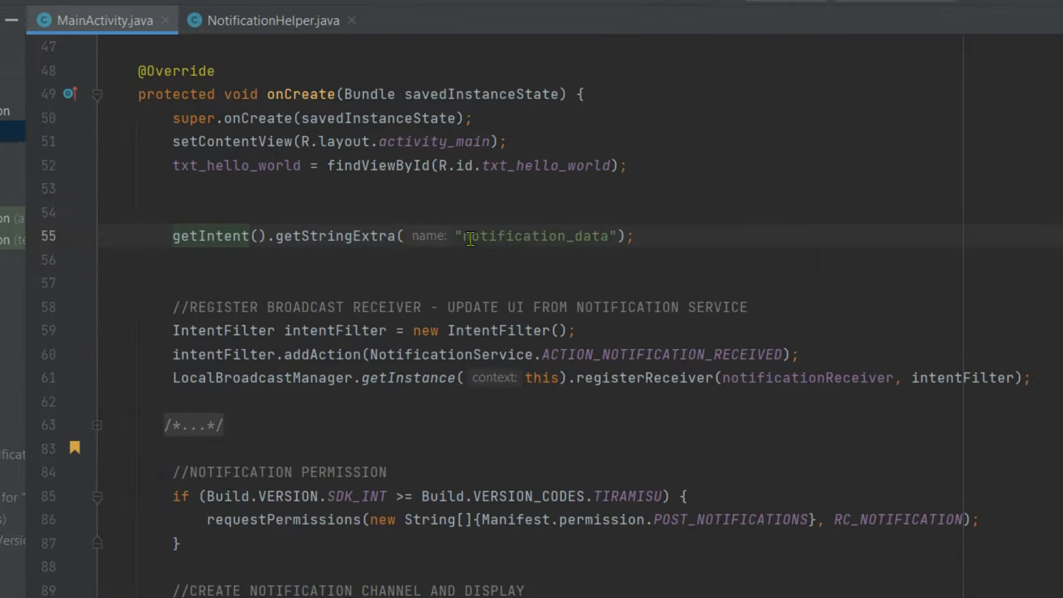
type("String")
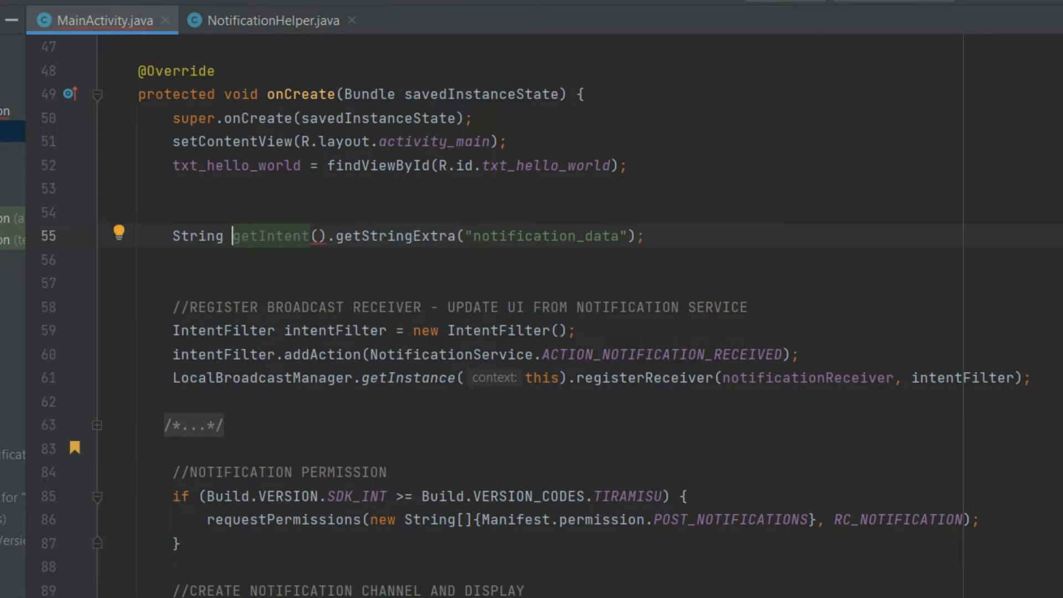
type("data =")
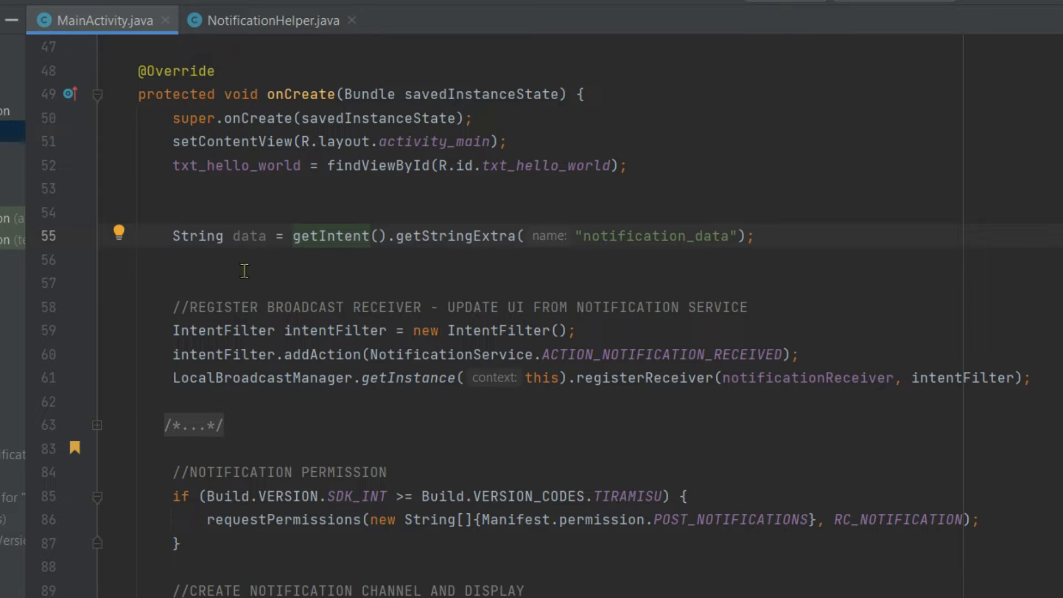
mouse_move(315, 259)
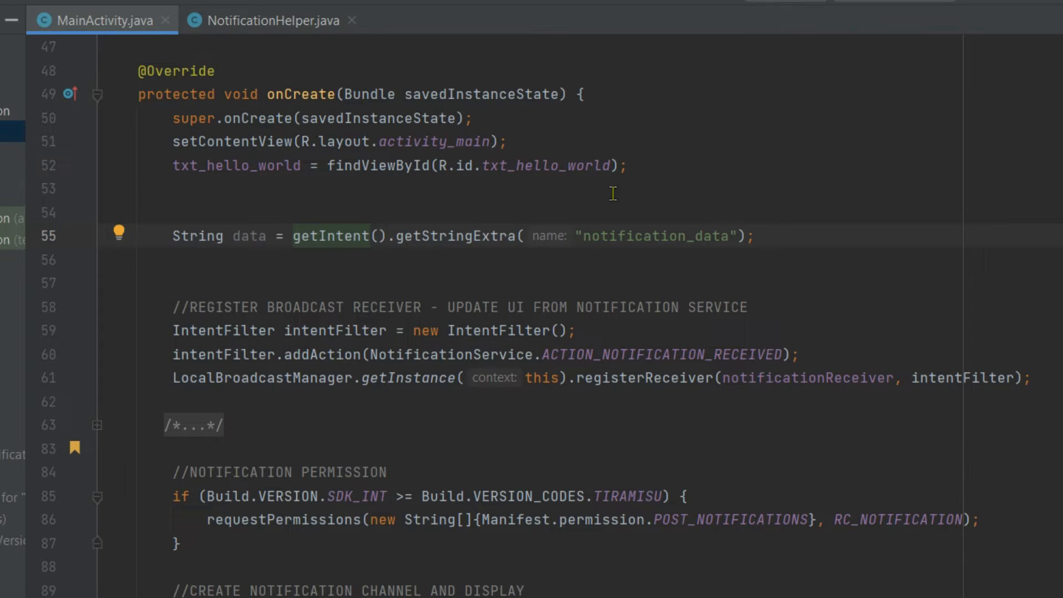
Step: Wrap the data read in if (getIntent().hasExtra("notification_data")) { ... }
type("if (getIntent(")
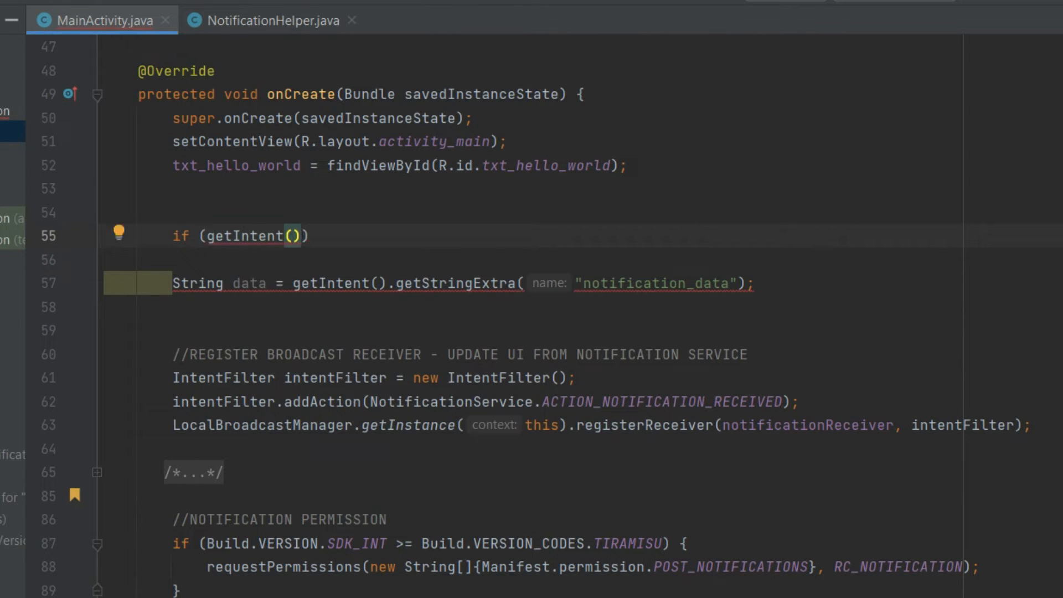
type(".hasExtra(\"")
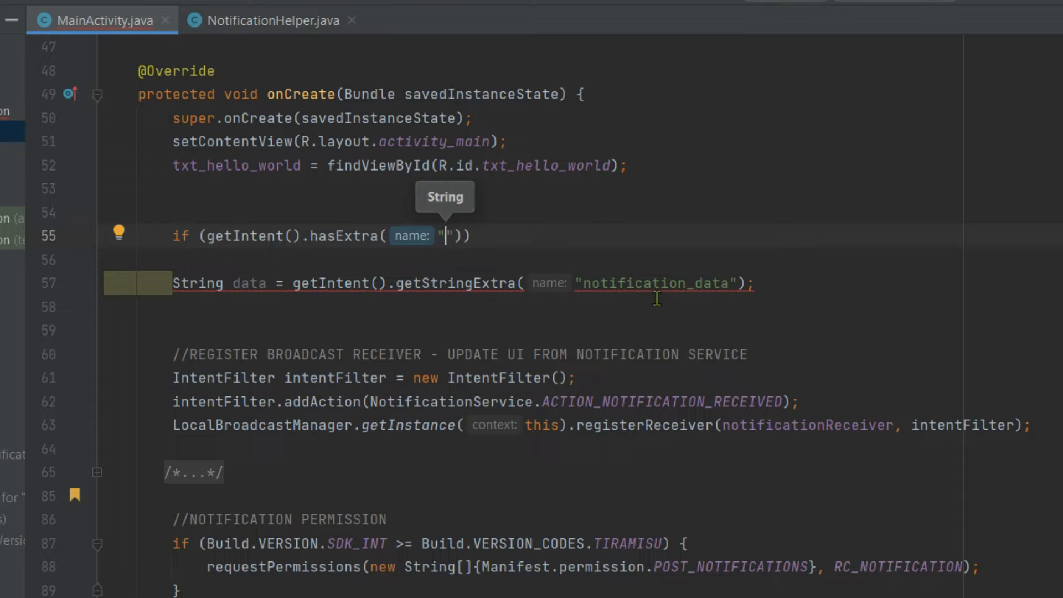
type("notification_data")
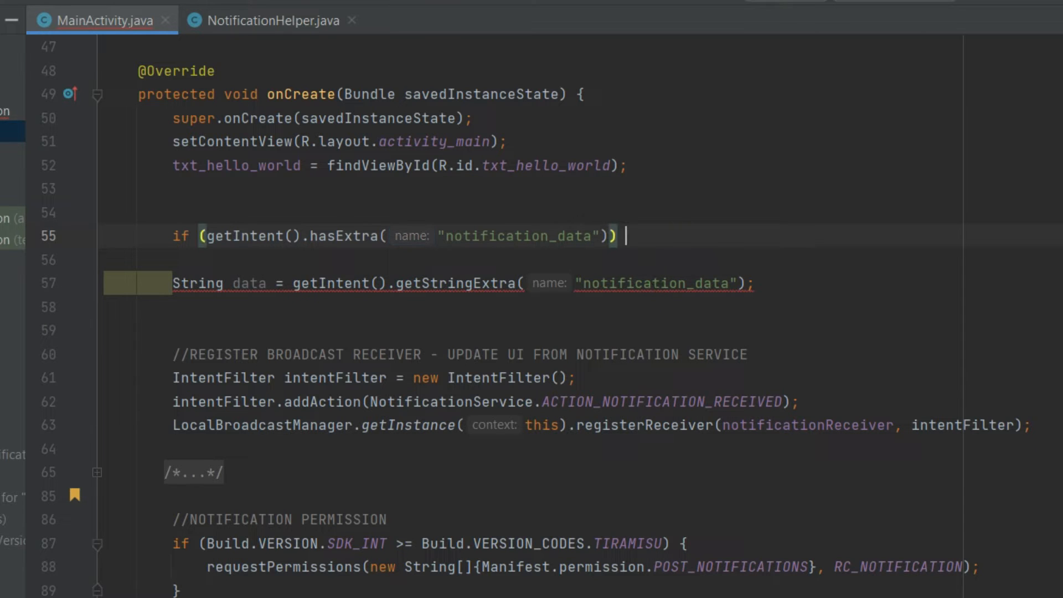
type("{")
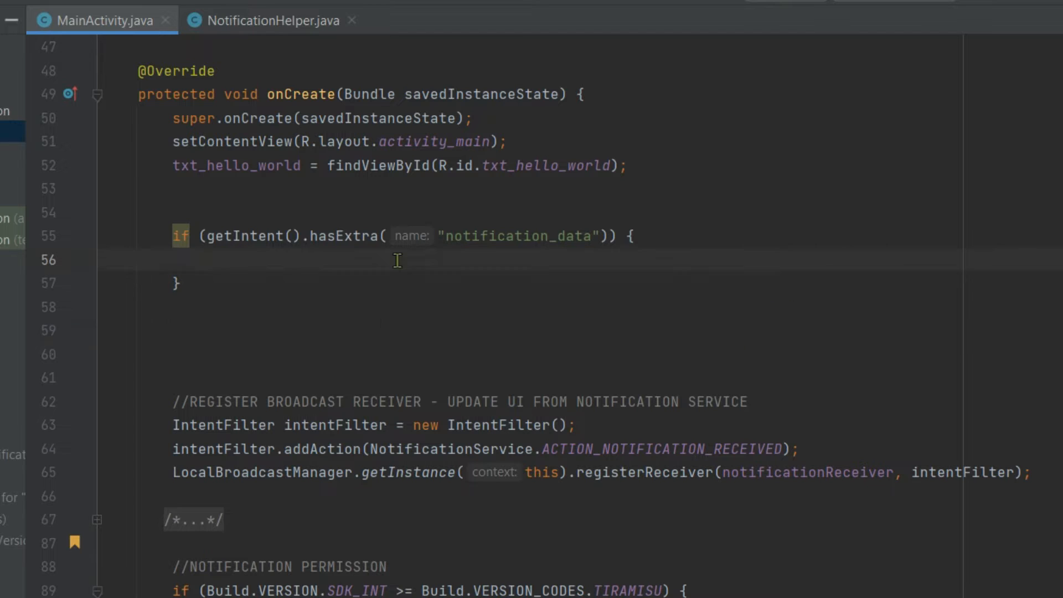
type("String data = getIntent().getStringExtra(\"notification_data\");")
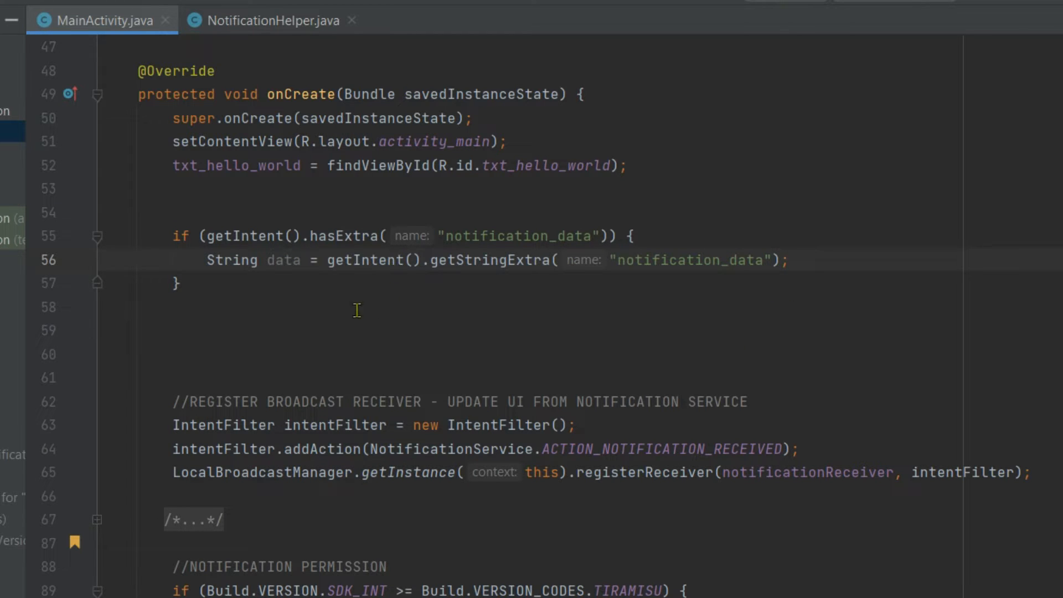
Step: Add txt_hello_world.setText(data); inside the block and run the app on the emulator
left_click(790, 259)
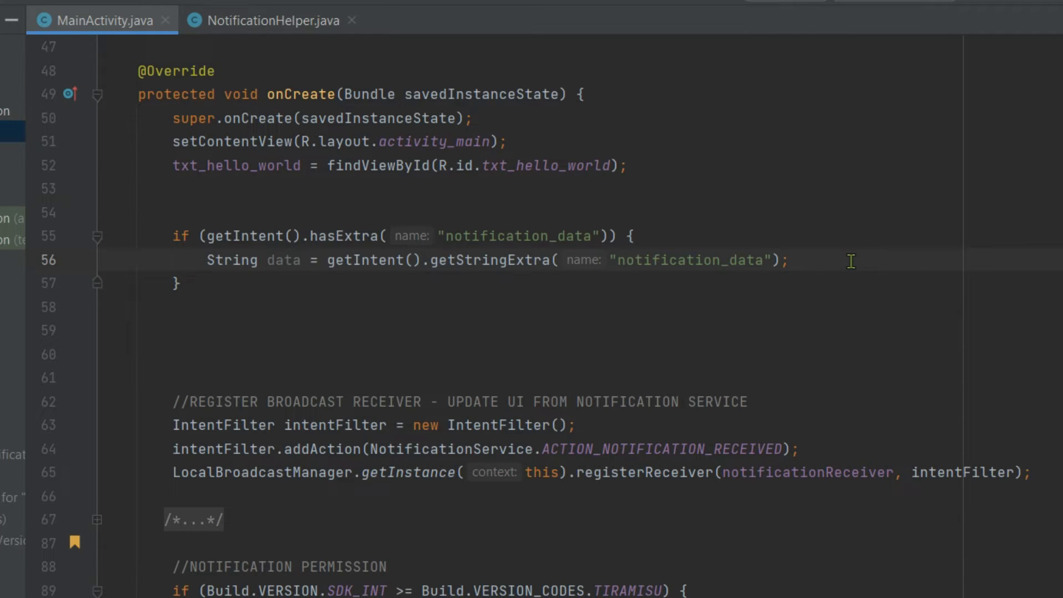
type("txt_hello_world.setText(d);")
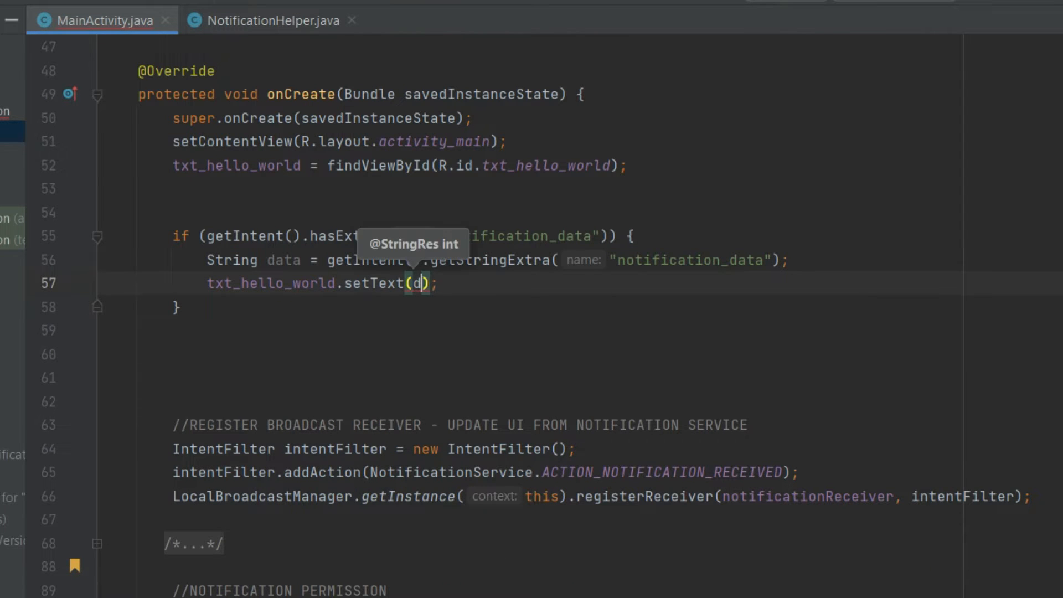
type("ata")
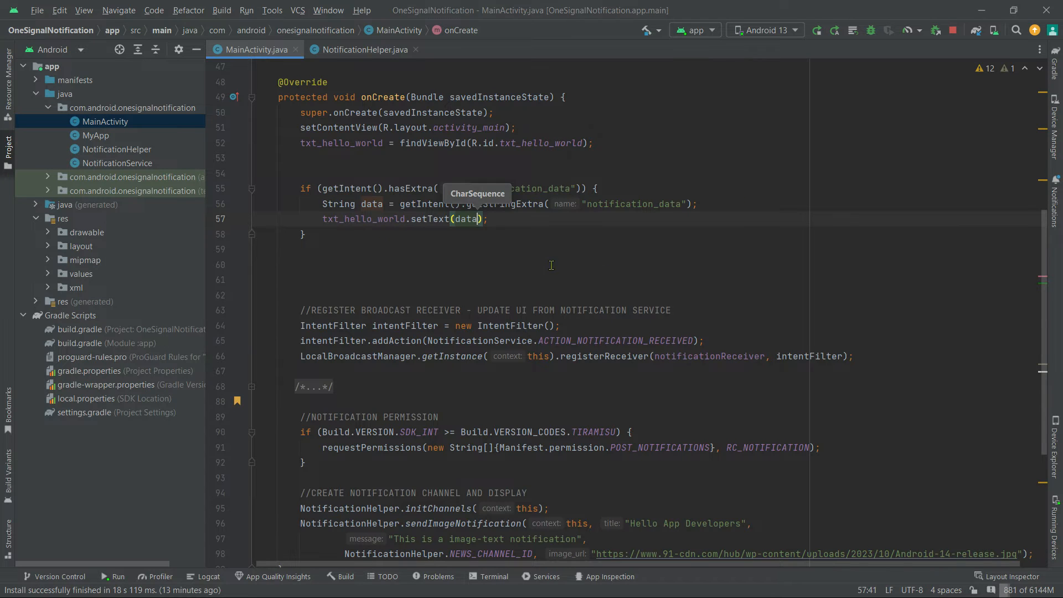
left_click(340, 264)
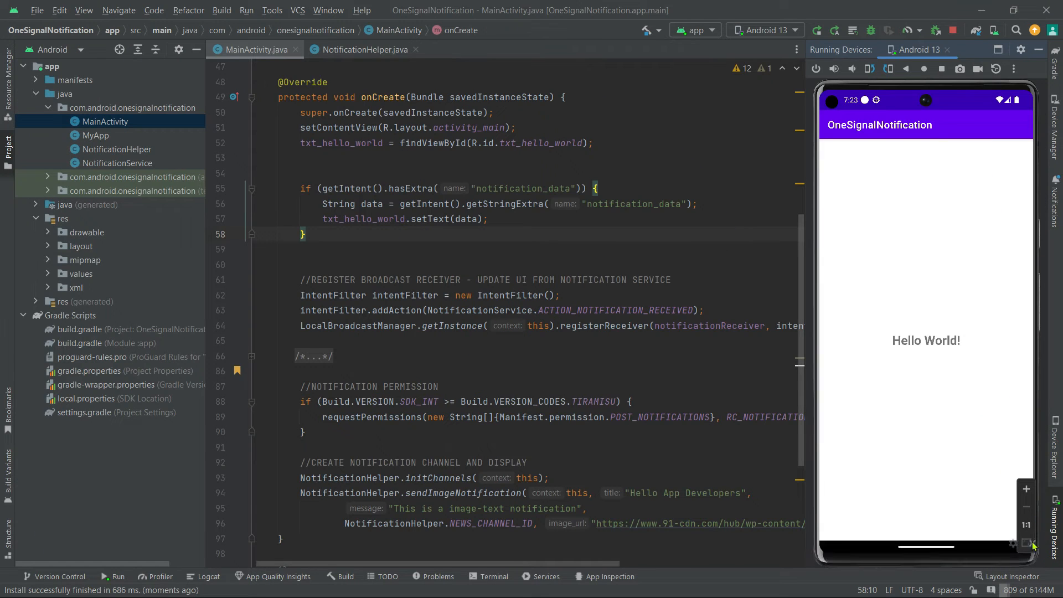
mouse_move(879, 285)
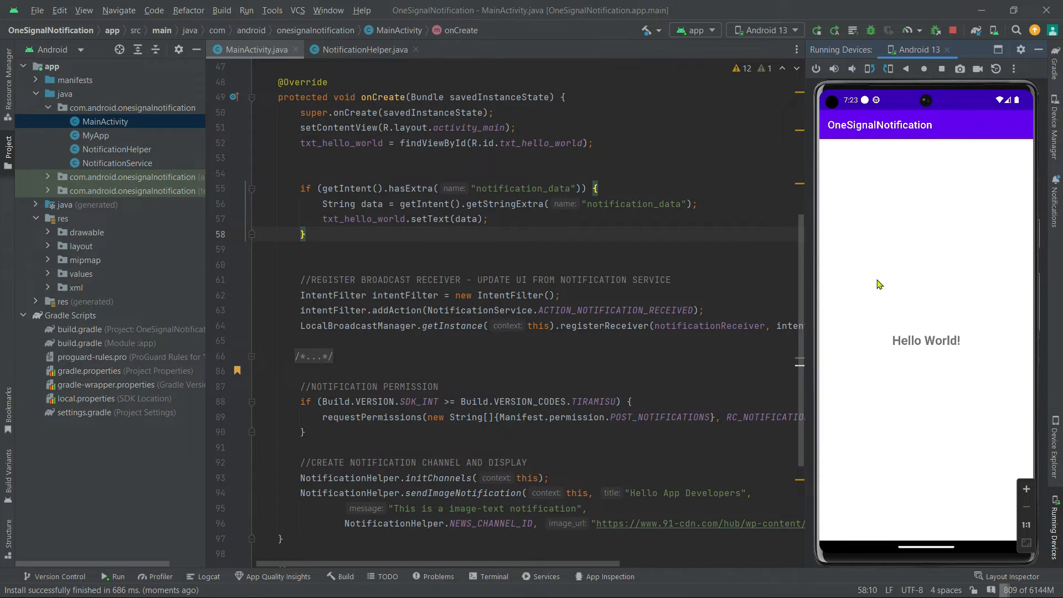
mouse_move(872, 393)
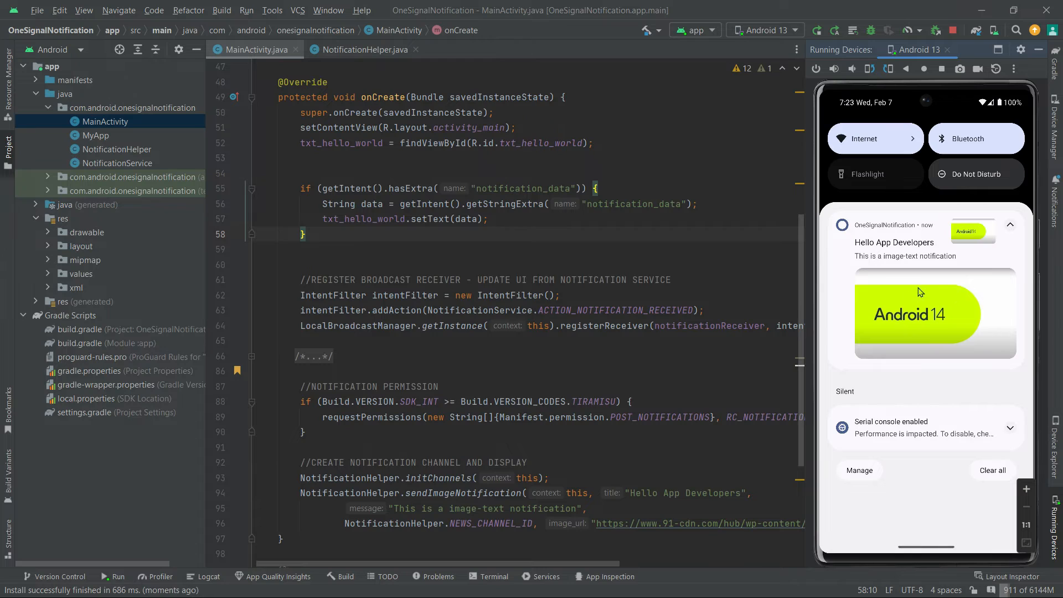
mouse_move(905, 300)
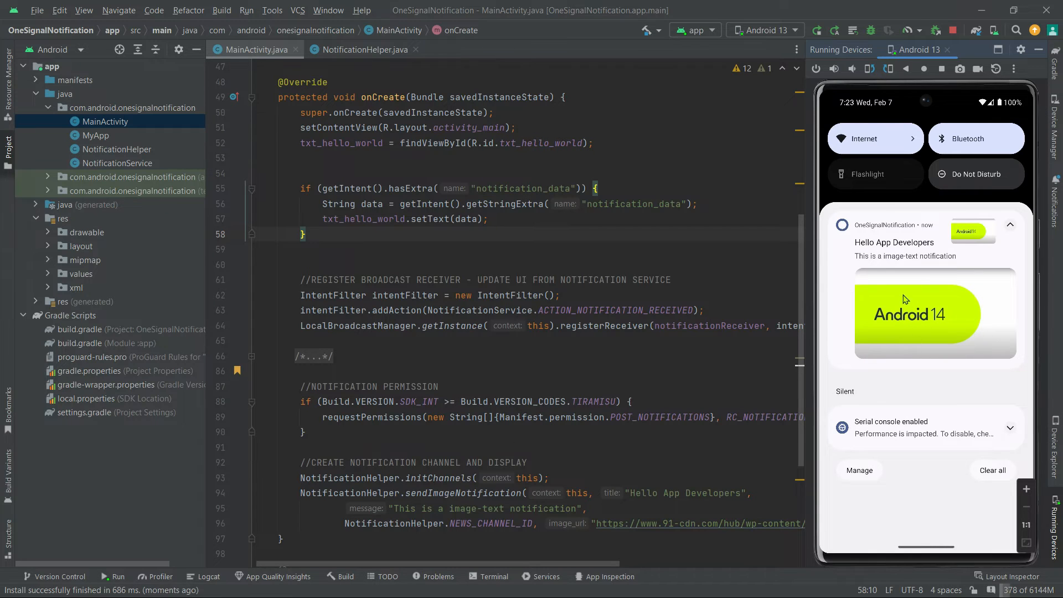
Step: Tap the Hello App Developers notification and confirm the app shows that text
left_click(904, 300)
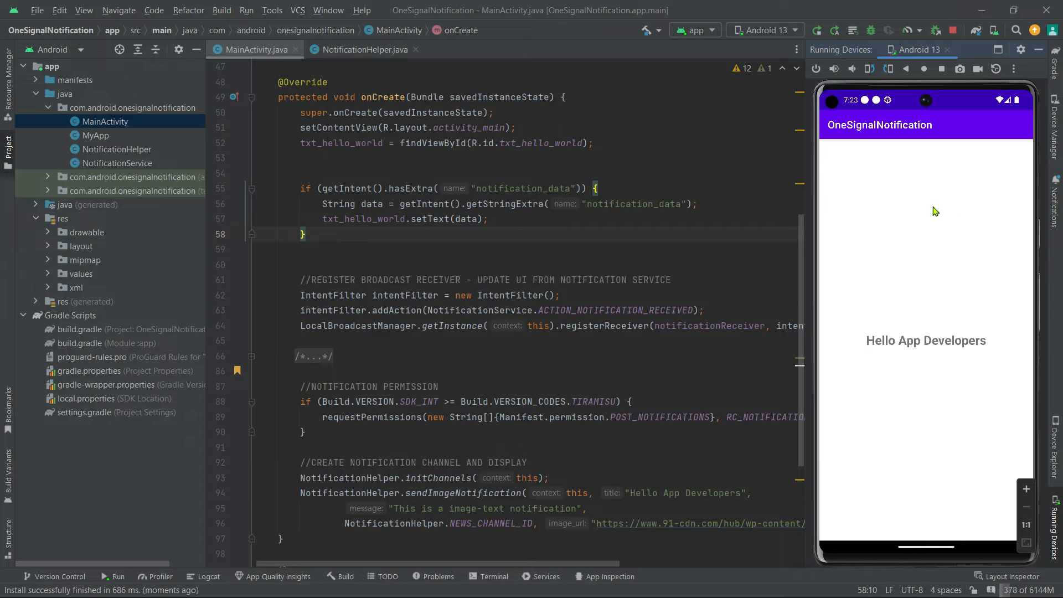
mouse_move(964, 324)
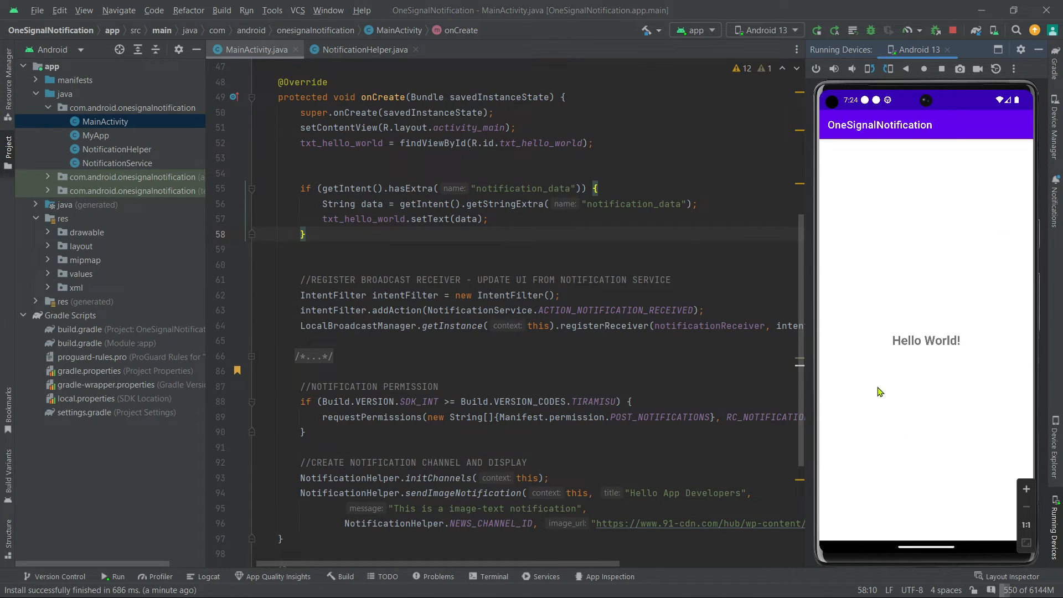
mouse_move(975, 331)
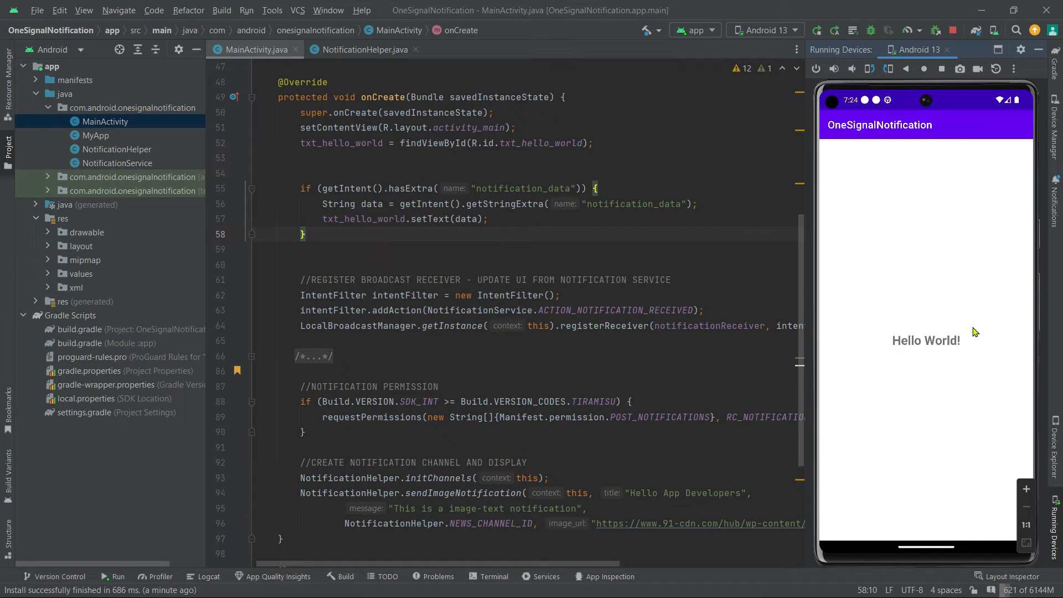
mouse_move(984, 157)
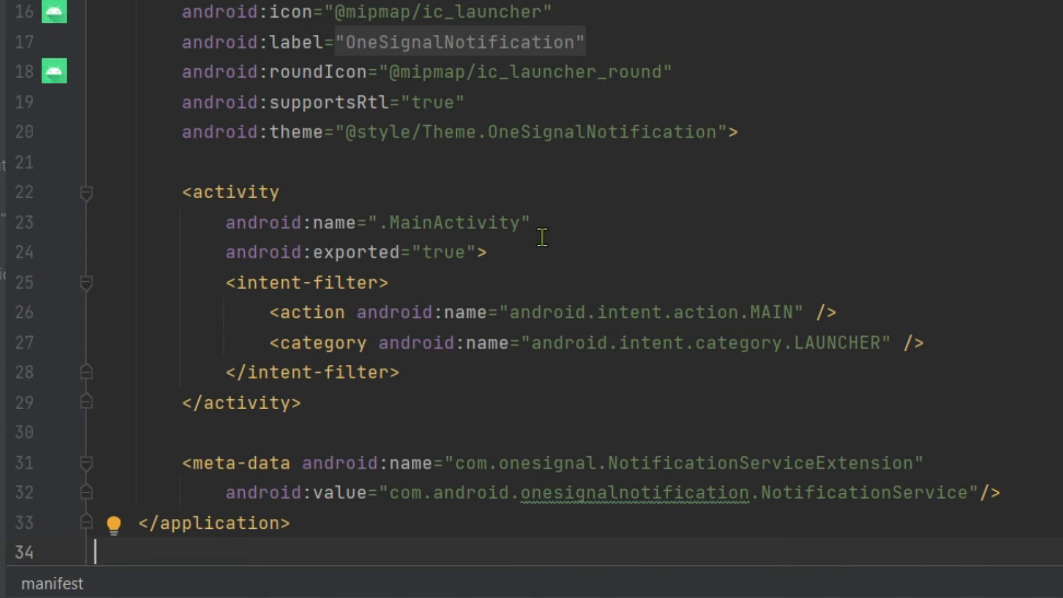
Step: Add android:launchMode="singleTop" to the MainActivity tag and return to MainActivity.java
key("Enter")
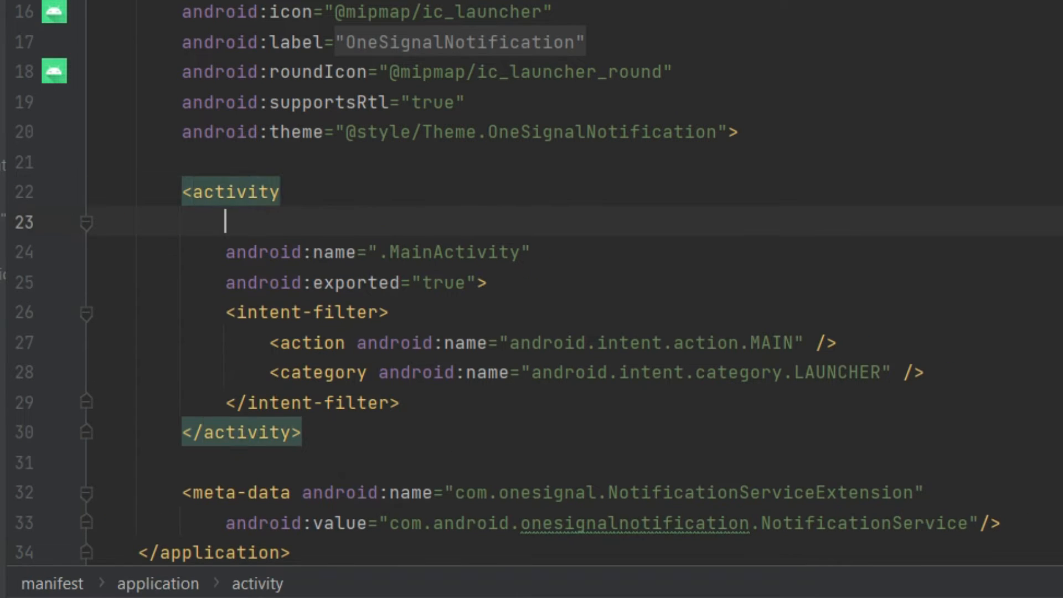
type("launchMode=\"singleTop")
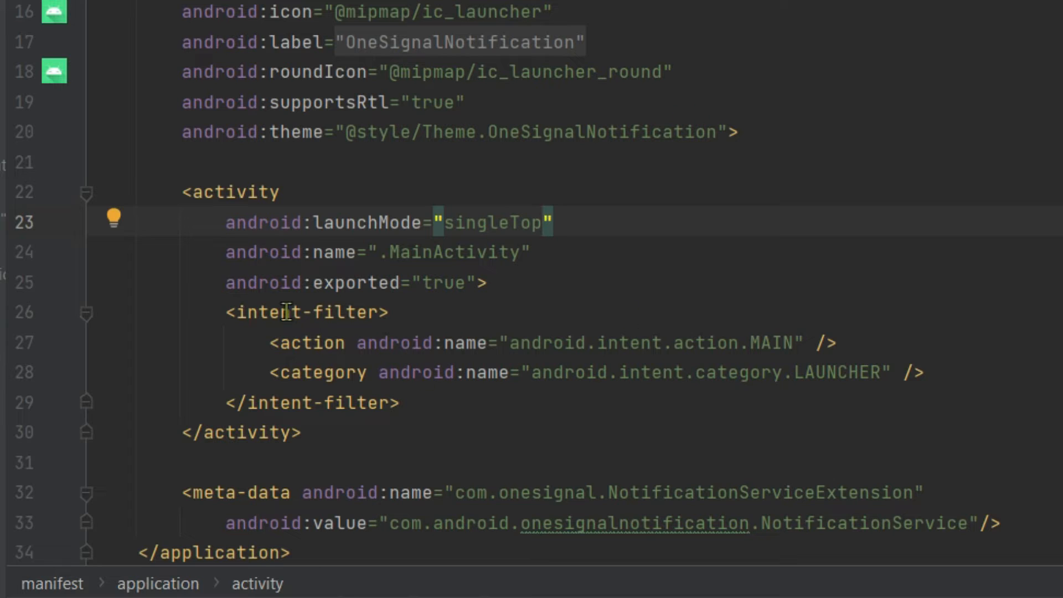
mouse_move(556, 267)
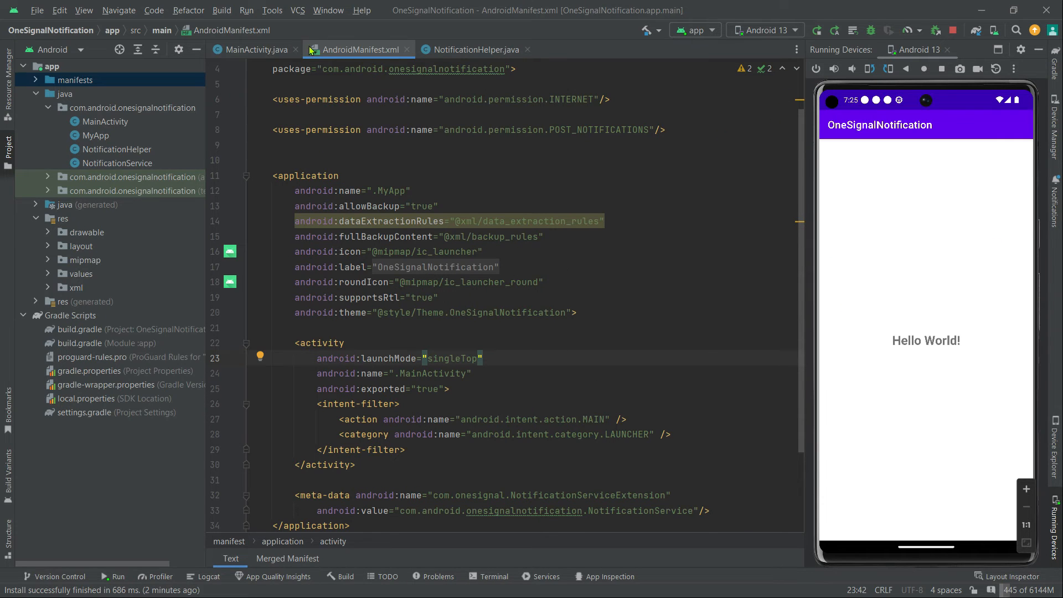
left_click(251, 48)
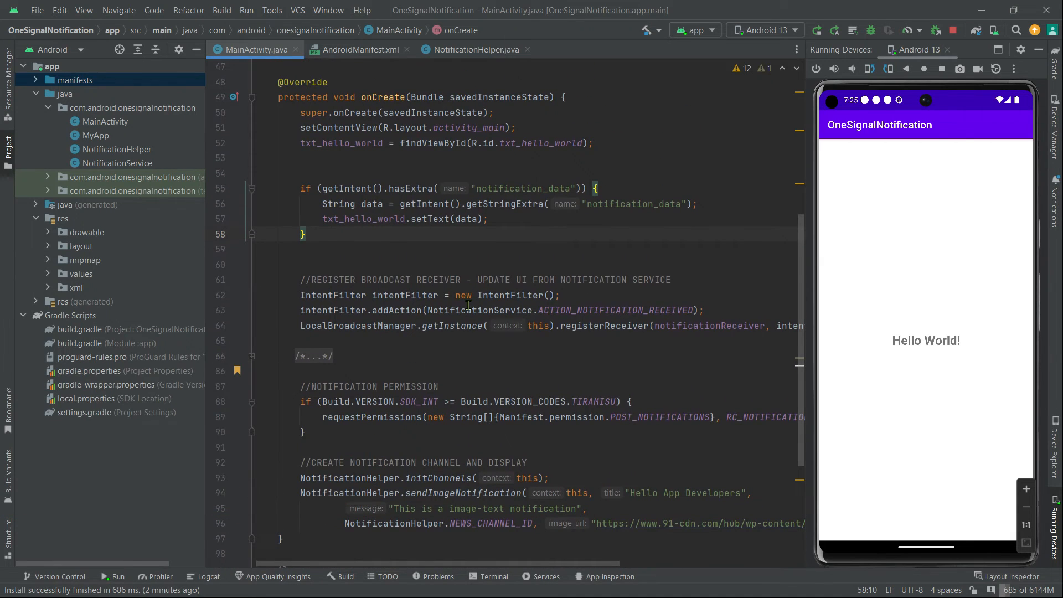
scroll("down", 3)
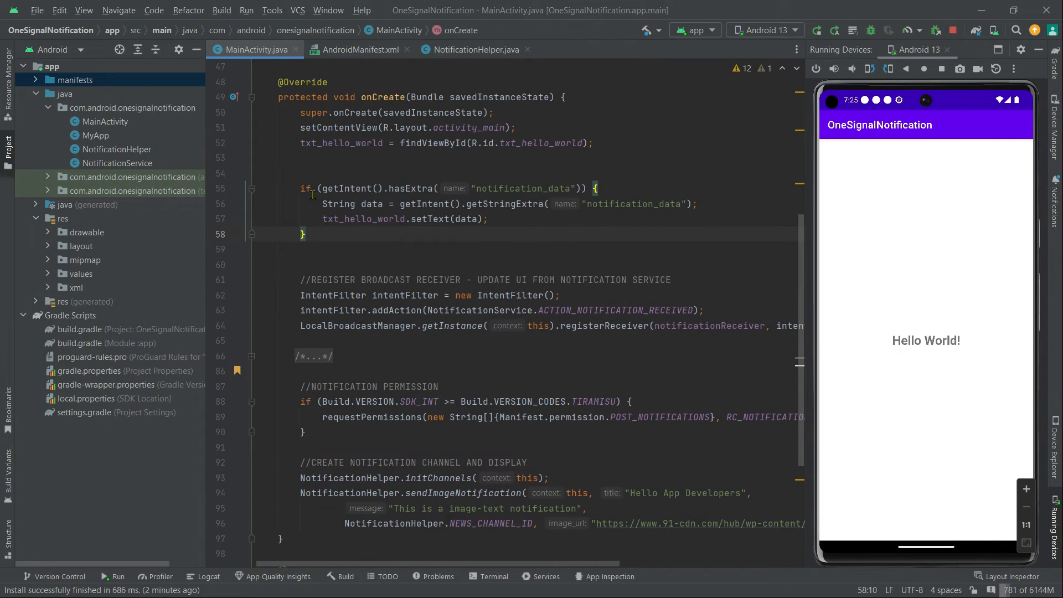
scroll("down", 3)
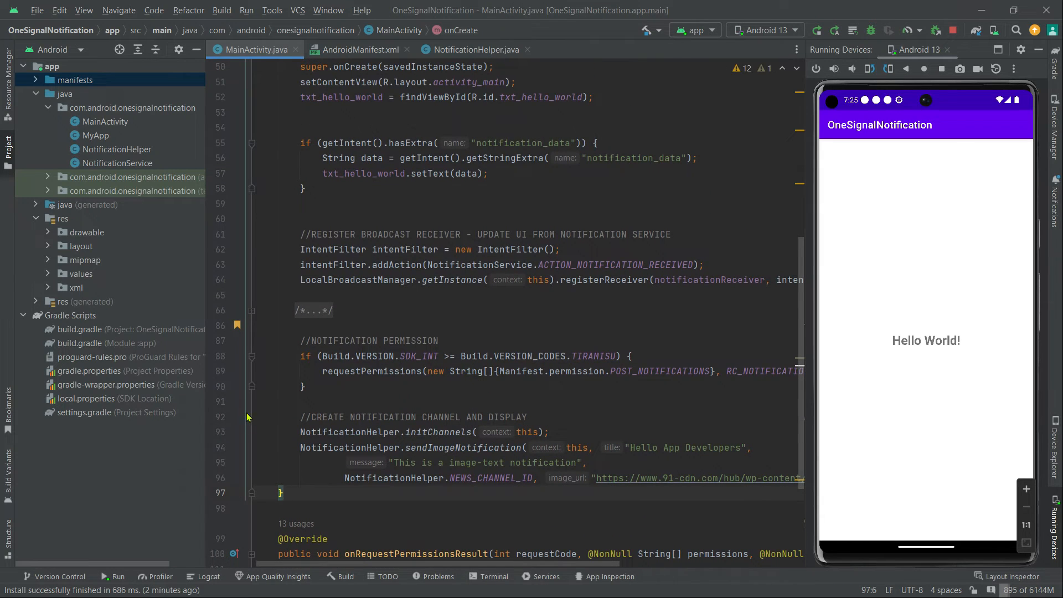
scroll("up", 3)
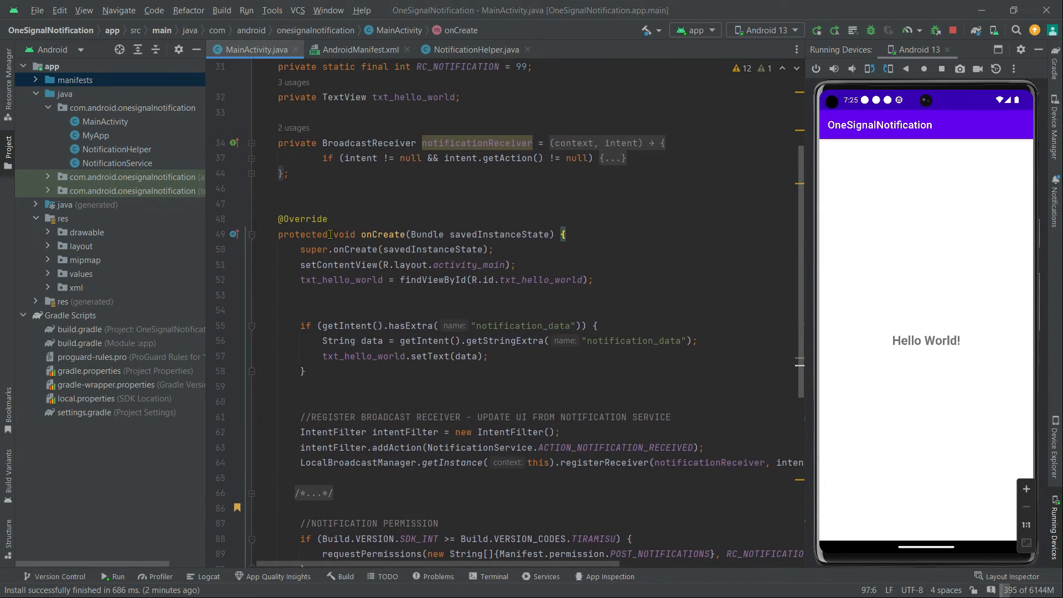
scroll("down", 3)
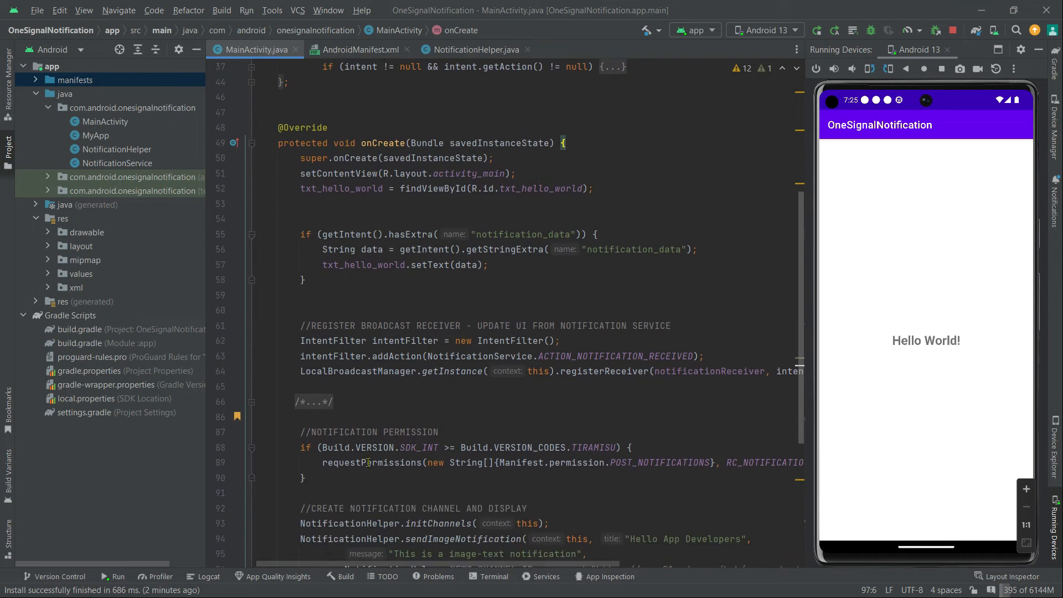
scroll("down", 3)
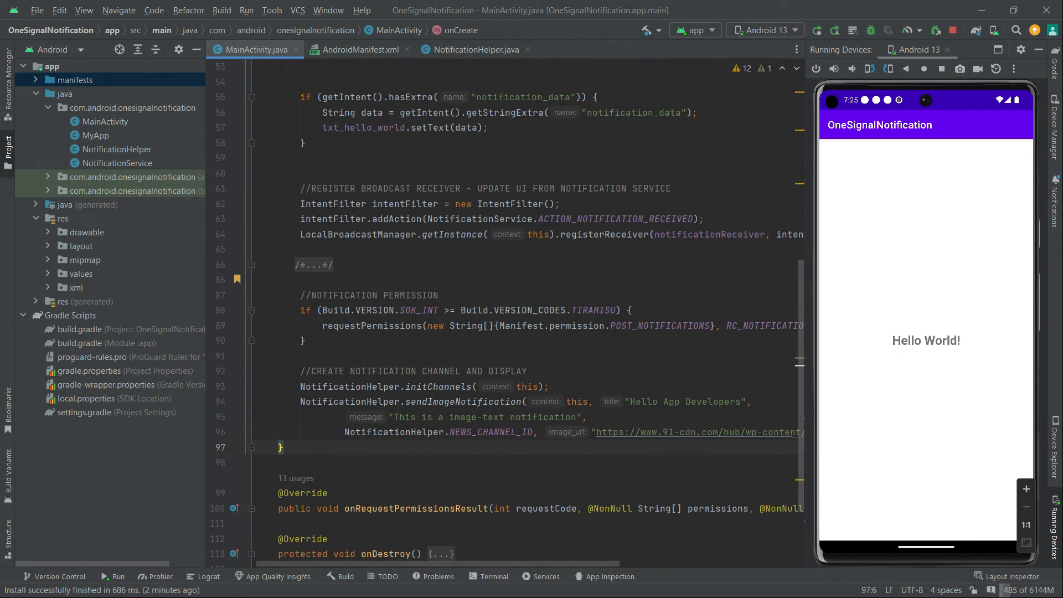
Step: Generate the onNewIntent(Intent intent) override calling super below onCreate
type("on")
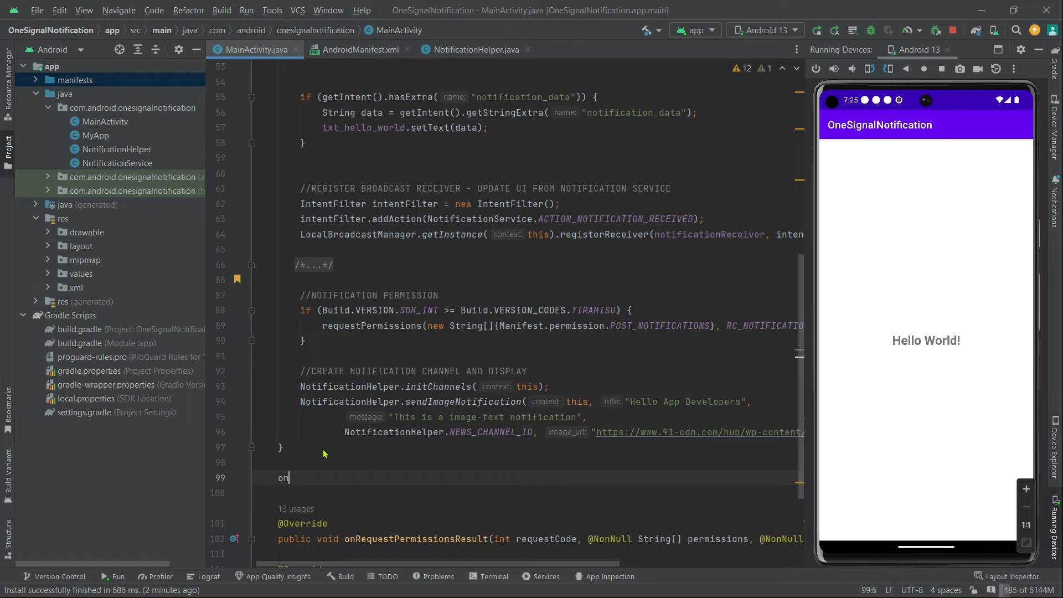
type("new")
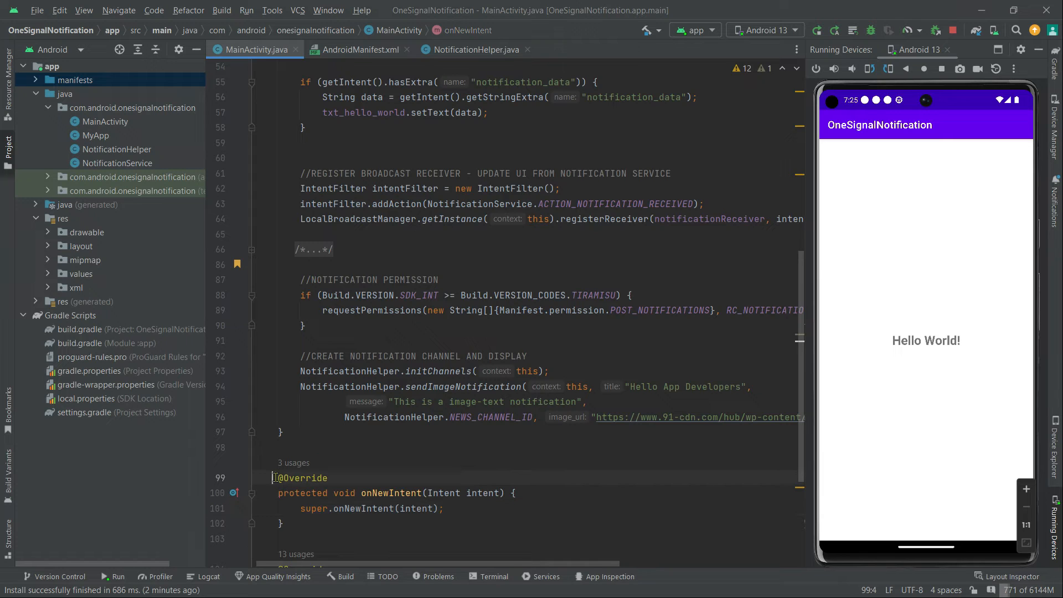
scroll("down", 3)
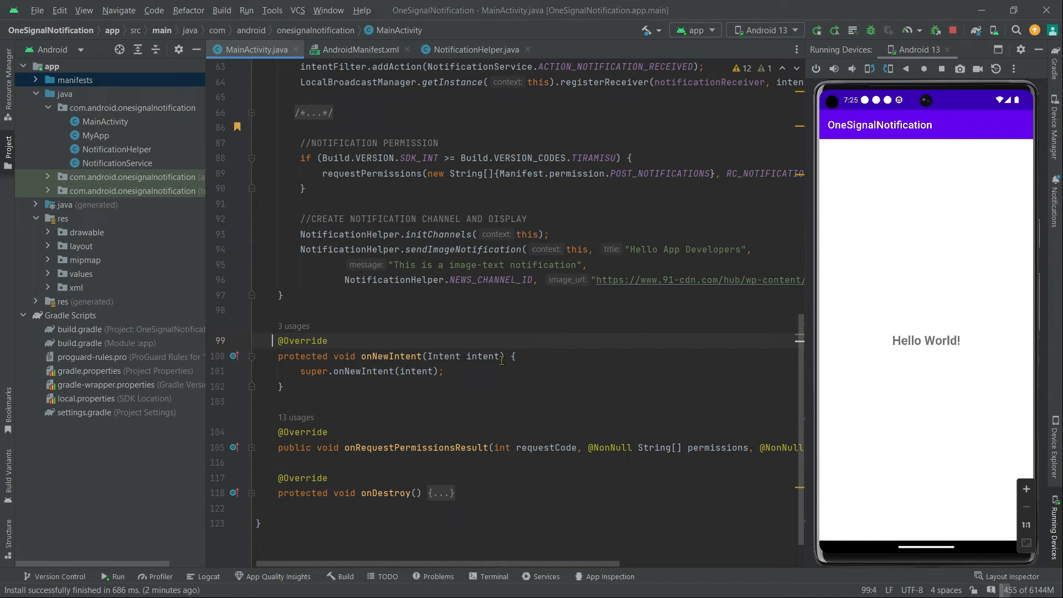
mouse_move(461, 380)
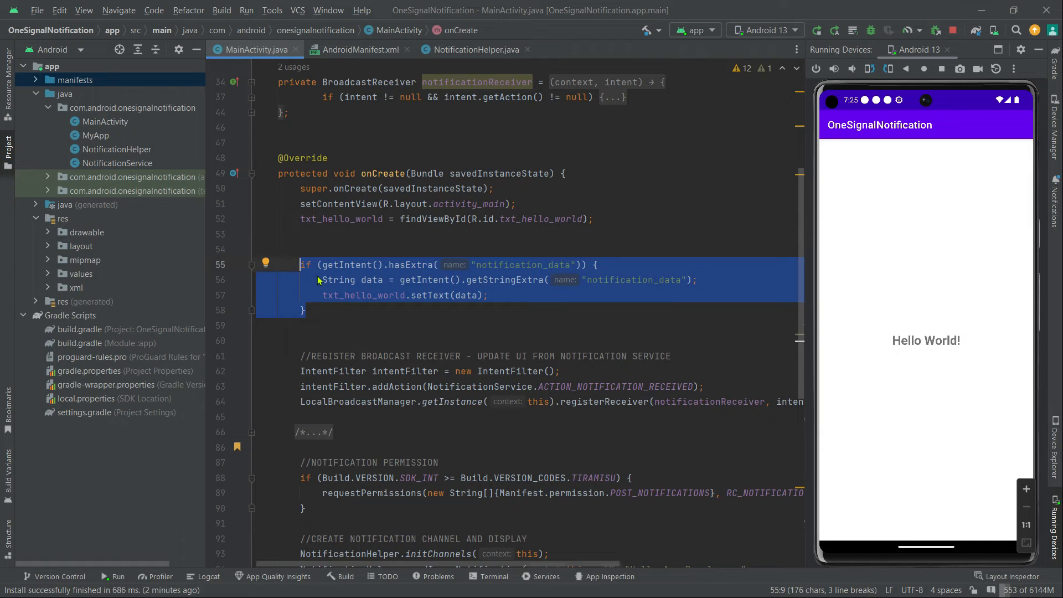
Step: Replace both getIntent() calls in onNewIntent with the intent parameter
scroll("down", 3)
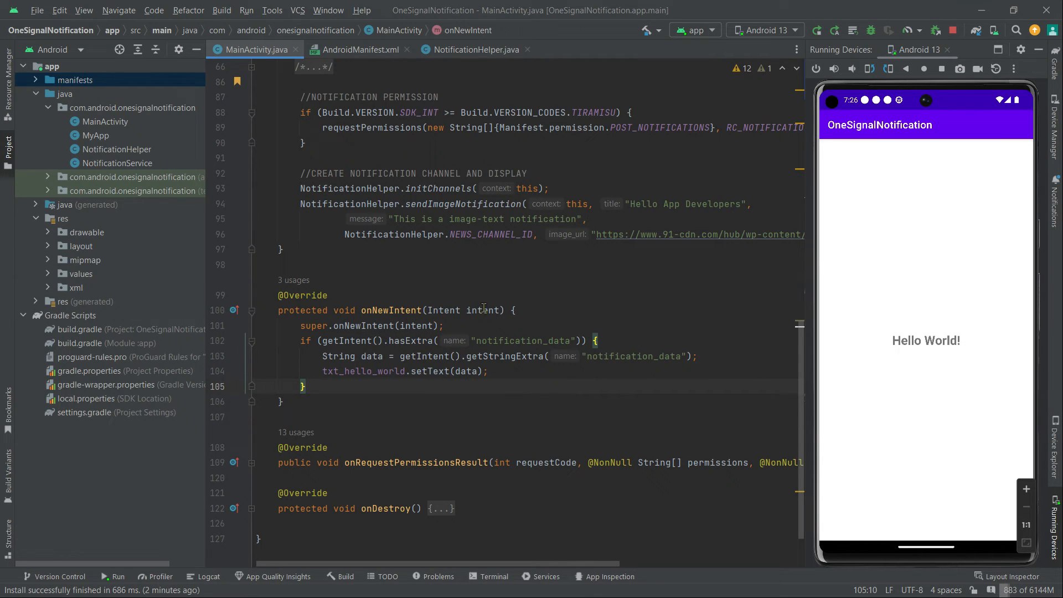
double_click(483, 310)
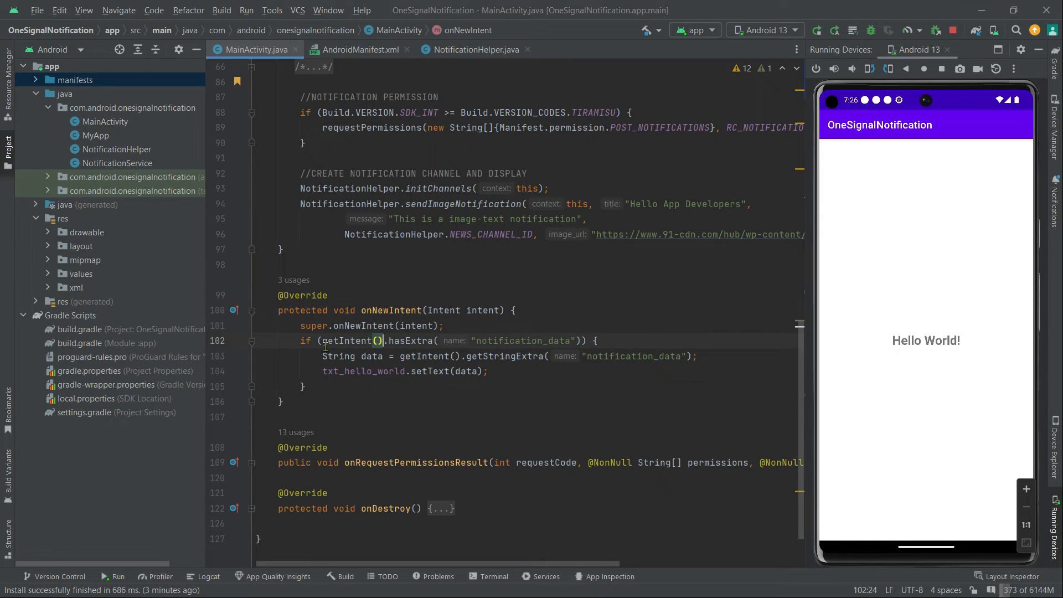
double_click(353, 340)
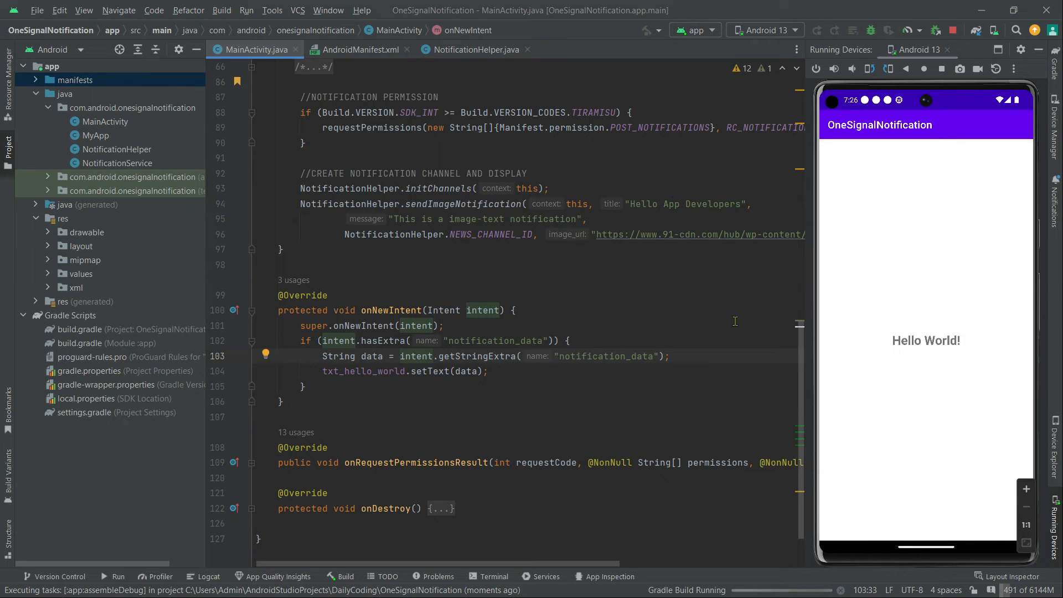
Step: Run the app and tap the image notification so the text reads Hello App Developers
left_click(817, 29)
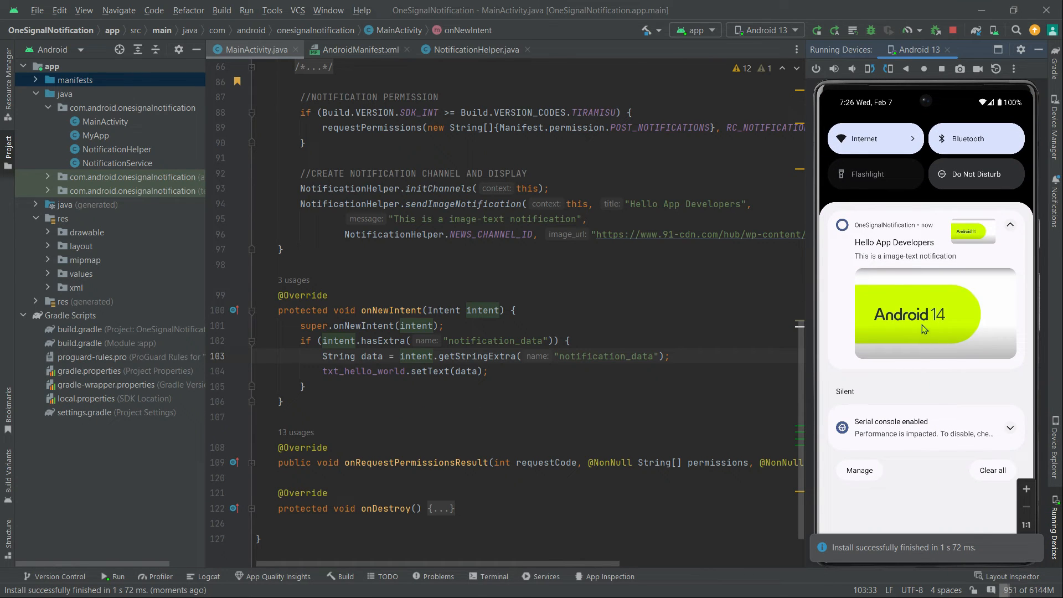
left_click(926, 313)
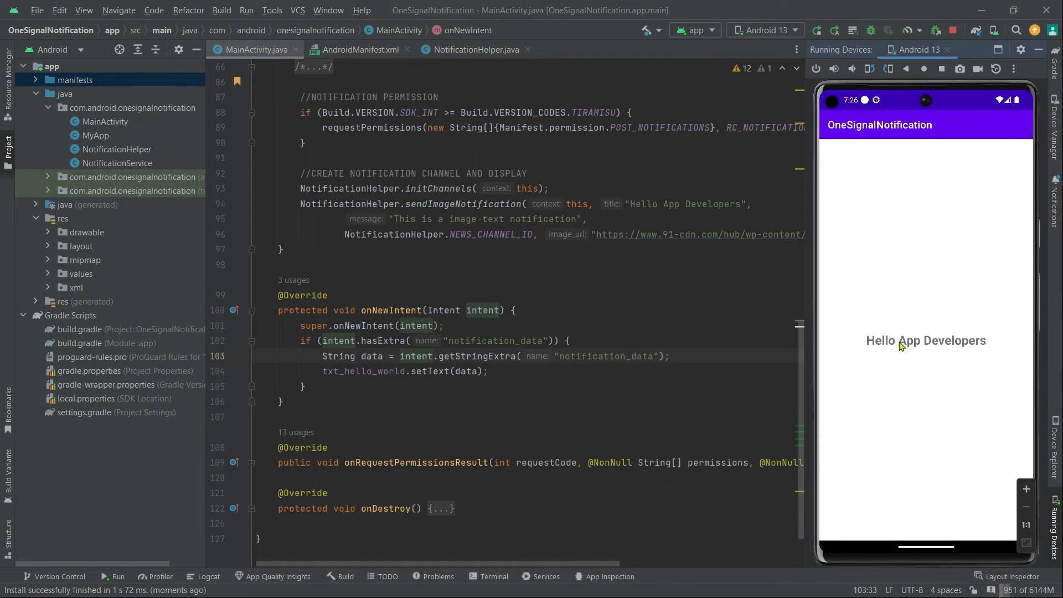
mouse_move(879, 371)
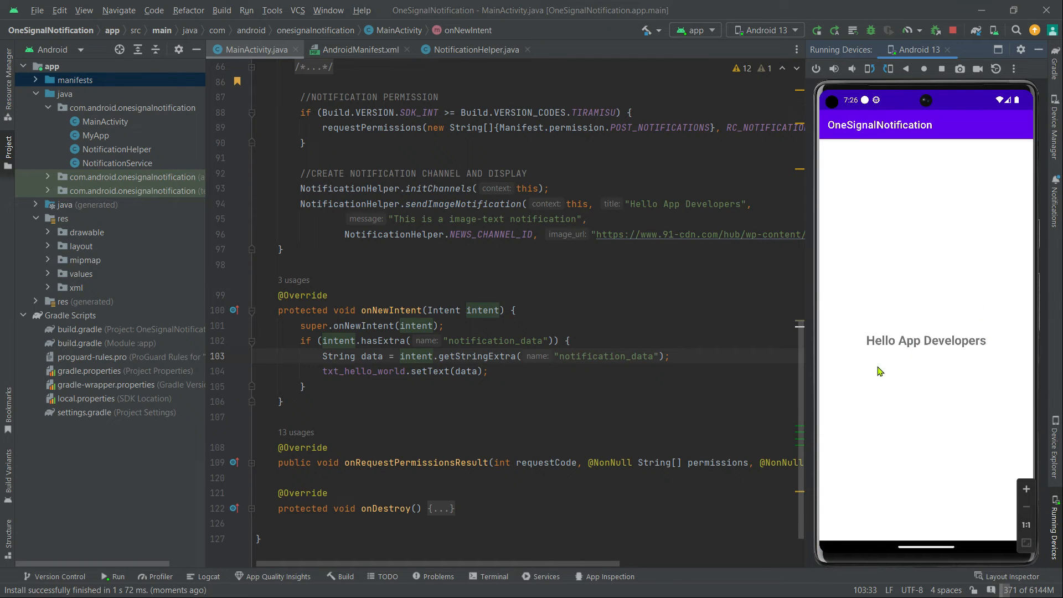
mouse_move(985, 433)
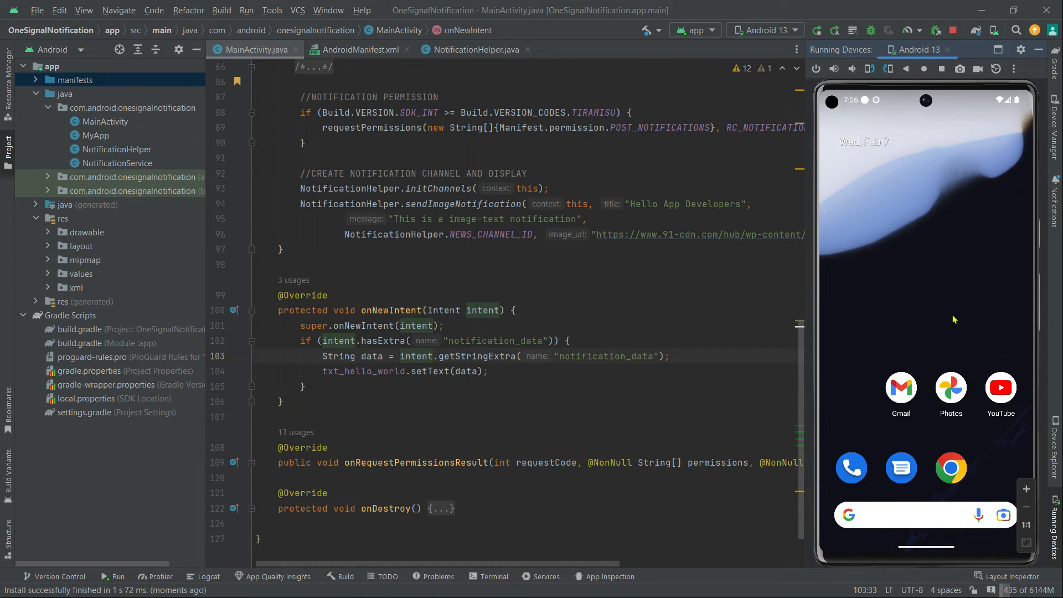
mouse_move(970, 388)
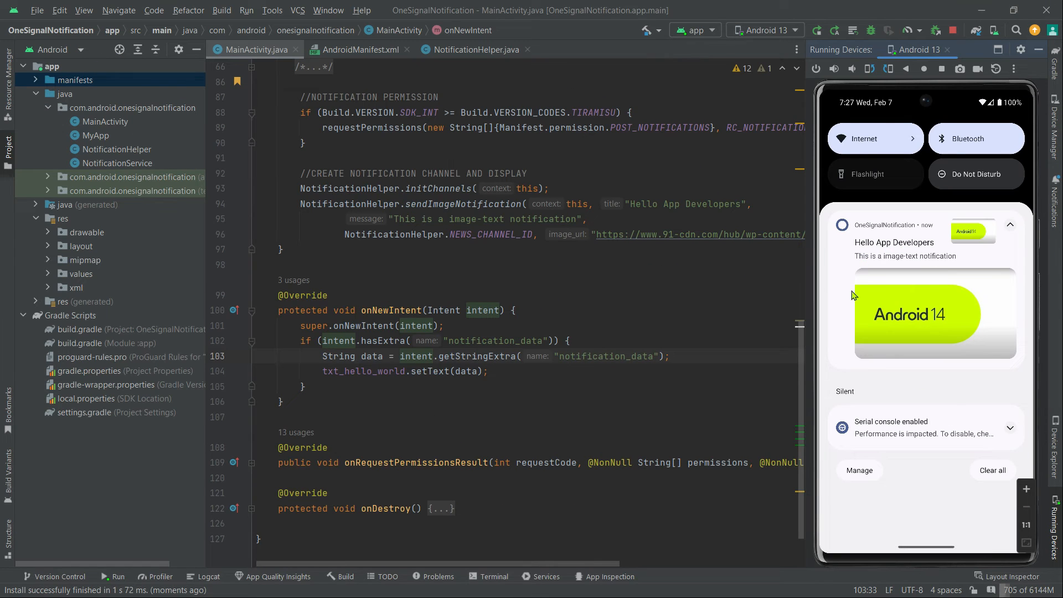
mouse_move(964, 351)
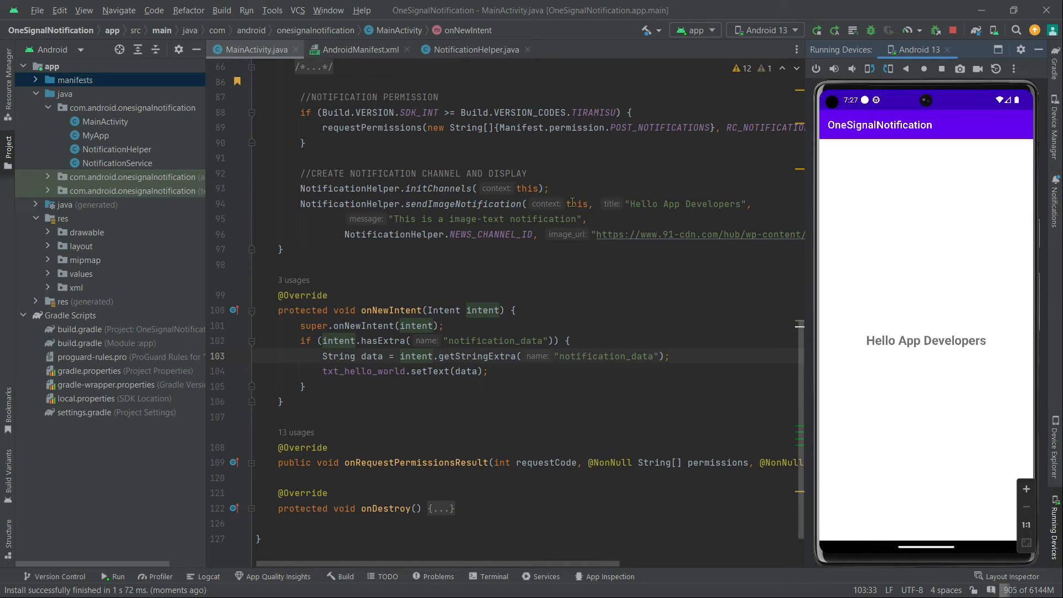
Step: Add .setAutoCancel(true) to the notification builder in NotificationHelper.java
left_click(474, 48)
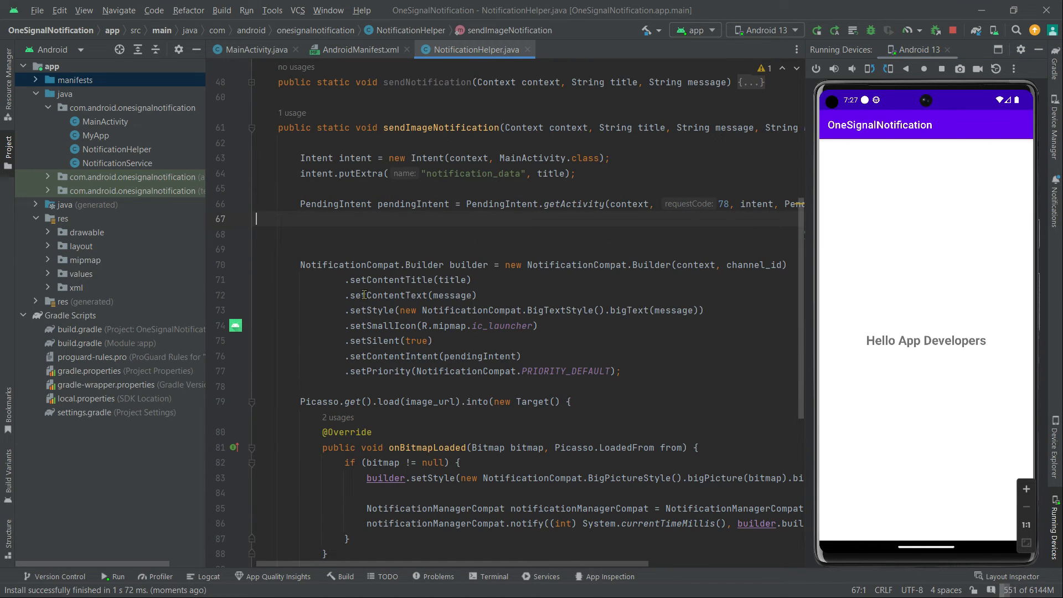
scroll("down", 3)
type(".")
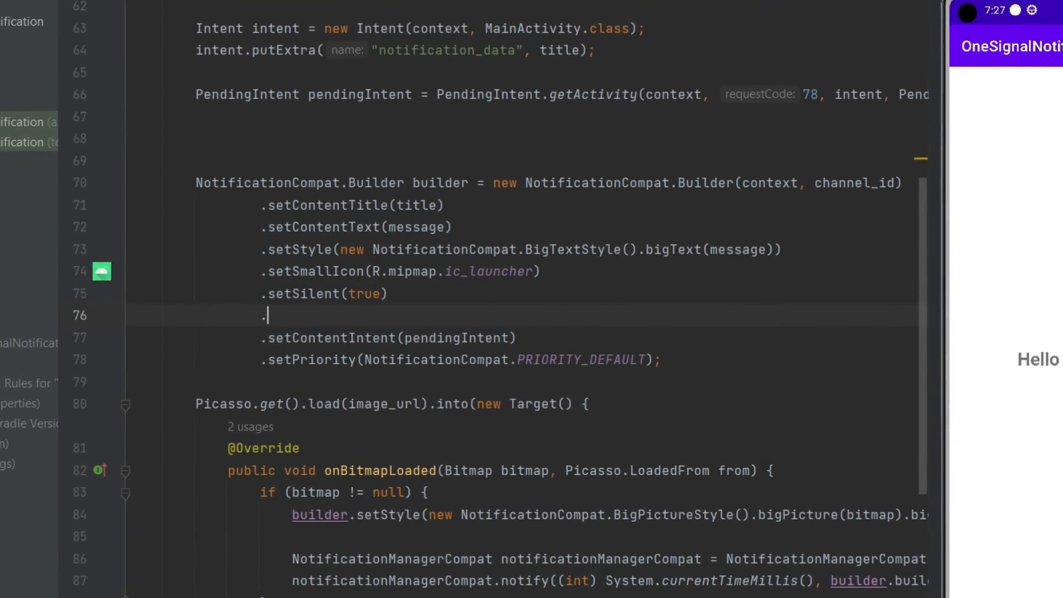
type("setau")
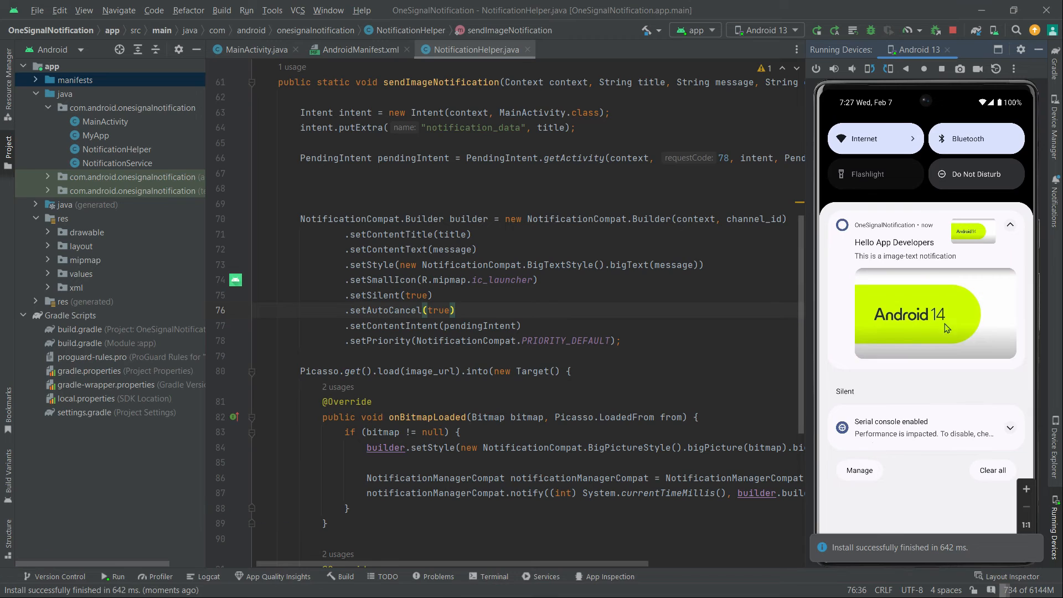
mouse_move(947, 306)
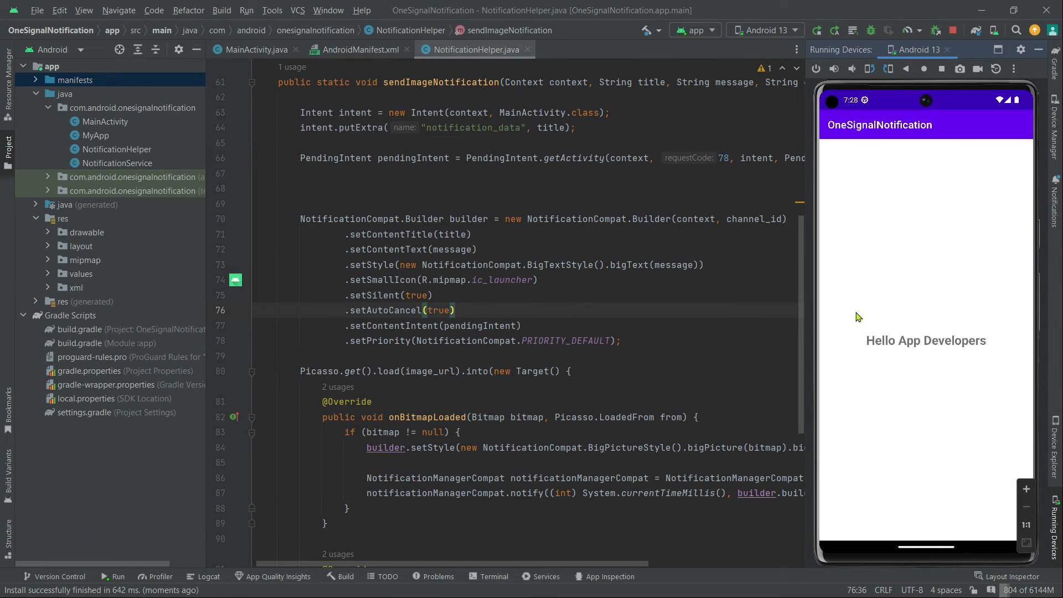
mouse_move(965, 322)
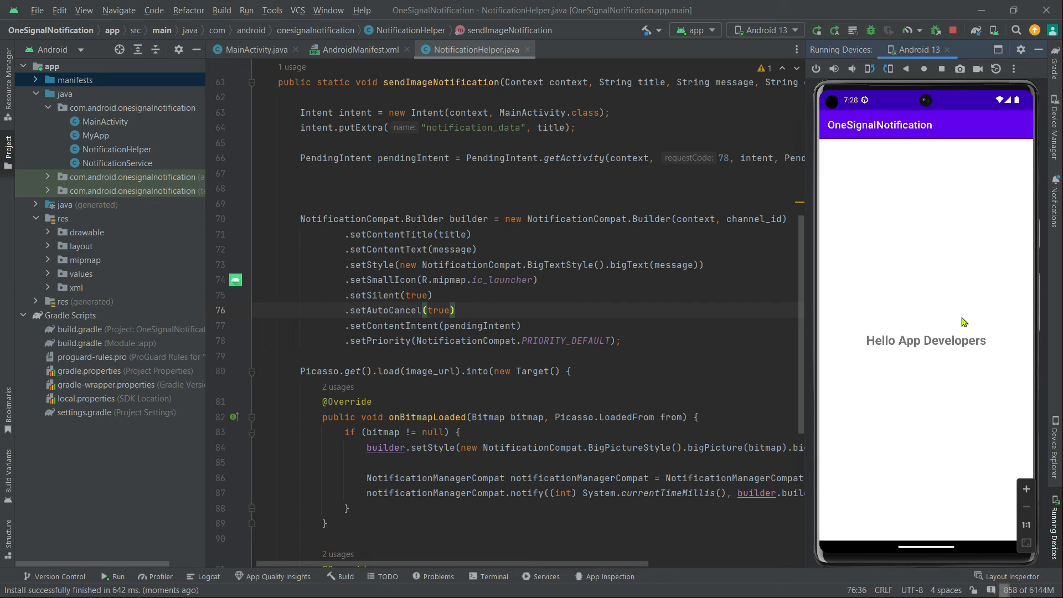
mouse_move(862, 363)
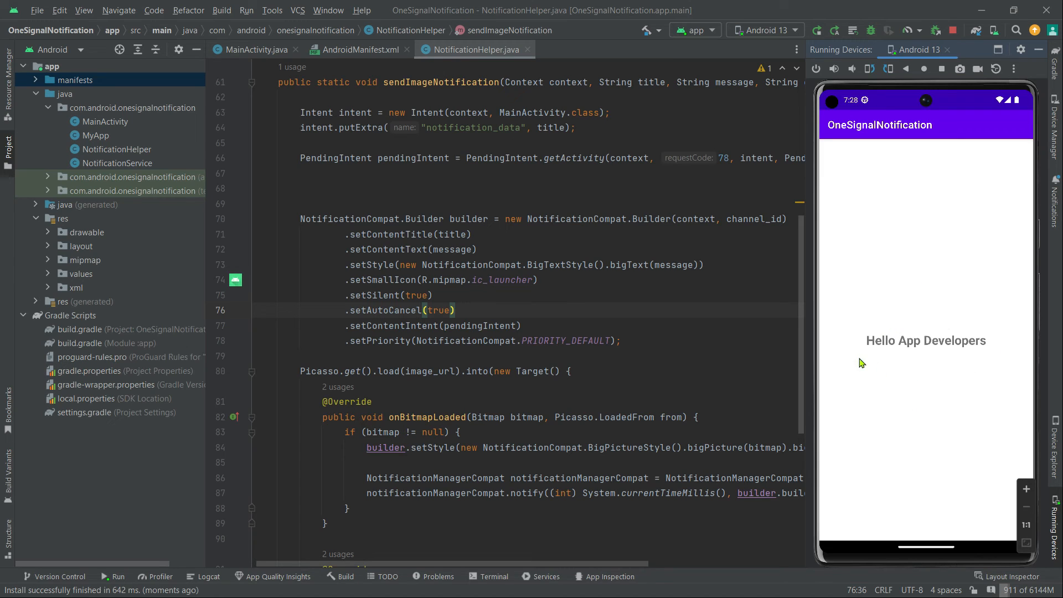
mouse_move(924, 100)
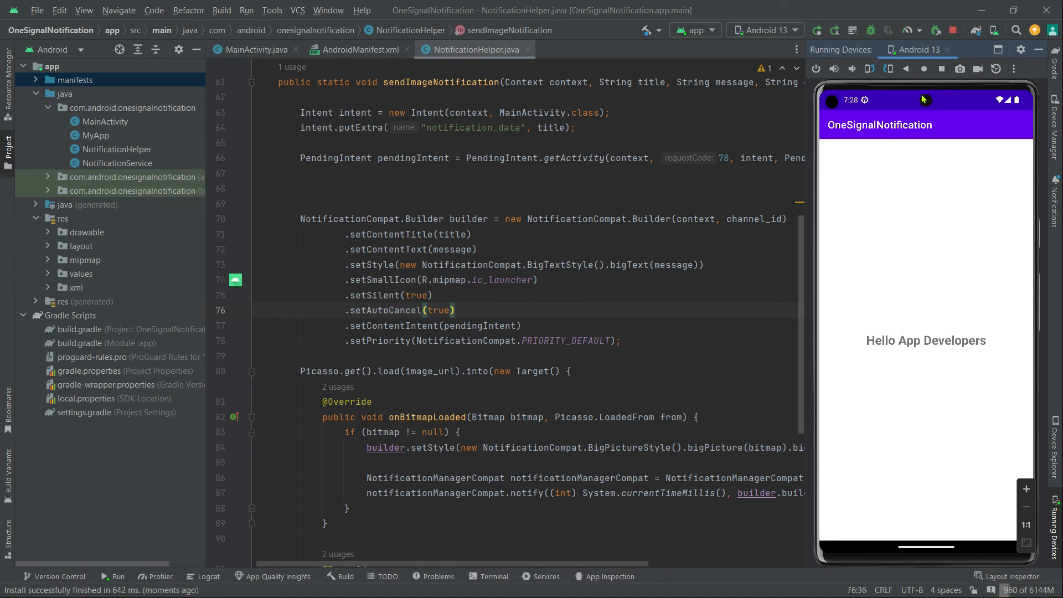
Step: Pull down the emulator's shade to confirm the tapped notification was removed
left_click_drag(926, 102, 926, 271)
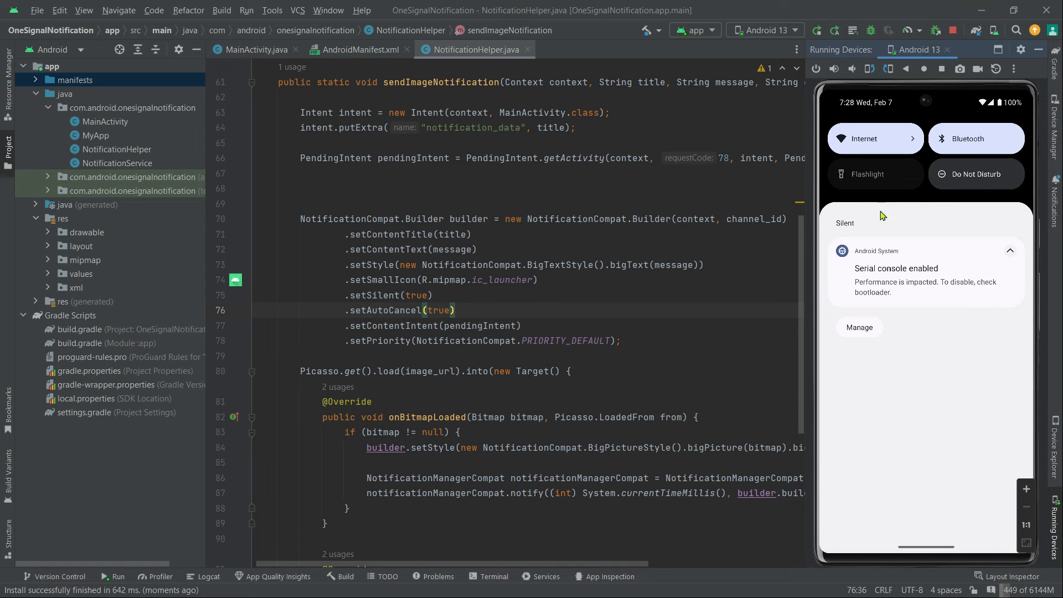
mouse_move(956, 328)
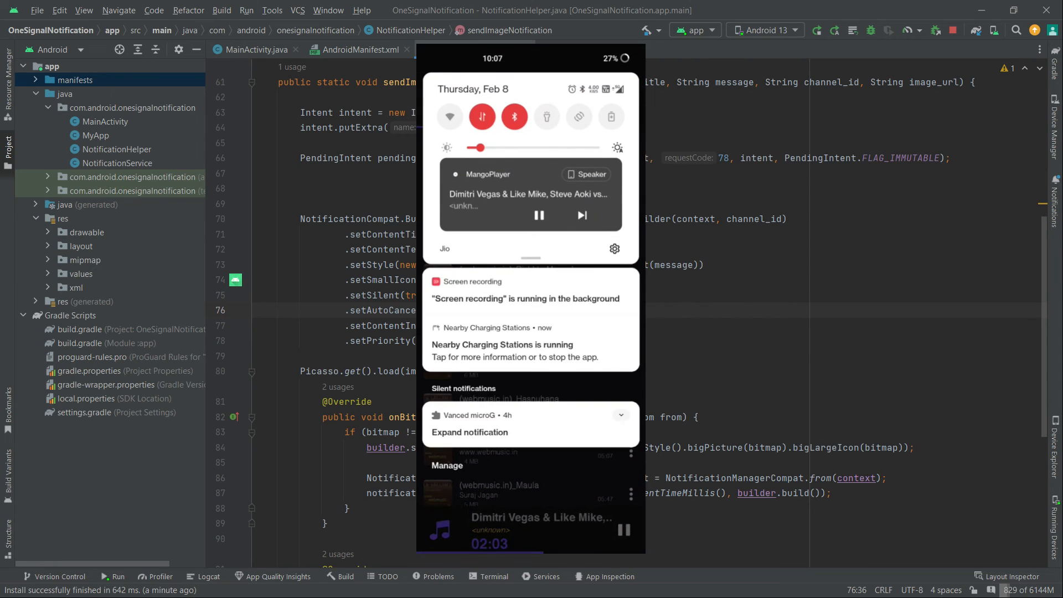
Step: Add .addAction(R.drawable.ic_notification, "Read", pendingIntent) after setAutoCancel, removing duplicated lines
left_click(540, 215)
type(".")
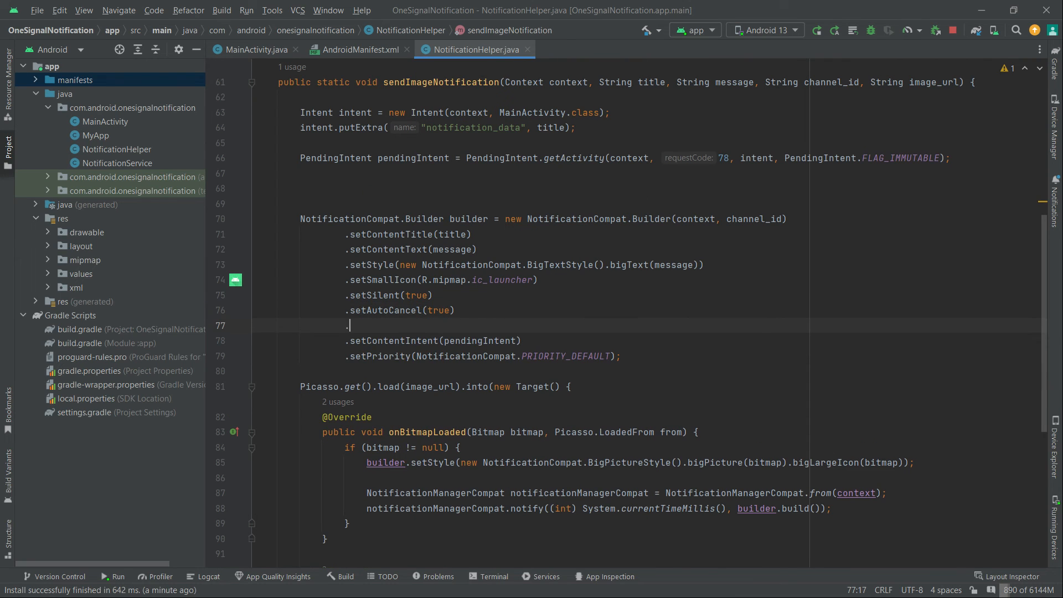
type("ad")
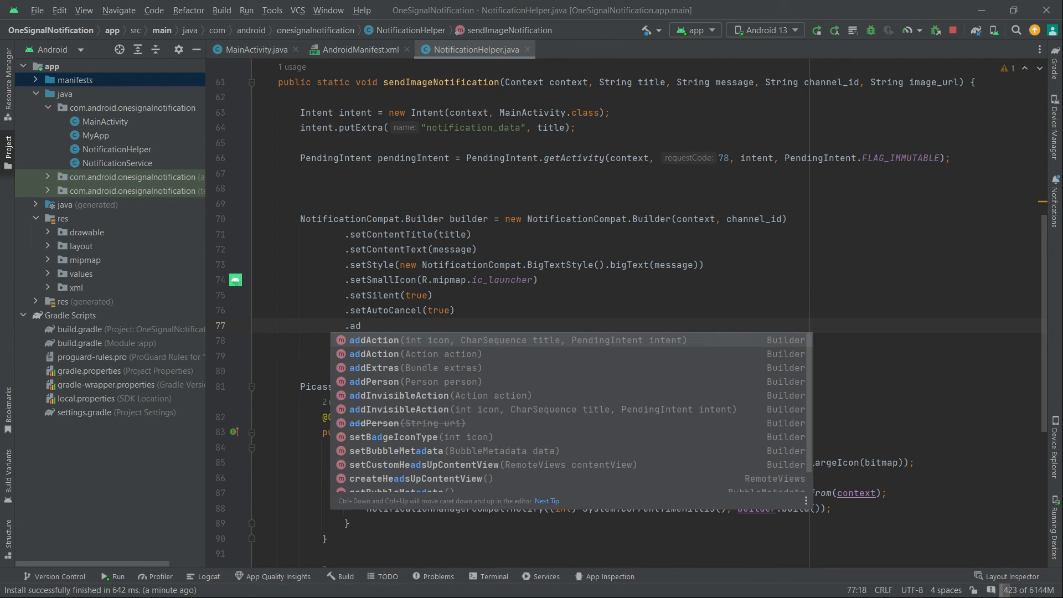
left_click(373, 340)
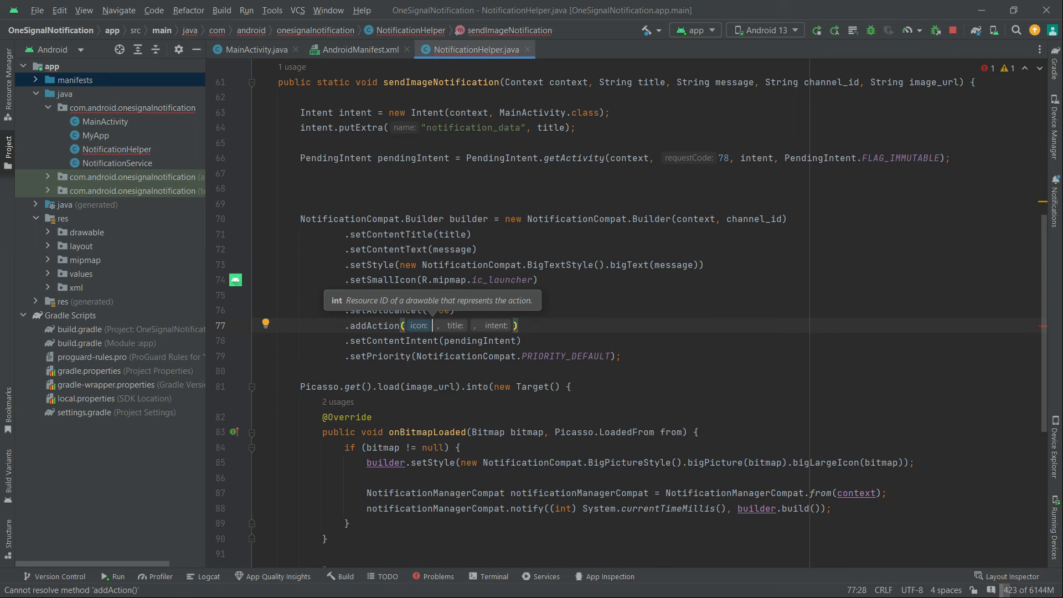
type("R.drawable.ic_notification")
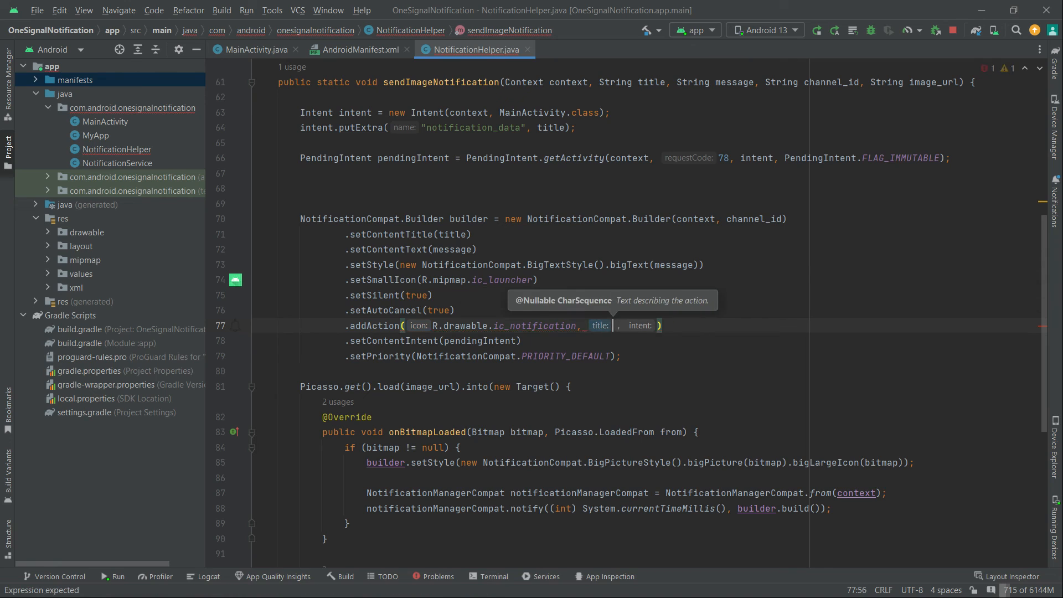
type("Re\"")
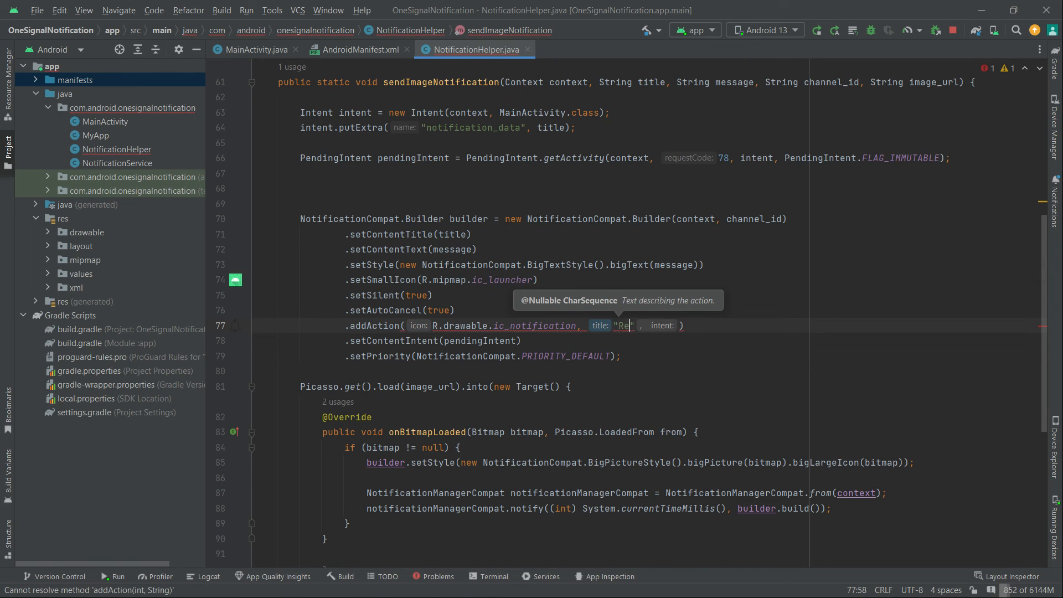
type("ad")
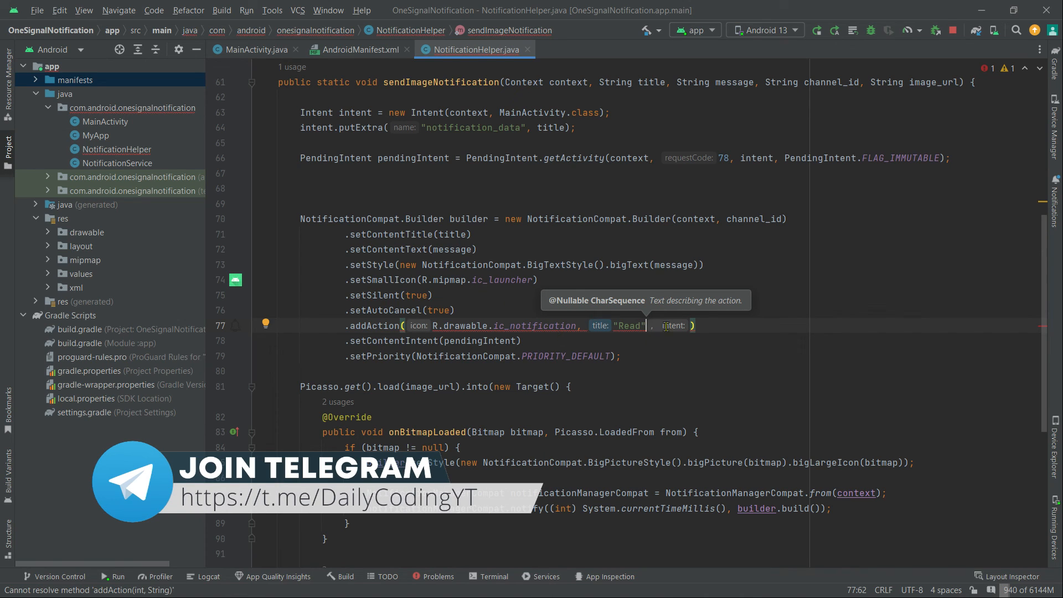
type(",")
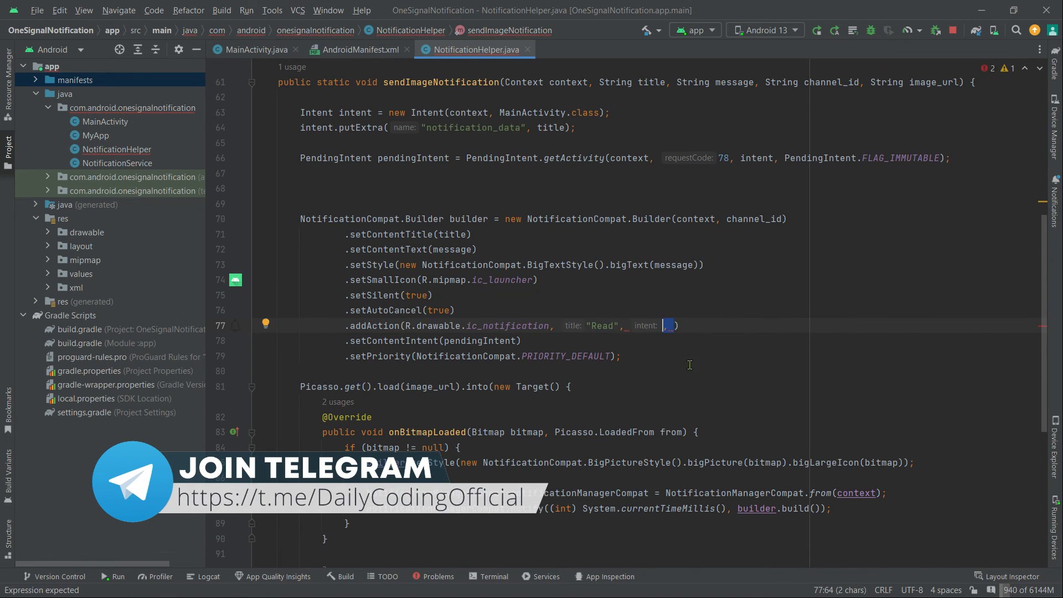
type("pendingIntent")
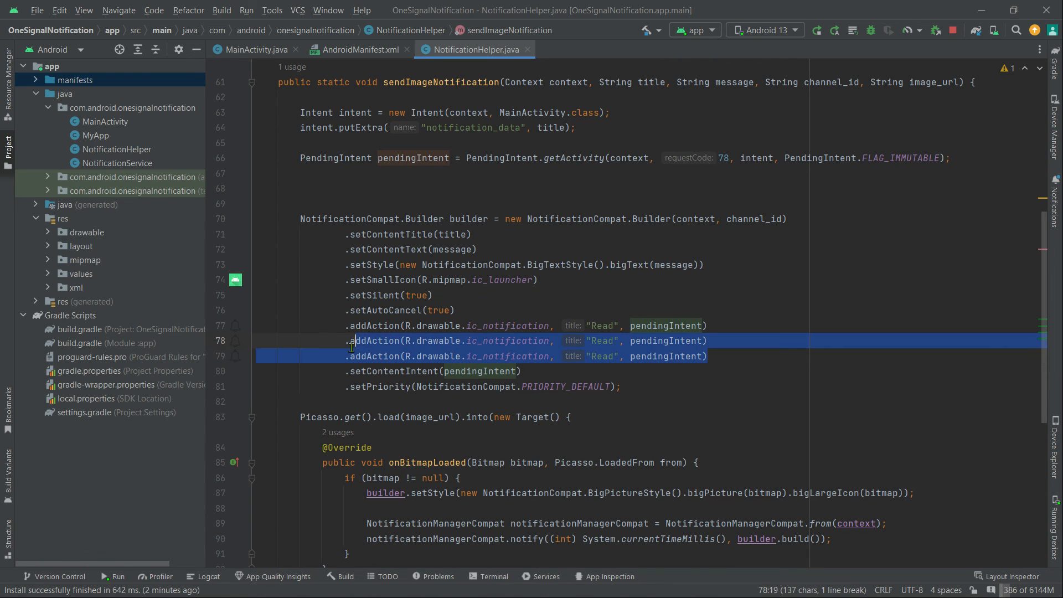
key("Delete")
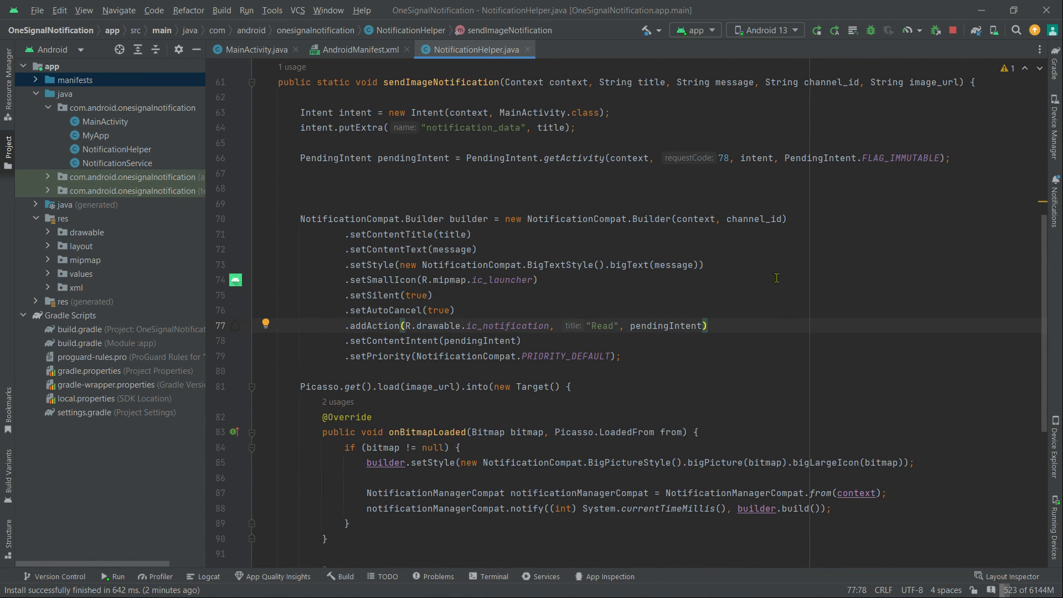
Step: Run the app to install the build with the Read action on the Android 13 emulator
left_click(817, 30)
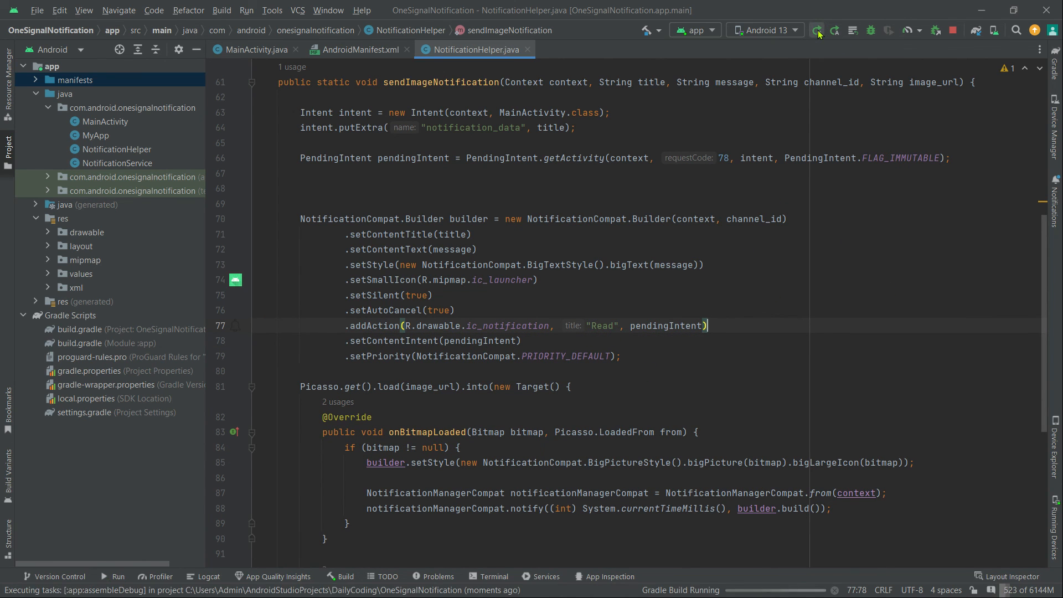
left_click(818, 30)
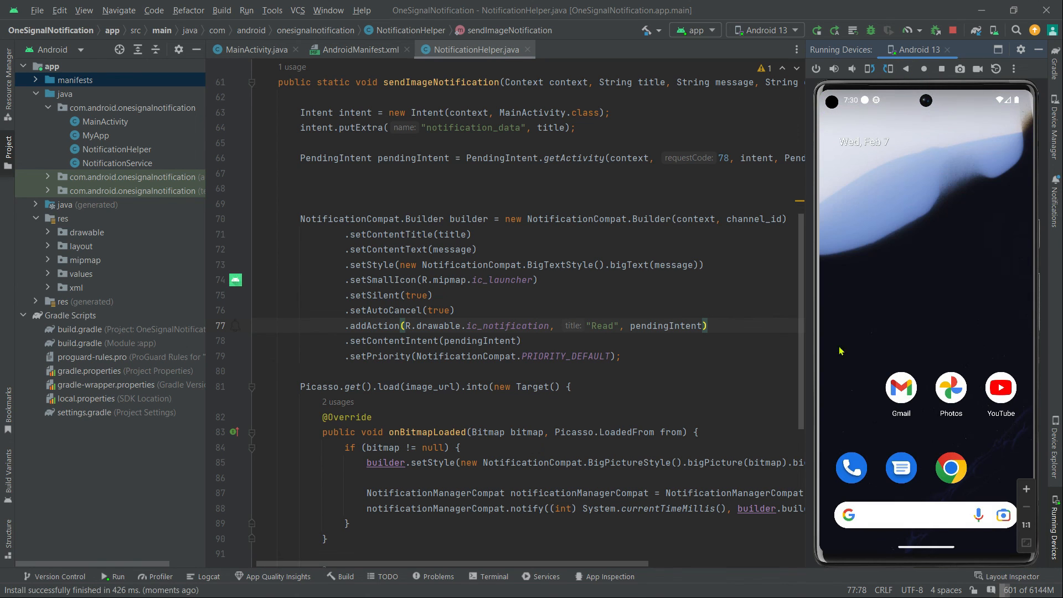
mouse_move(885, 448)
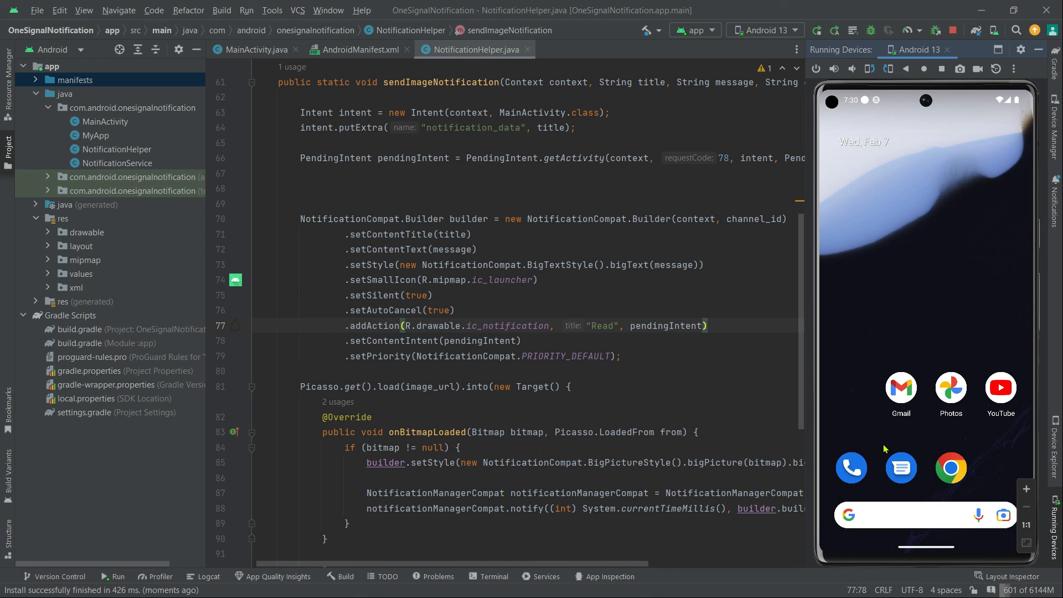